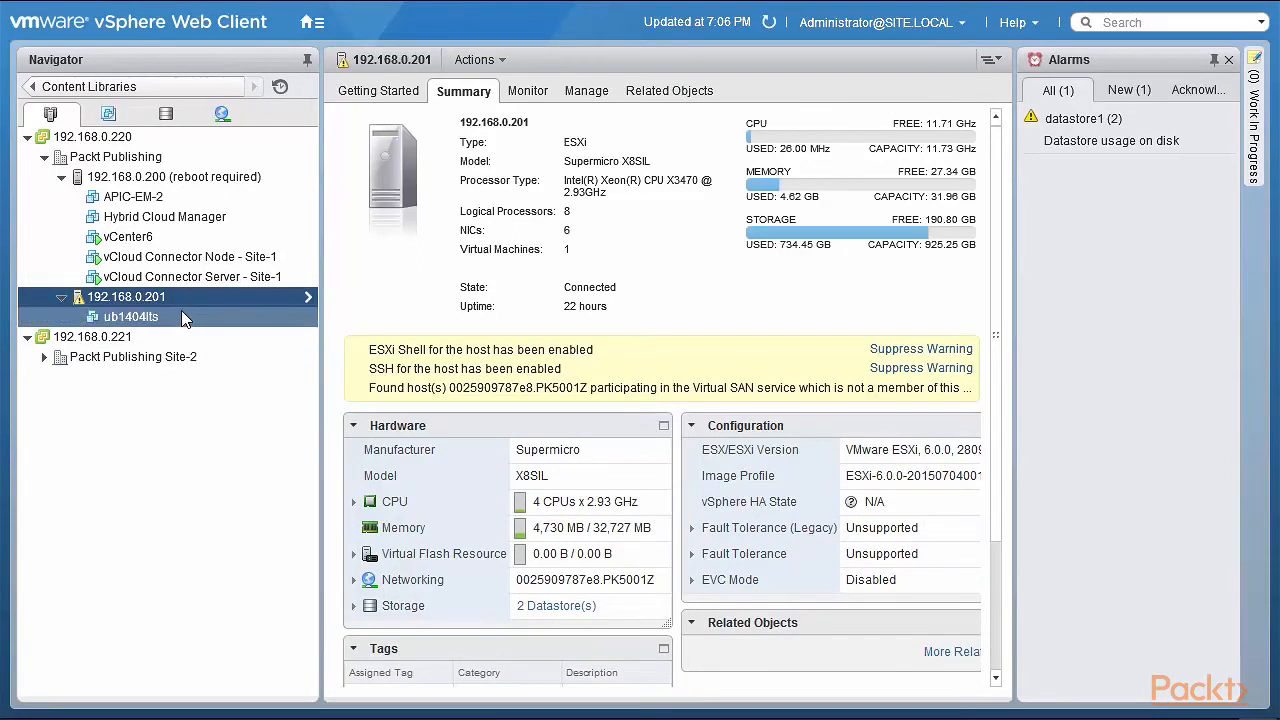
{"action": "mouse_move", "coordinate": [184, 318]}
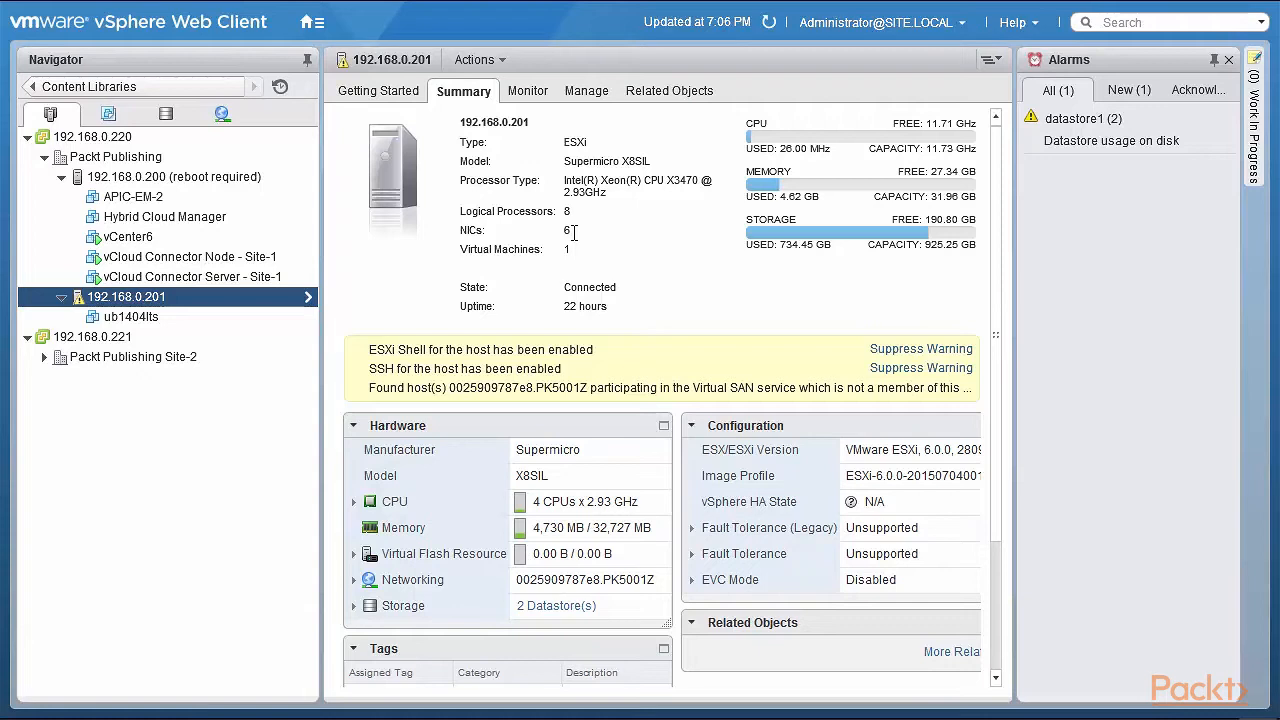
Show host 192.168.0.201's TCP/IP configuration under Manage > Networking, listing Default, Provisioning and vMotion.
{"action": "left_click", "coordinate": [586, 90]}
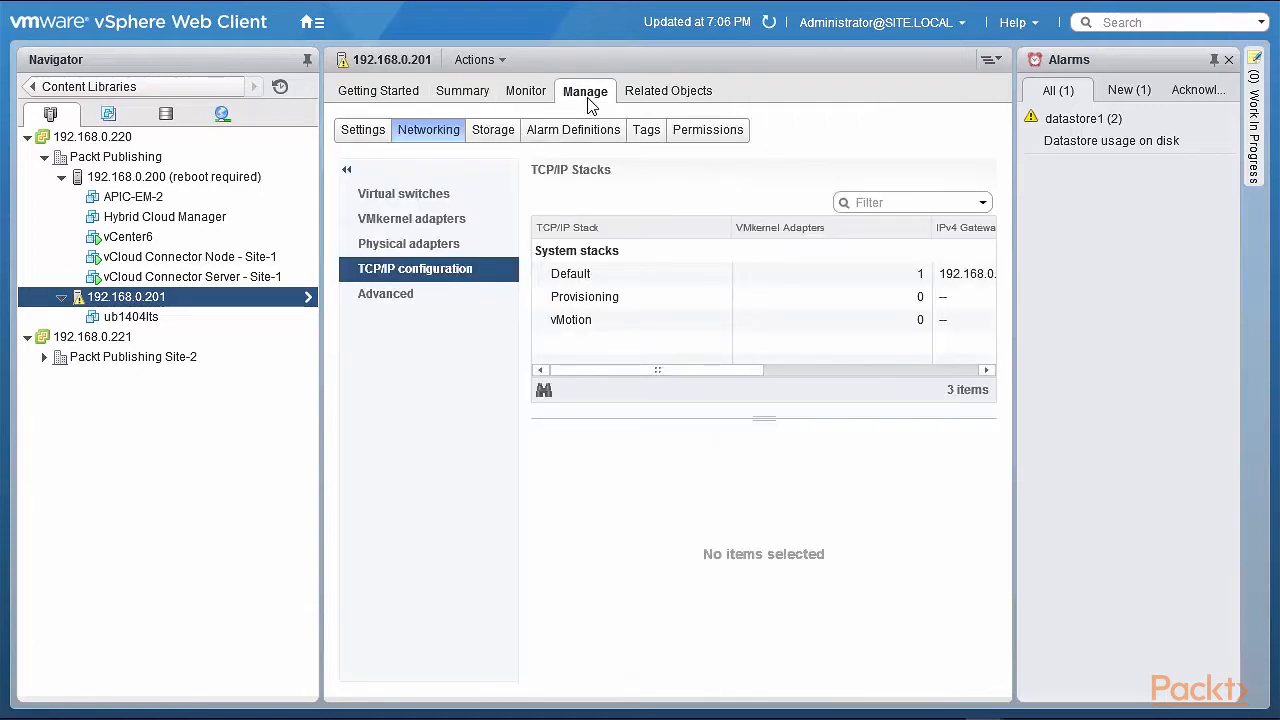
{"action": "mouse_move", "coordinate": [426, 138]}
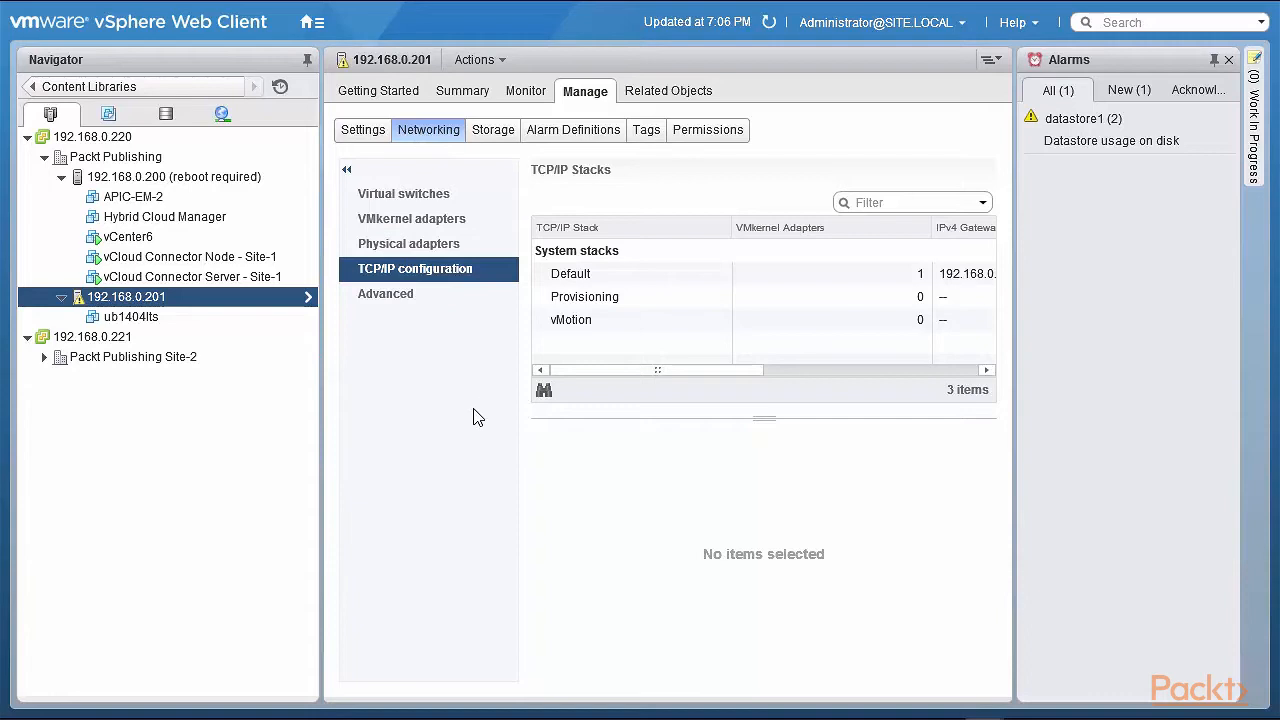
{"action": "mouse_move", "coordinate": [422, 280]}
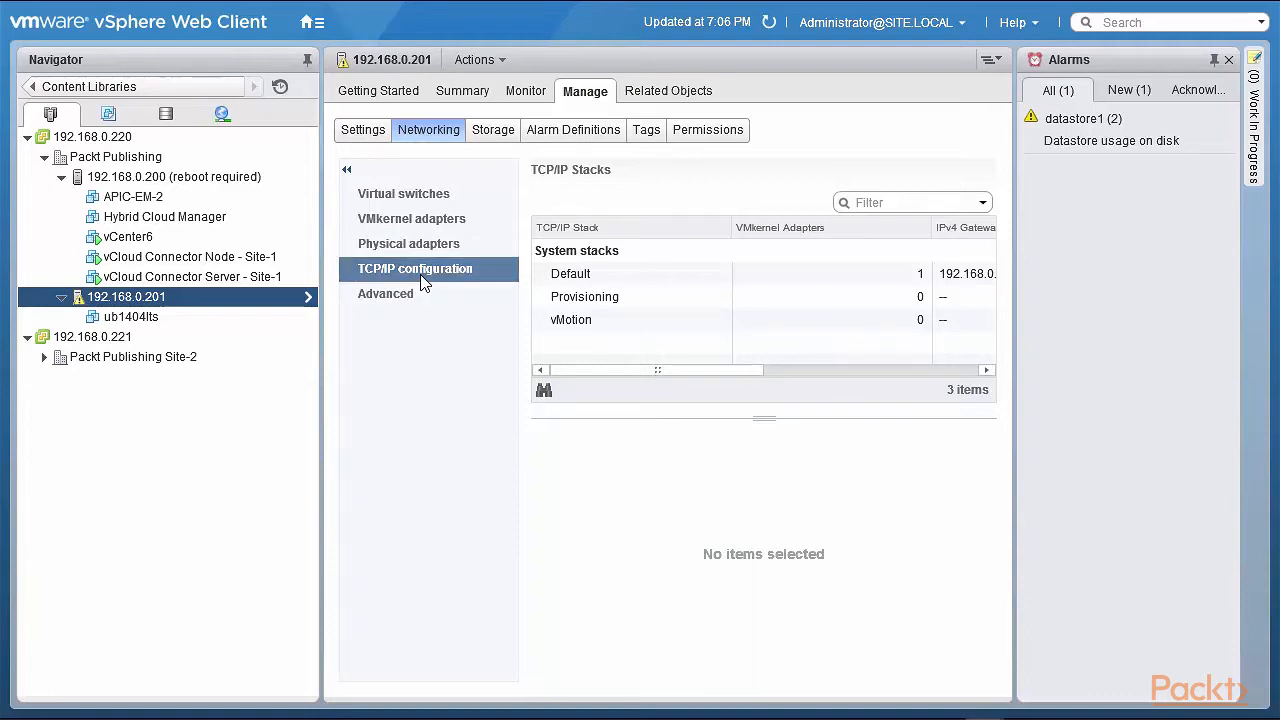
{"action": "left_click", "coordinate": [570, 272]}
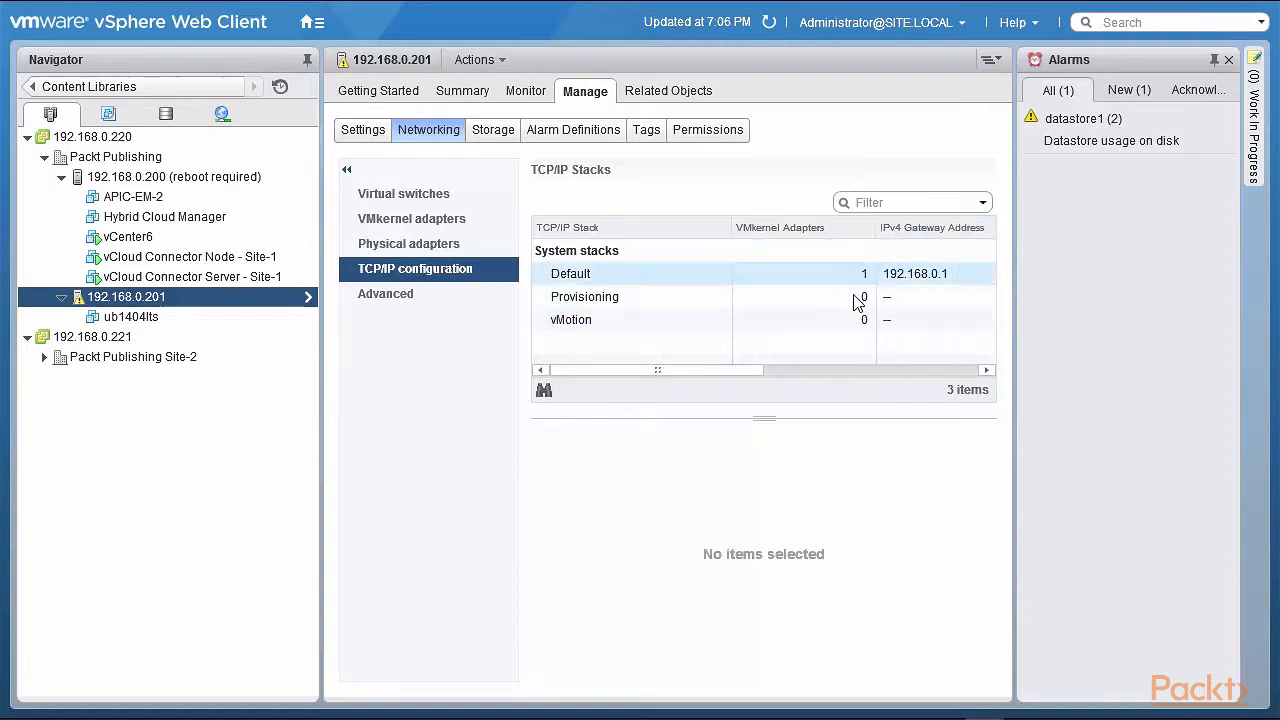
{"action": "mouse_move", "coordinate": [652, 440]}
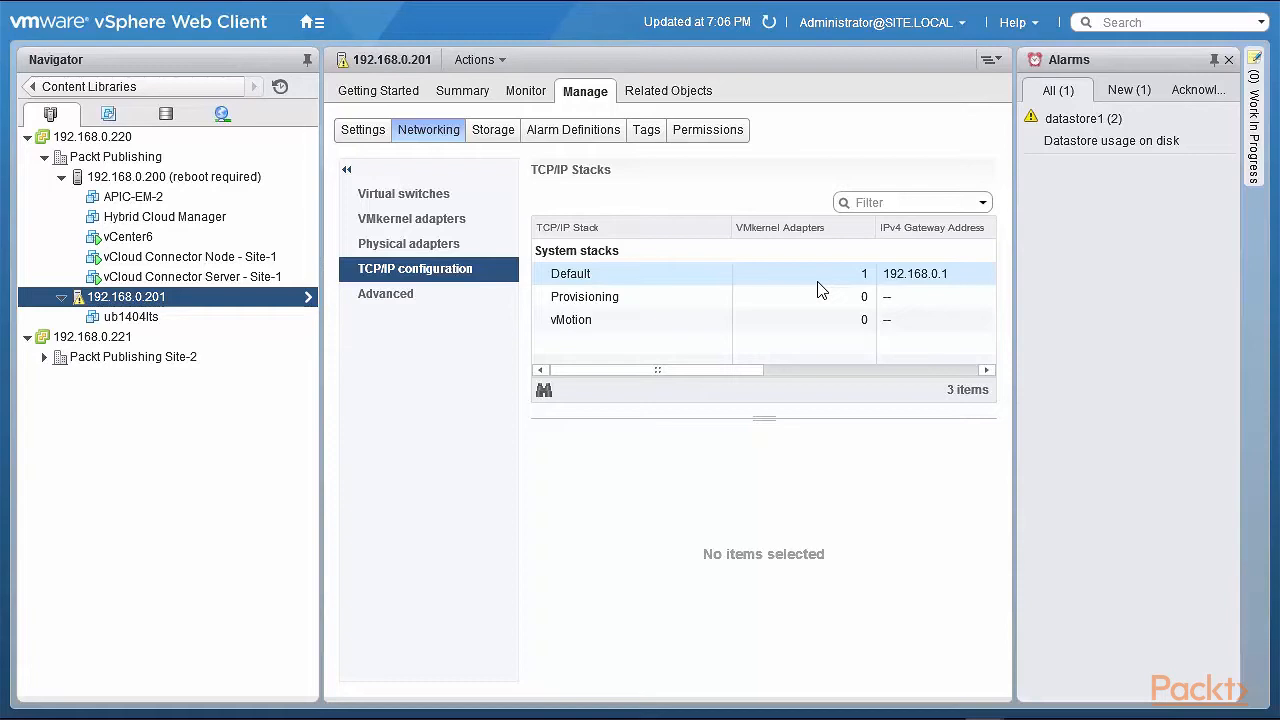
{"action": "mouse_move", "coordinate": [920, 290]}
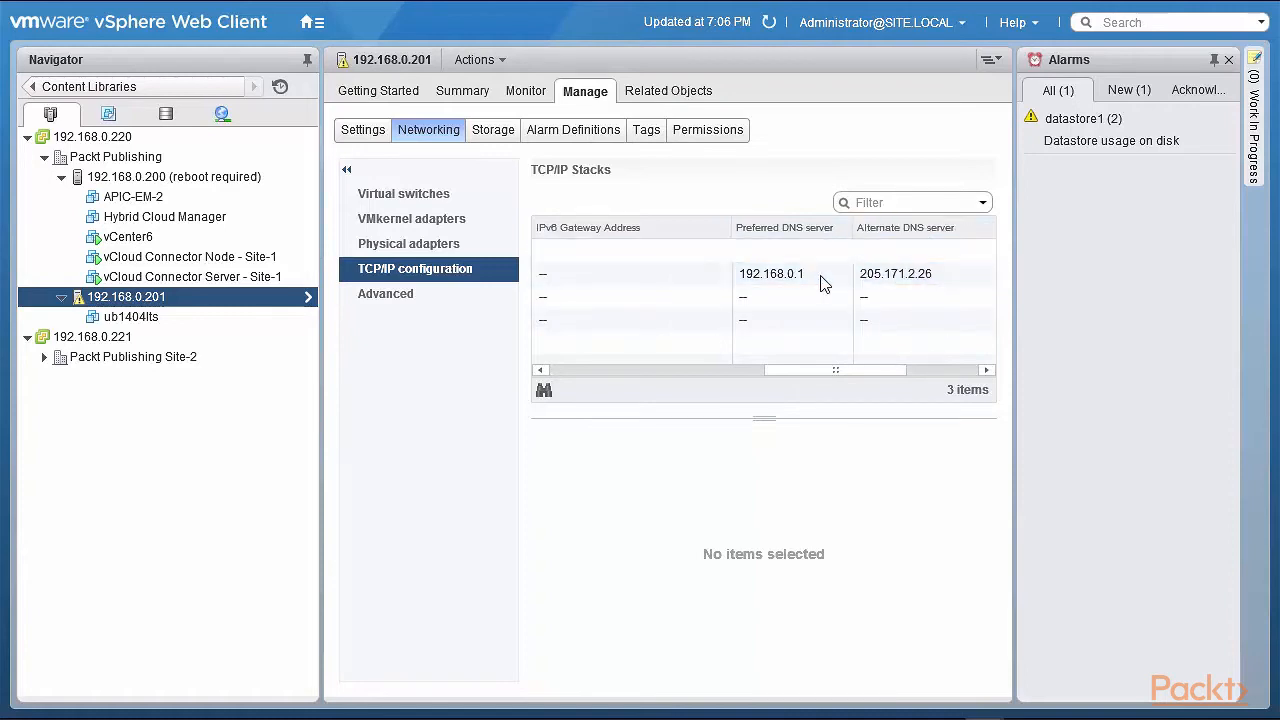
{"action": "mouse_move", "coordinate": [840, 396]}
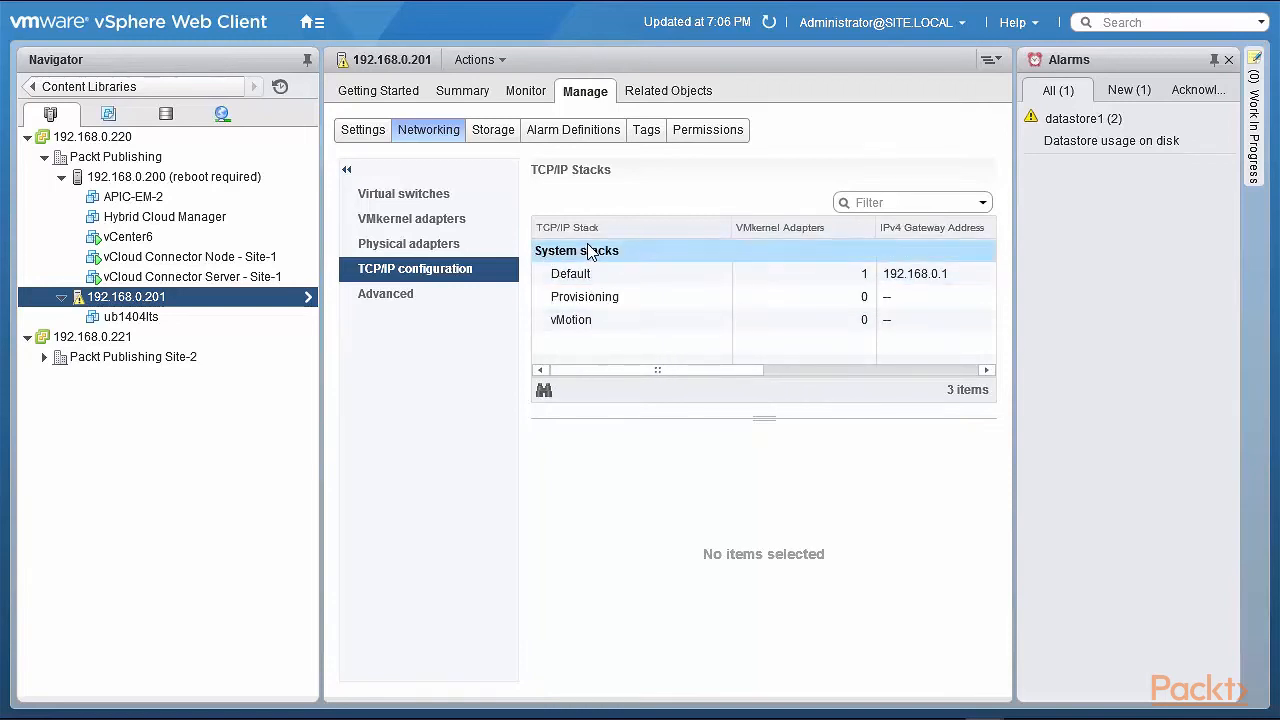
Browse the Default stack's DNS, routing (gateway 192.168.0.1 via vmk0), IPv4/IPv6 routes and advanced settings.
{"action": "left_click", "coordinate": [570, 272]}
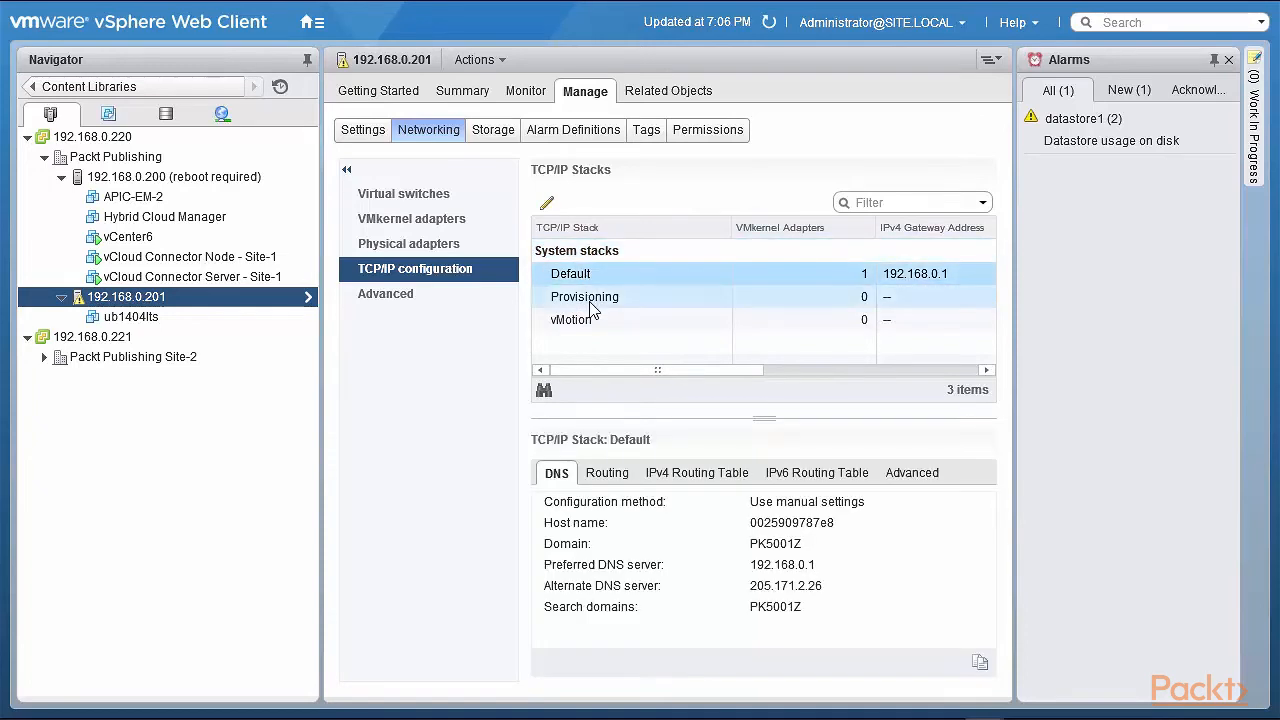
{"action": "left_click", "coordinate": [570, 320]}
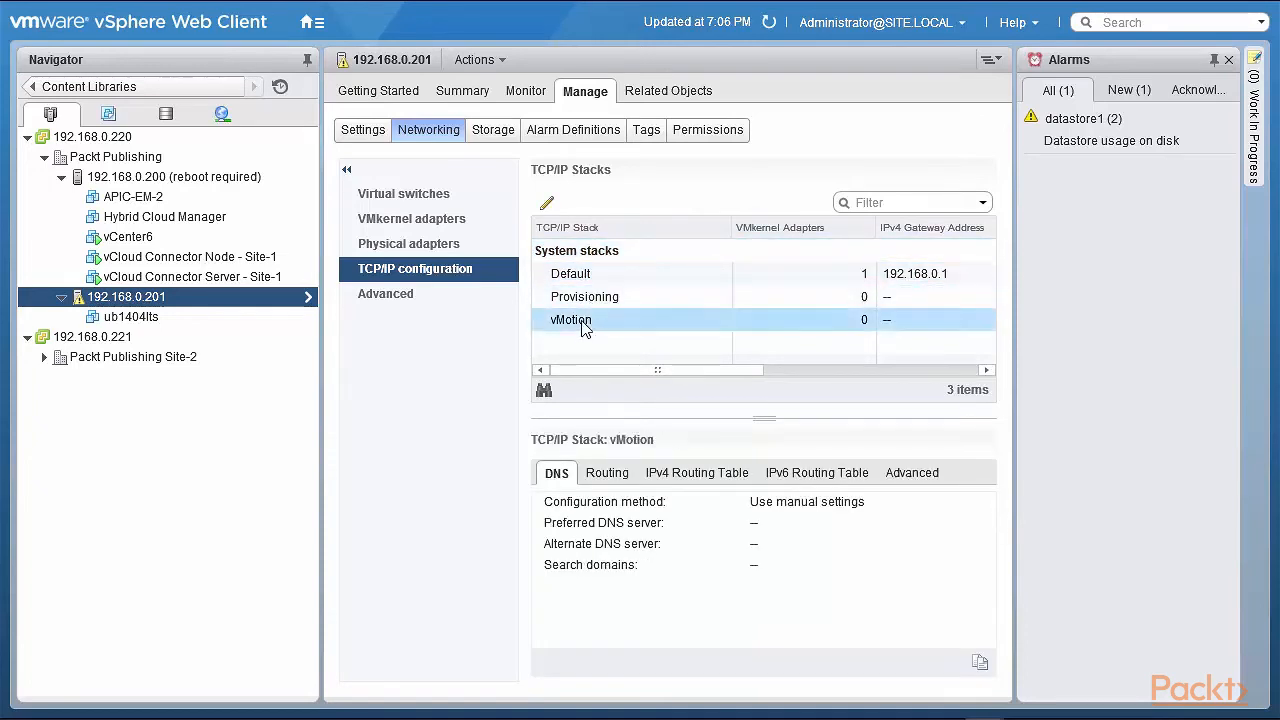
{"action": "left_click", "coordinate": [570, 272]}
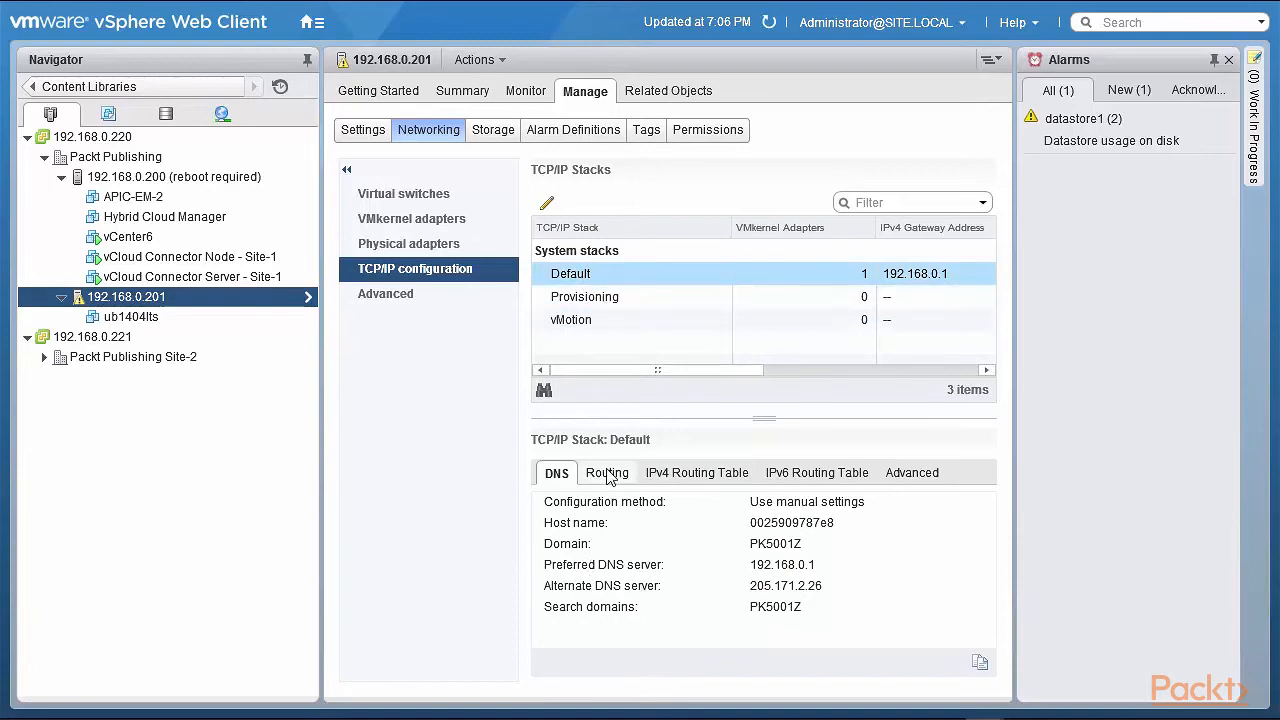
{"action": "left_click", "coordinate": [608, 472]}
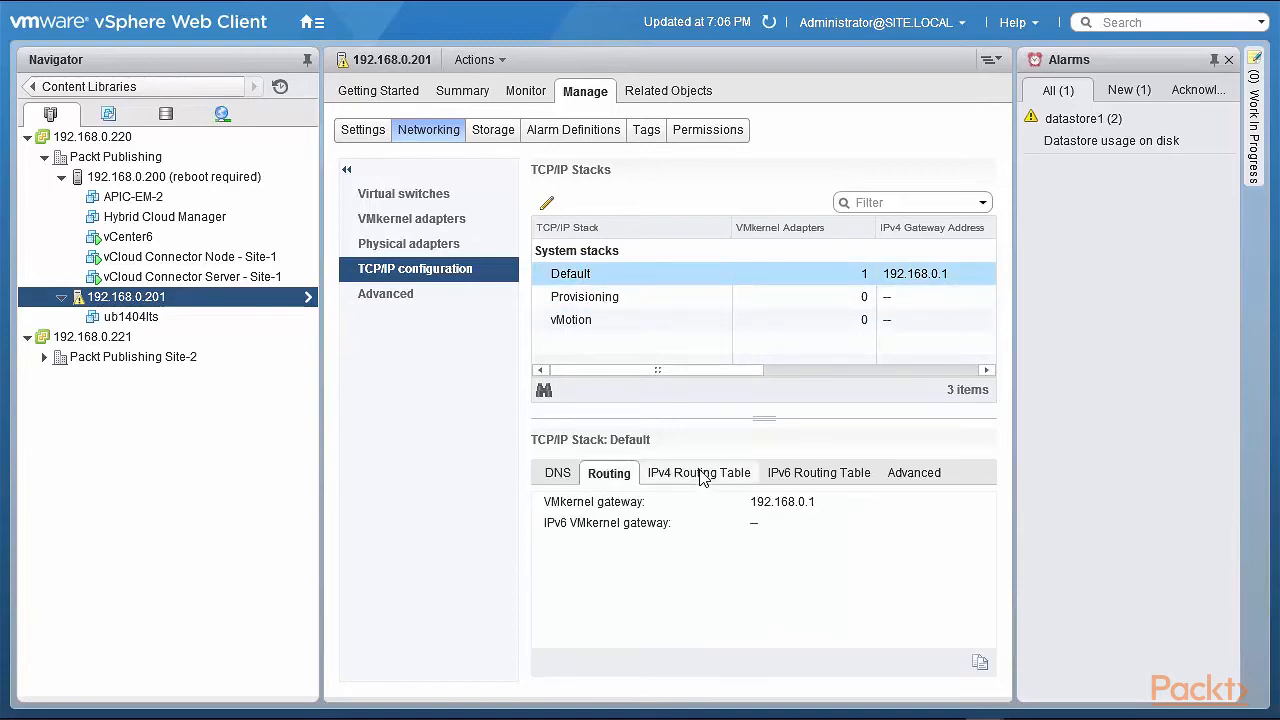
{"action": "left_click", "coordinate": [700, 472]}
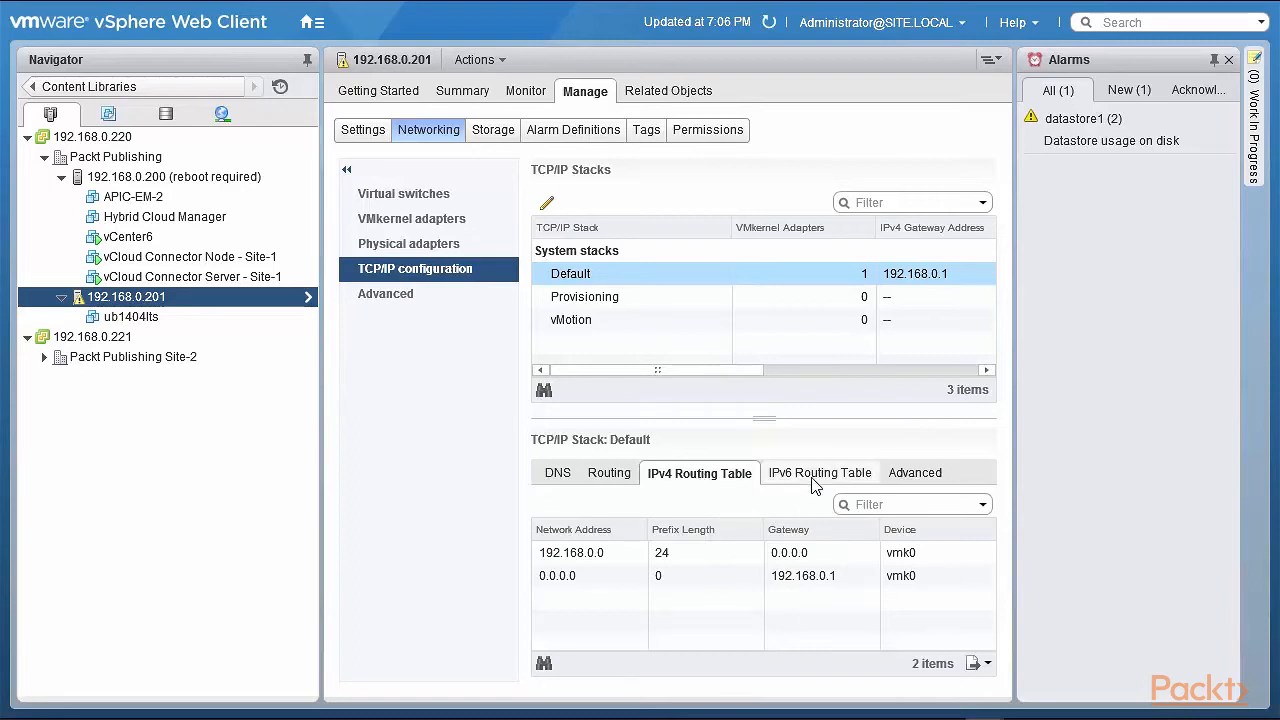
{"action": "left_click", "coordinate": [916, 472]}
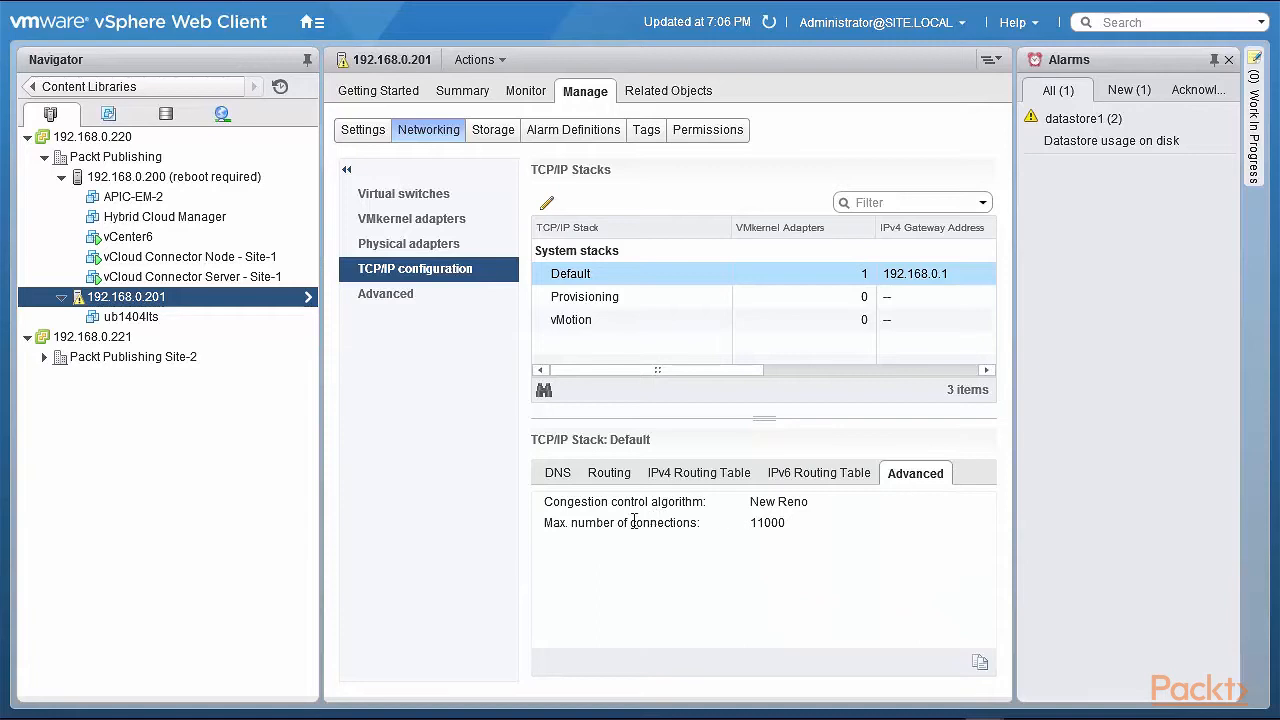
{"action": "mouse_move", "coordinate": [808, 506]}
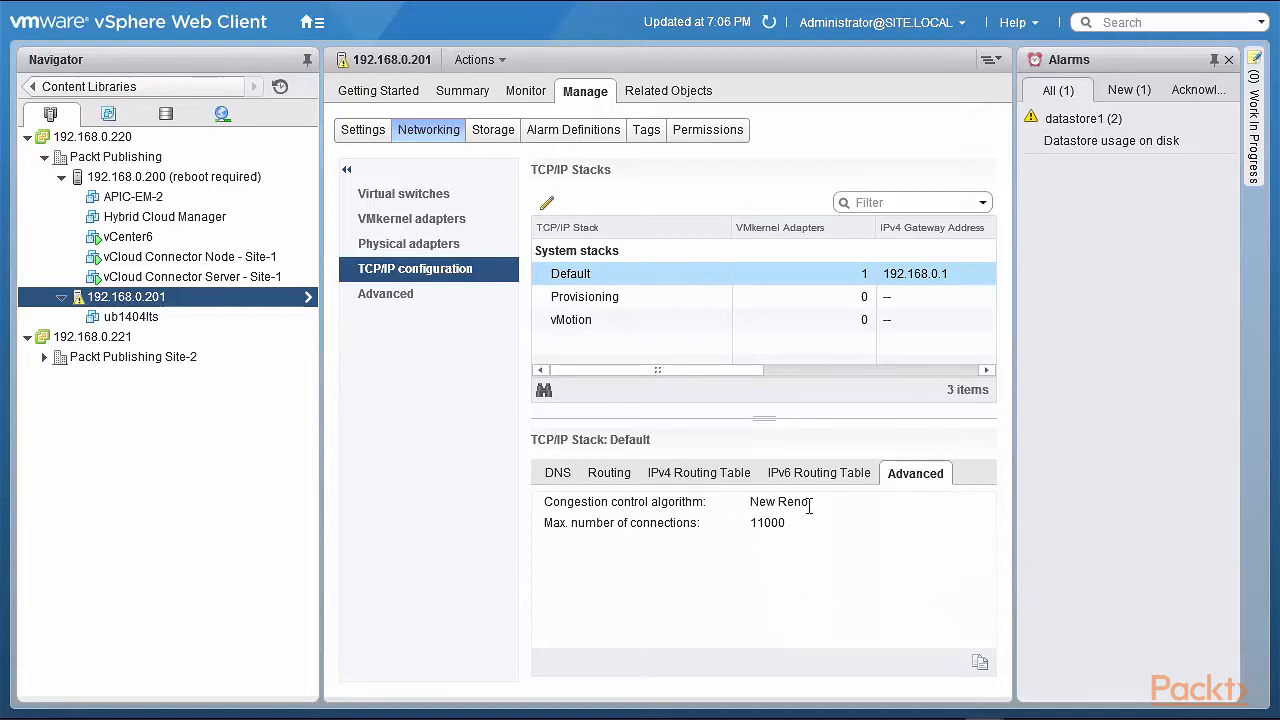
{"action": "mouse_move", "coordinate": [712, 532]}
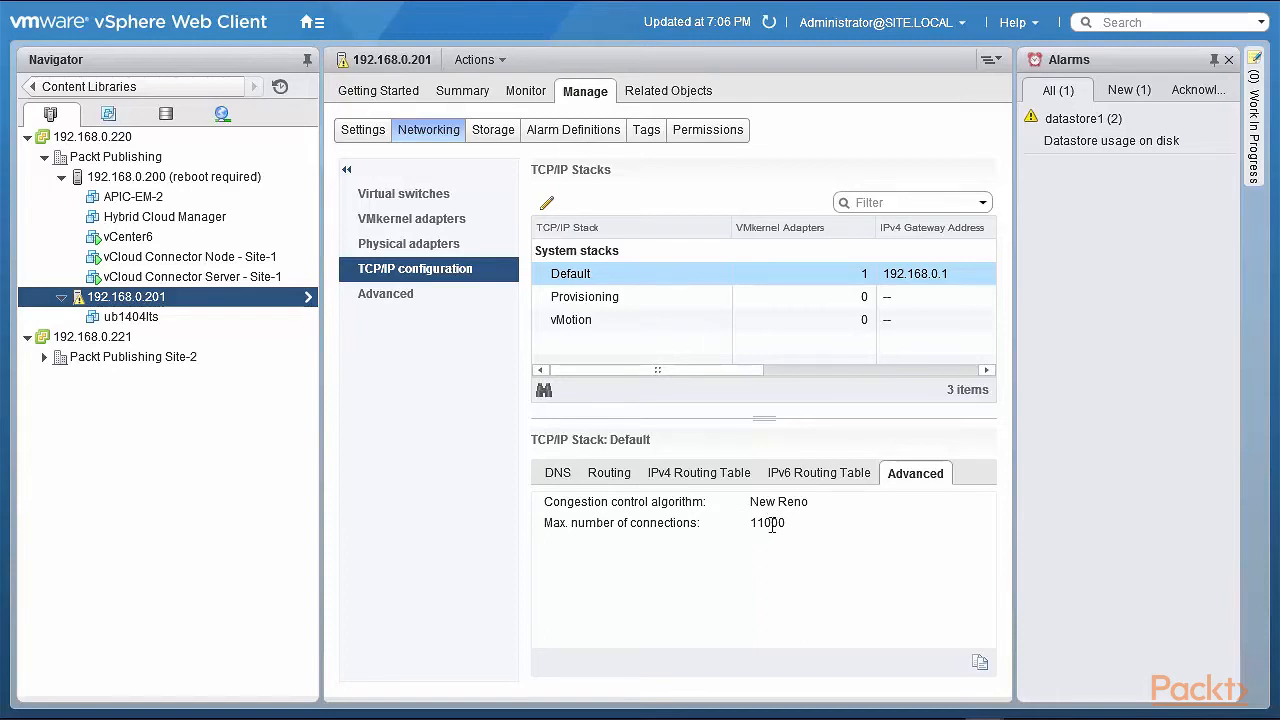
Browse the Provisioning stack's DNS, routing and advanced settings.
{"action": "left_click", "coordinate": [584, 296]}
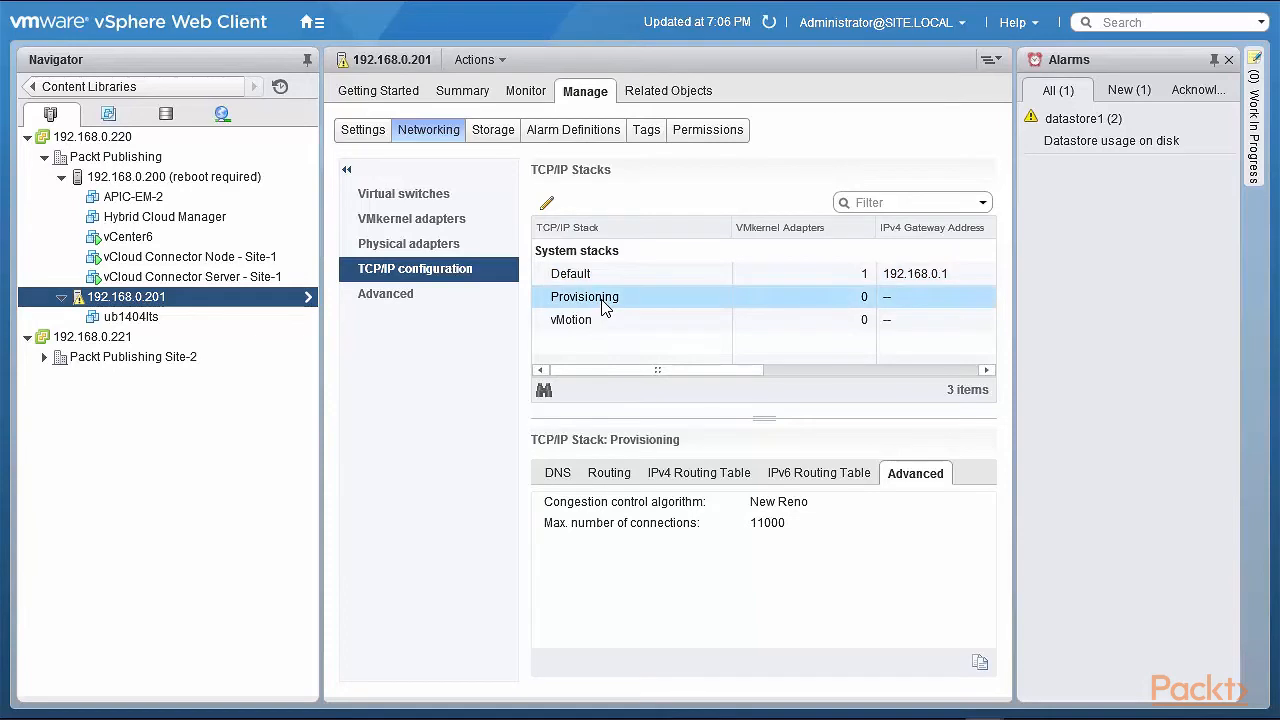
{"action": "left_click", "coordinate": [556, 472]}
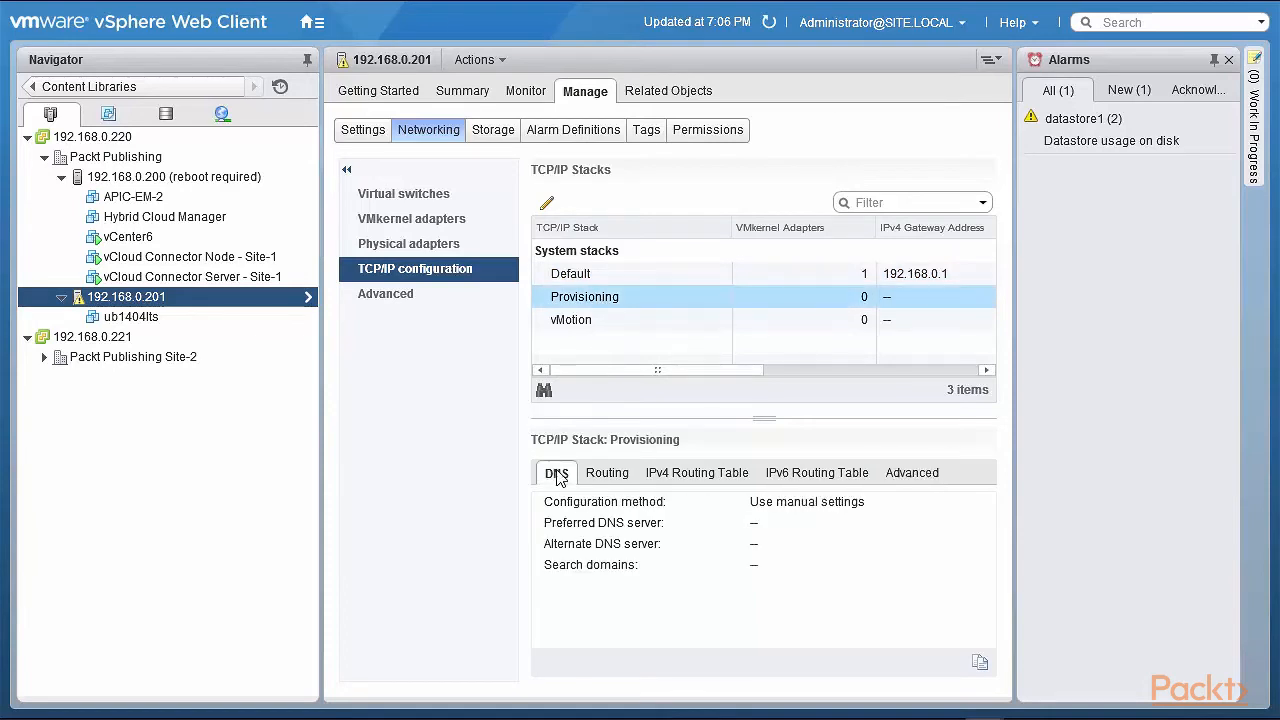
{"action": "mouse_move", "coordinate": [584, 488]}
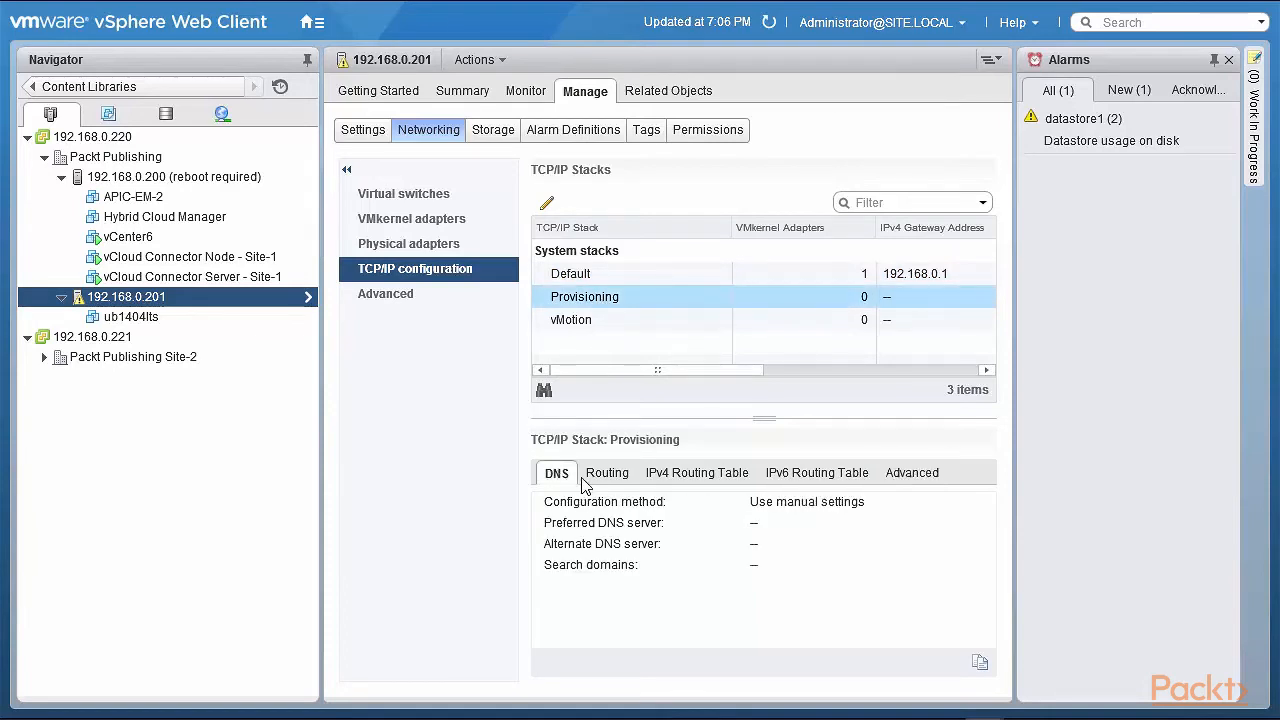
{"action": "left_click", "coordinate": [696, 472]}
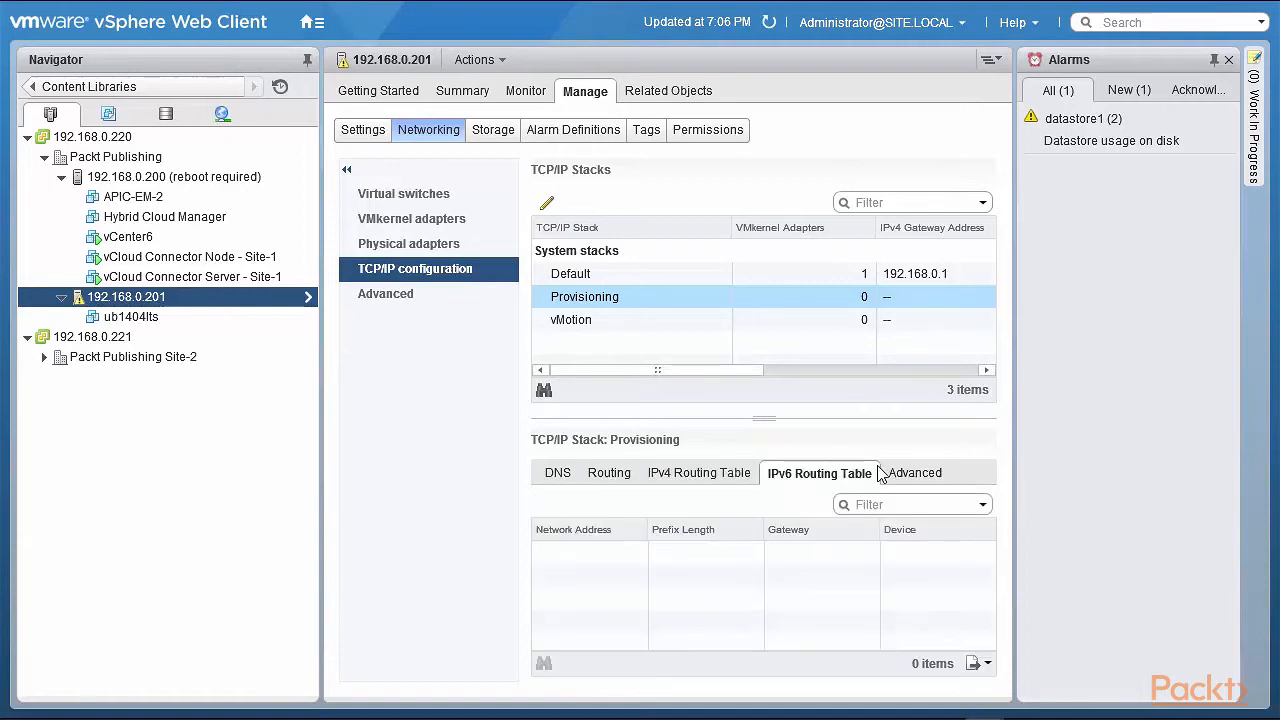
{"action": "left_click", "coordinate": [916, 472]}
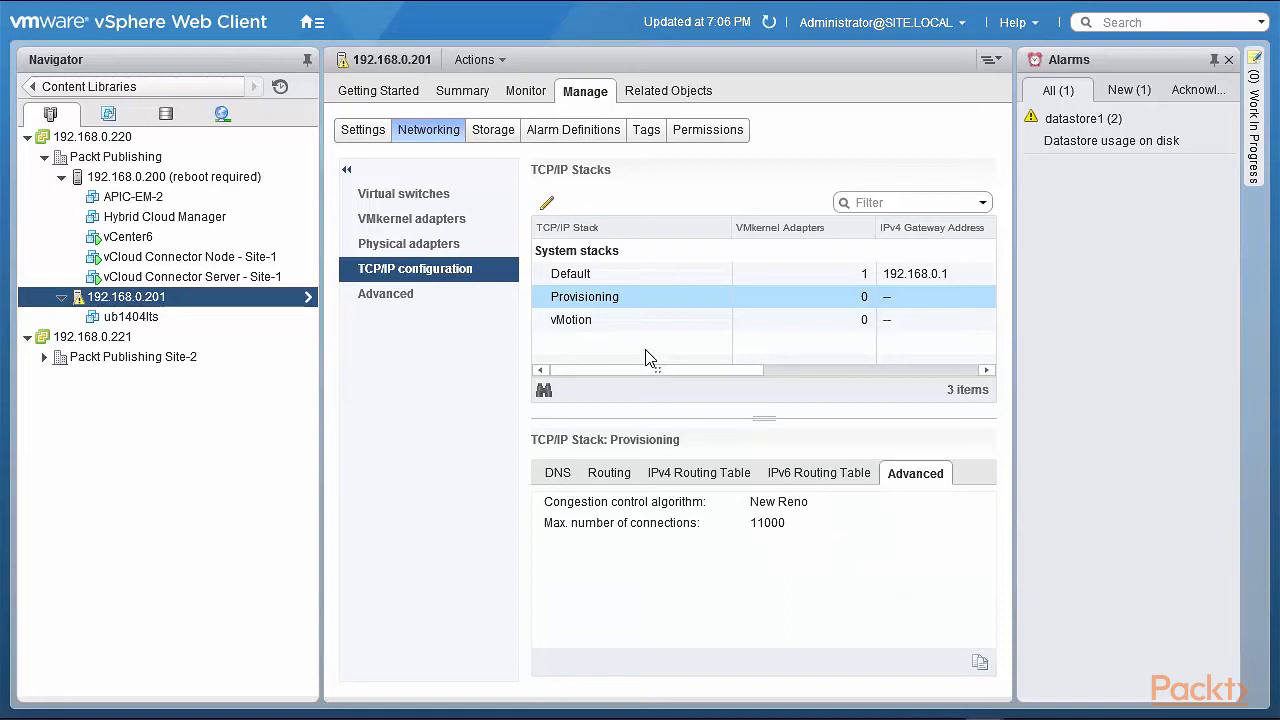
View the vMotion stack's details, then start the Add Networking wizard for the host.
{"action": "left_click", "coordinate": [572, 320]}
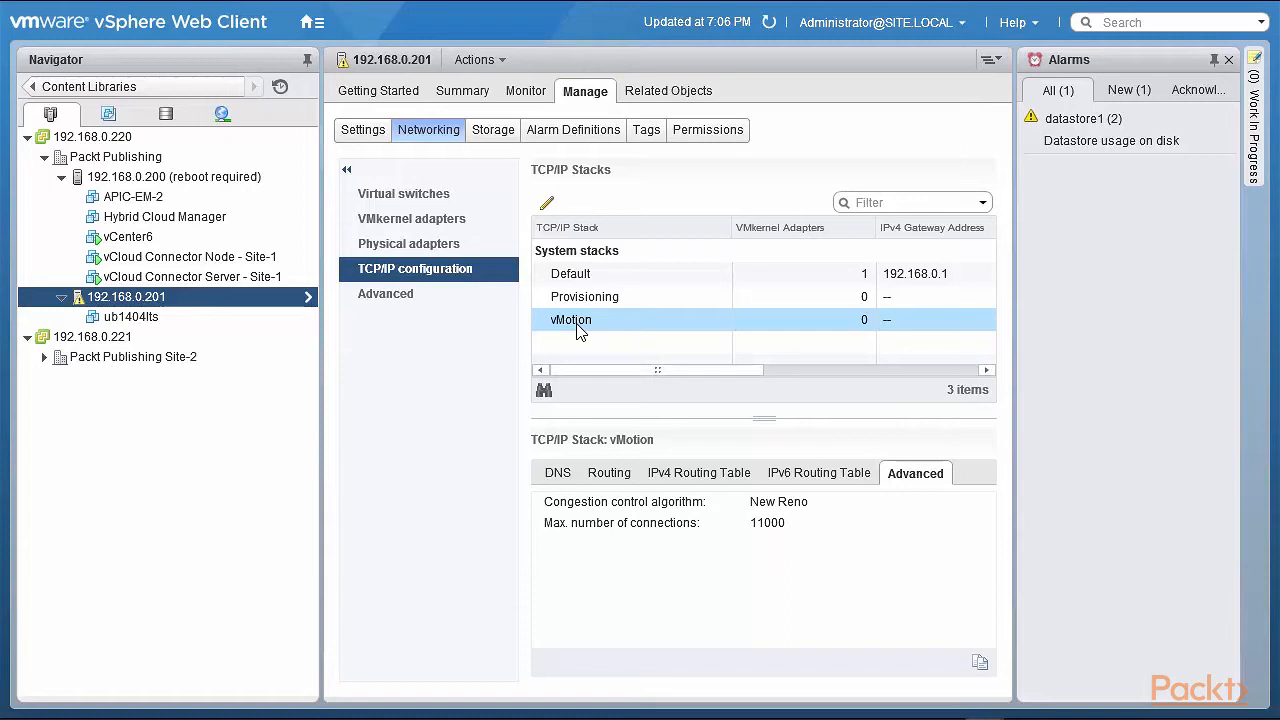
{"action": "left_click", "coordinate": [412, 218]}
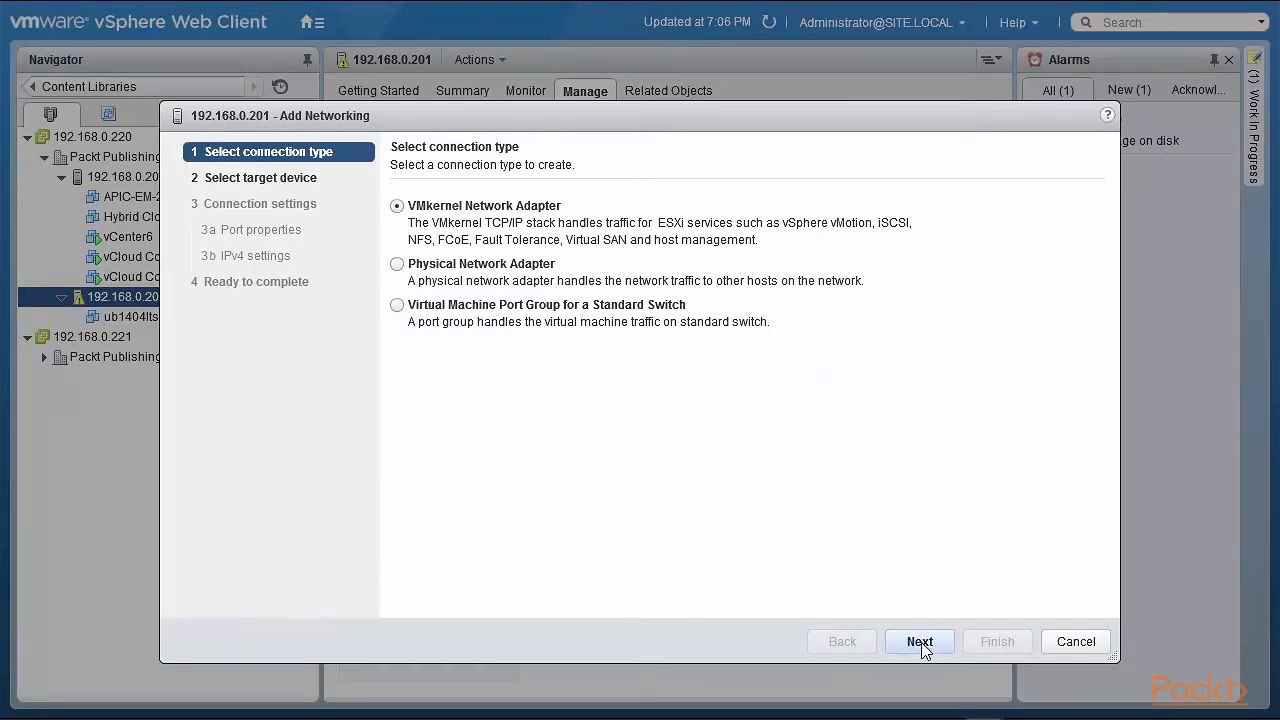
Advance the wizard with VMkernel Network Adapter on existing switch vSwitch0 to port properties.
{"action": "left_click", "coordinate": [920, 640]}
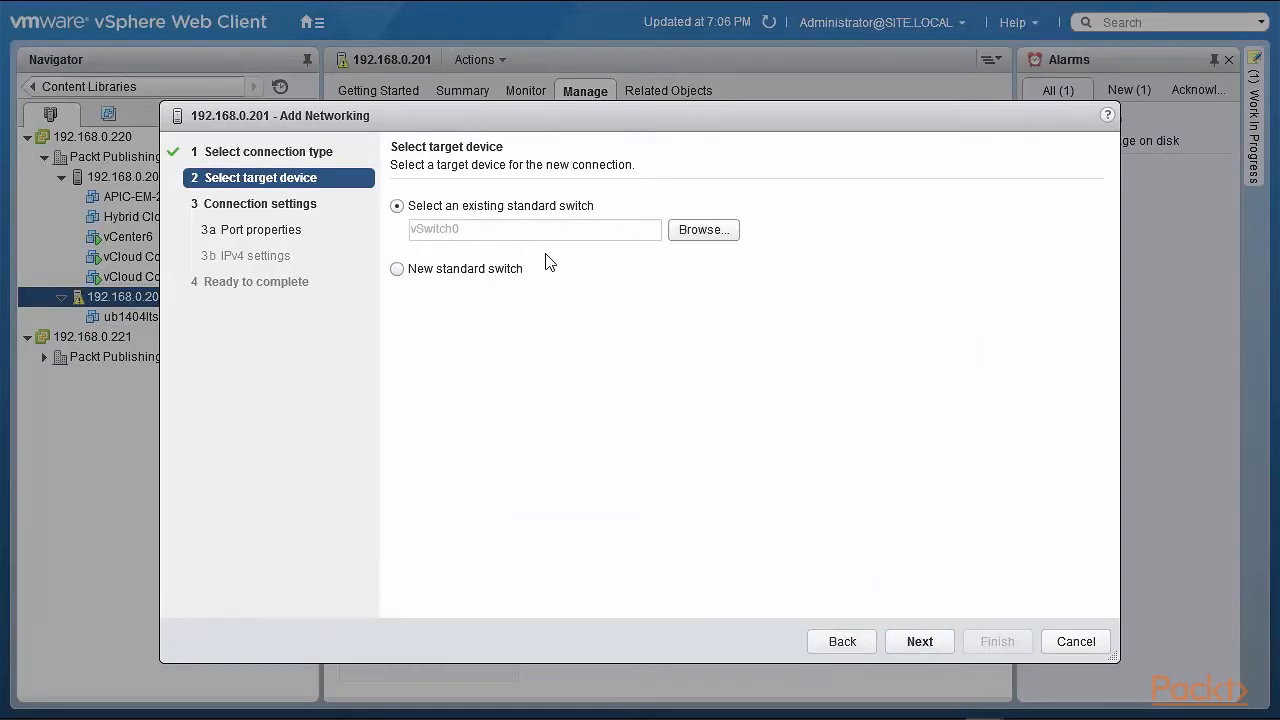
{"action": "left_click", "coordinate": [920, 640]}
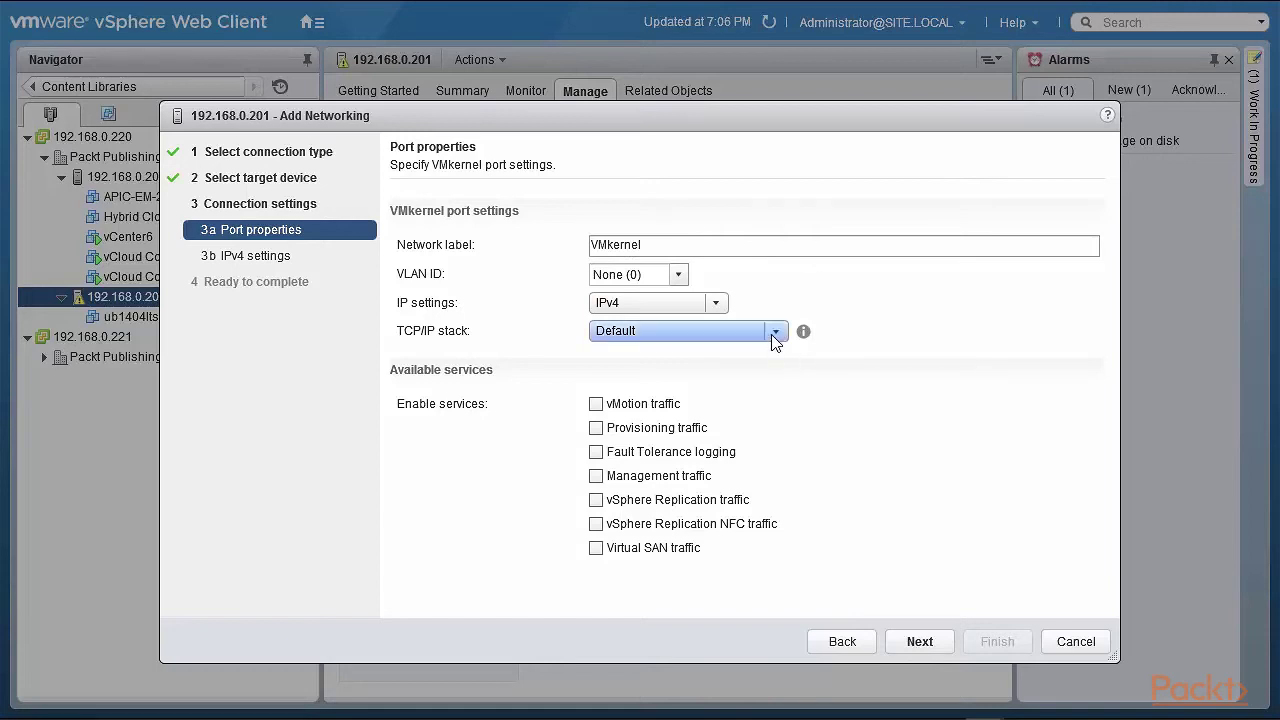
Try the vMotion stack, then assign the new adapter to the Provisioning TCP/IP stack.
{"action": "left_click", "coordinate": [776, 332]}
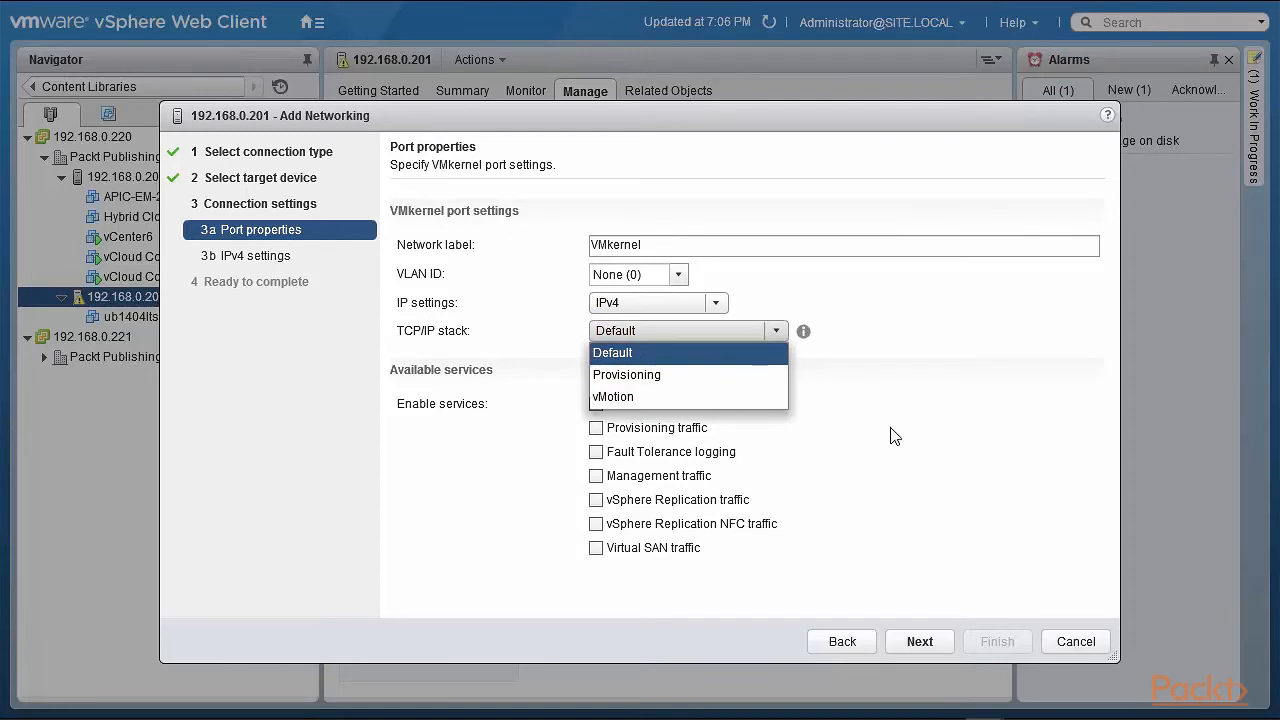
{"action": "left_click", "coordinate": [612, 396]}
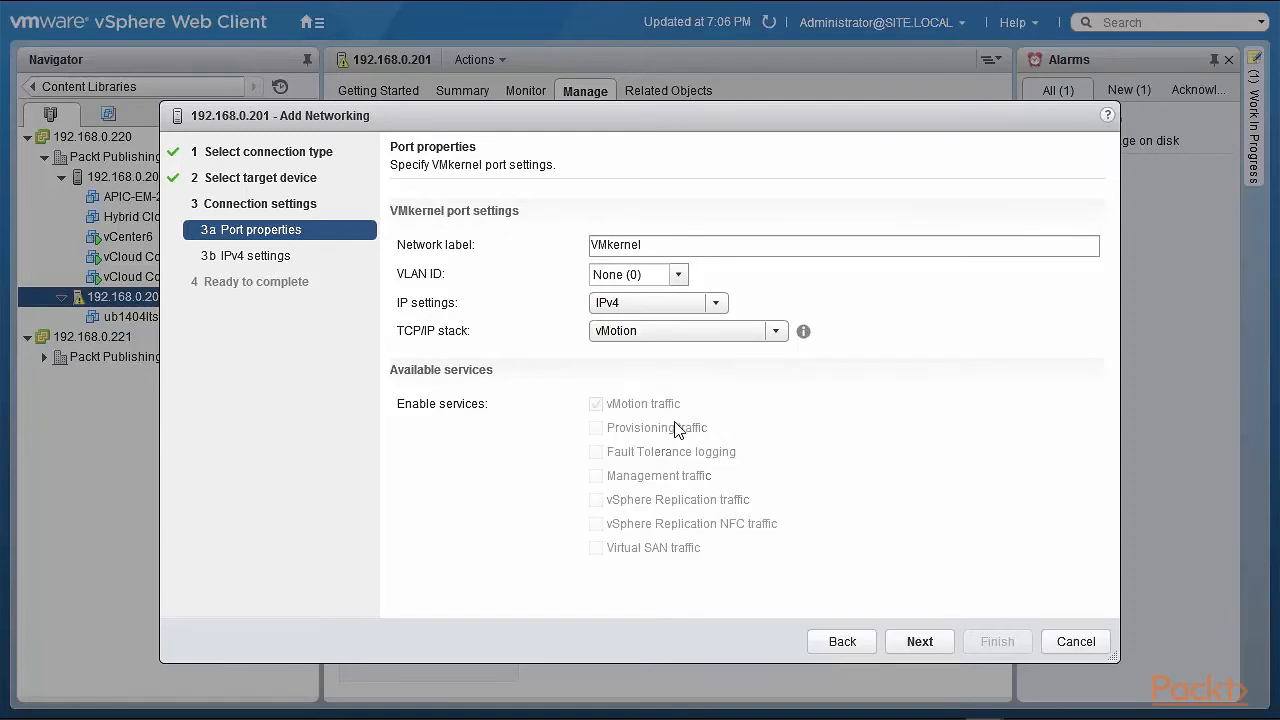
{"action": "mouse_move", "coordinate": [598, 418]}
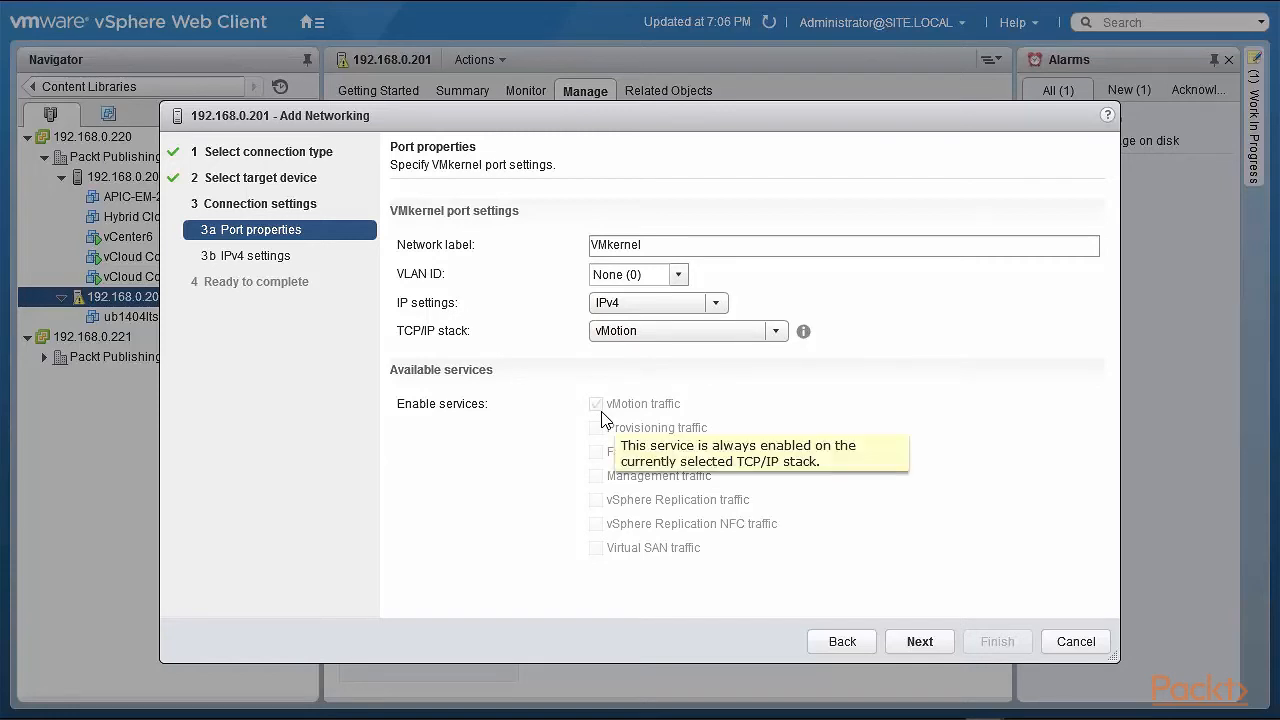
{"action": "left_click", "coordinate": [776, 330]}
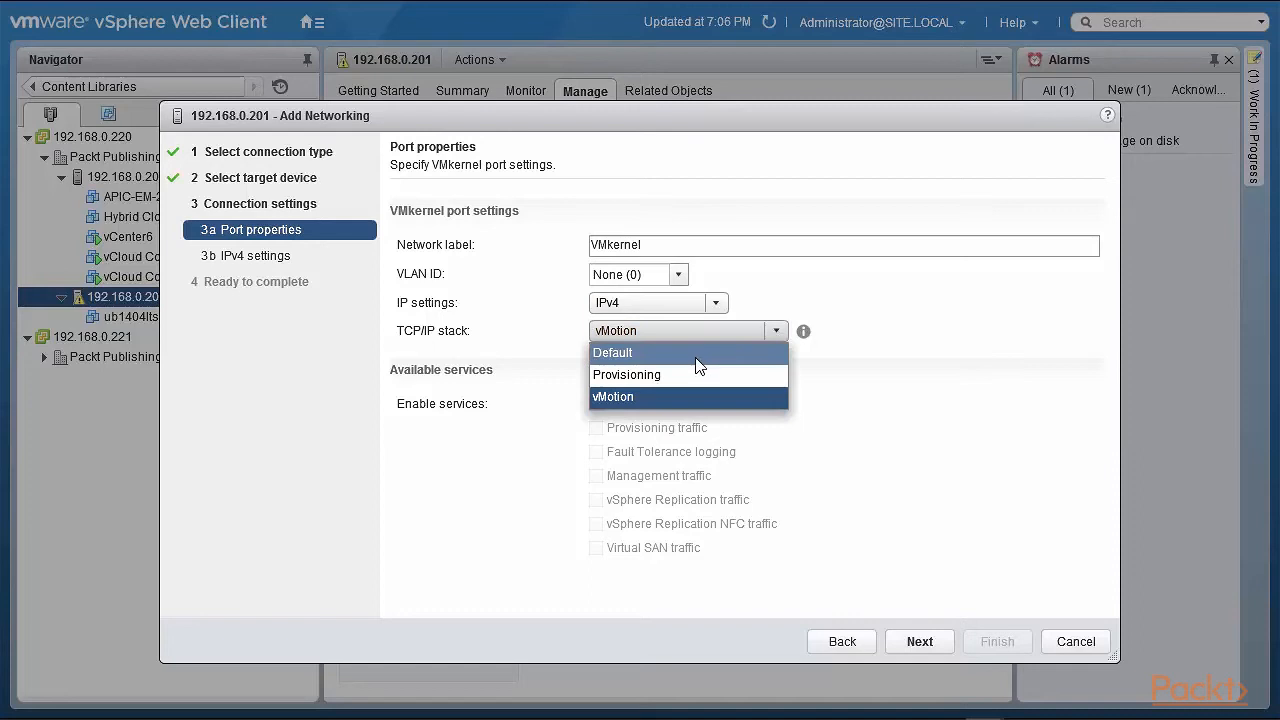
{"action": "left_click", "coordinate": [626, 374]}
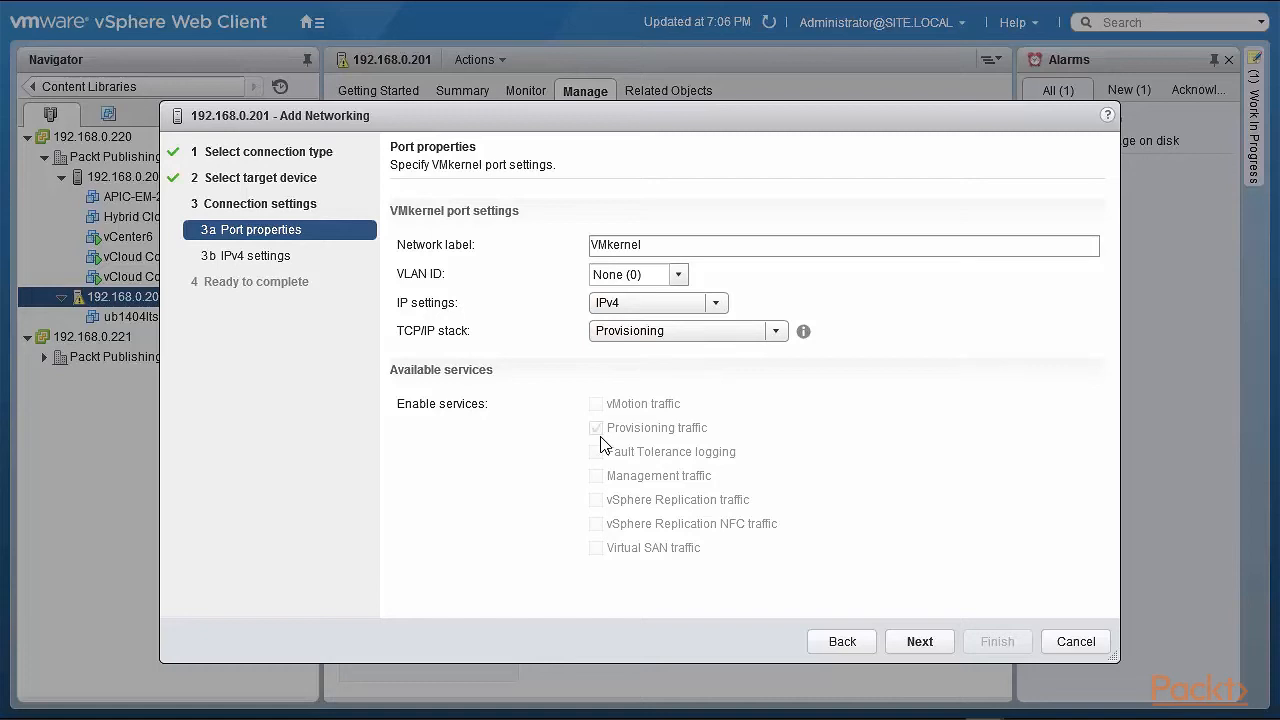
{"action": "mouse_move", "coordinate": [672, 560]}
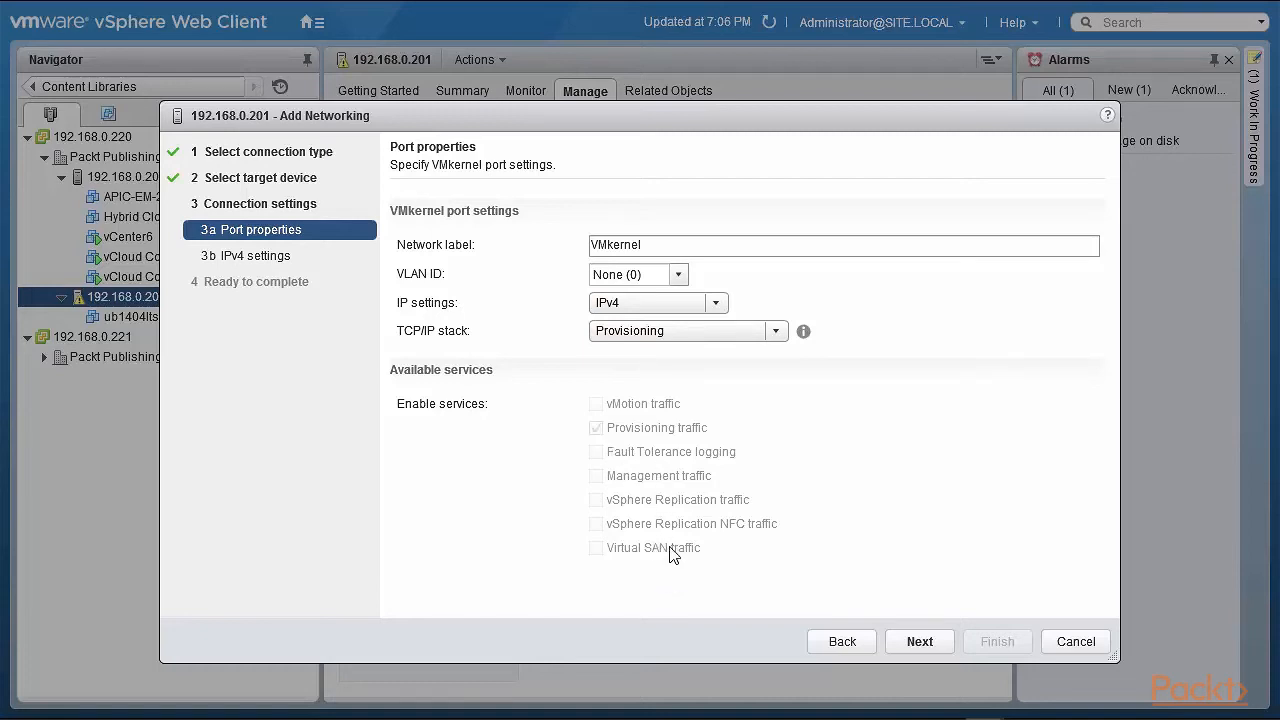
{"action": "mouse_move", "coordinate": [778, 604]}
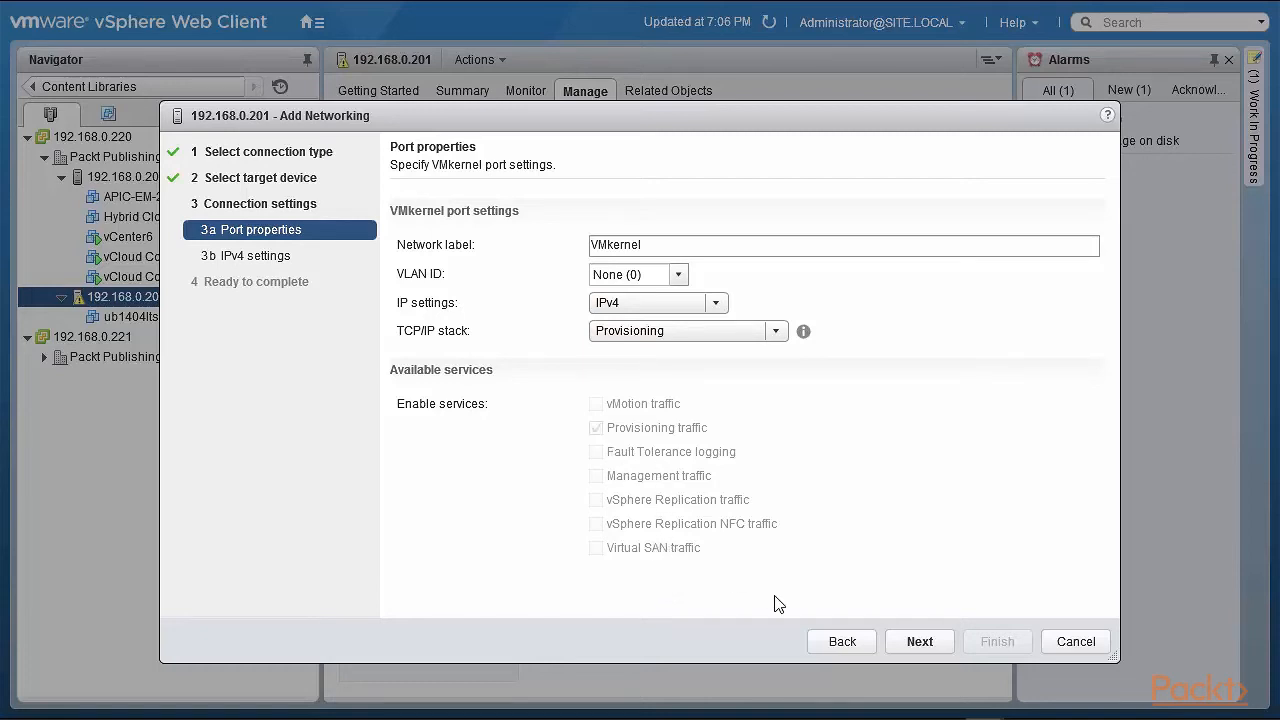
{"action": "mouse_move", "coordinate": [252, 270]}
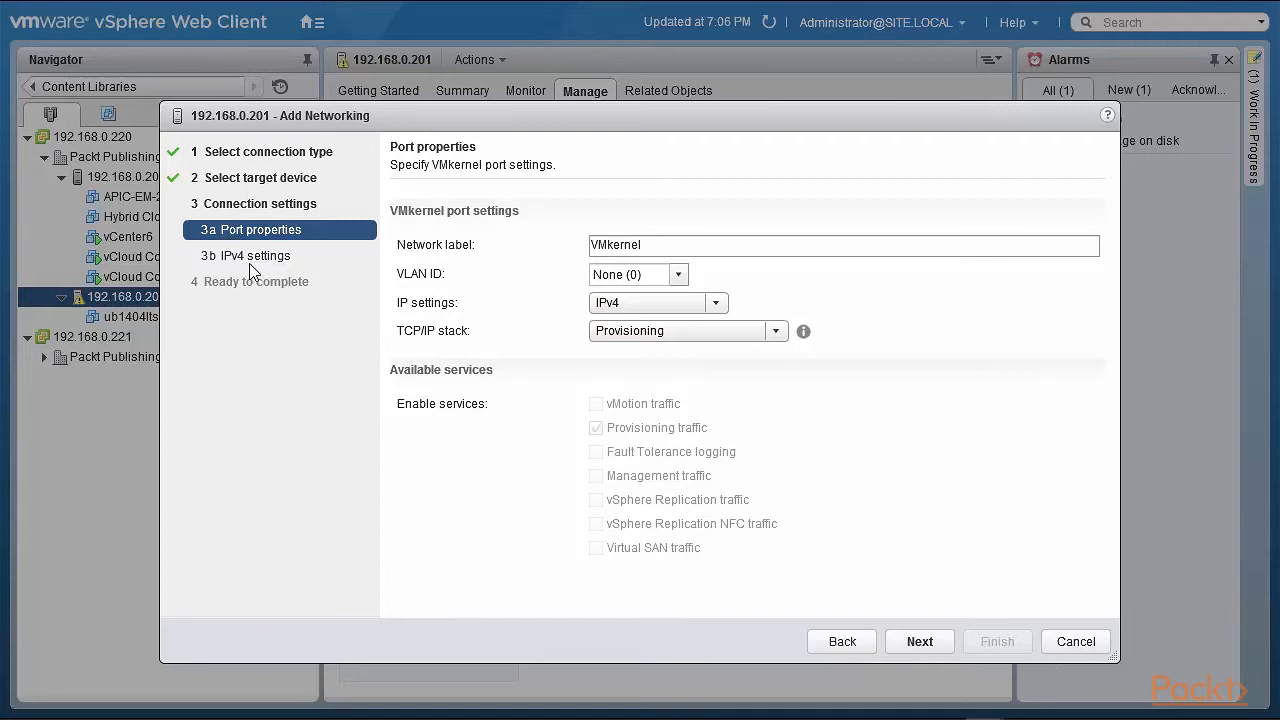
Choose static IPv4 addressing, then cancel the wizard back to the VMkernel adapters list.
{"action": "left_click", "coordinate": [920, 640]}
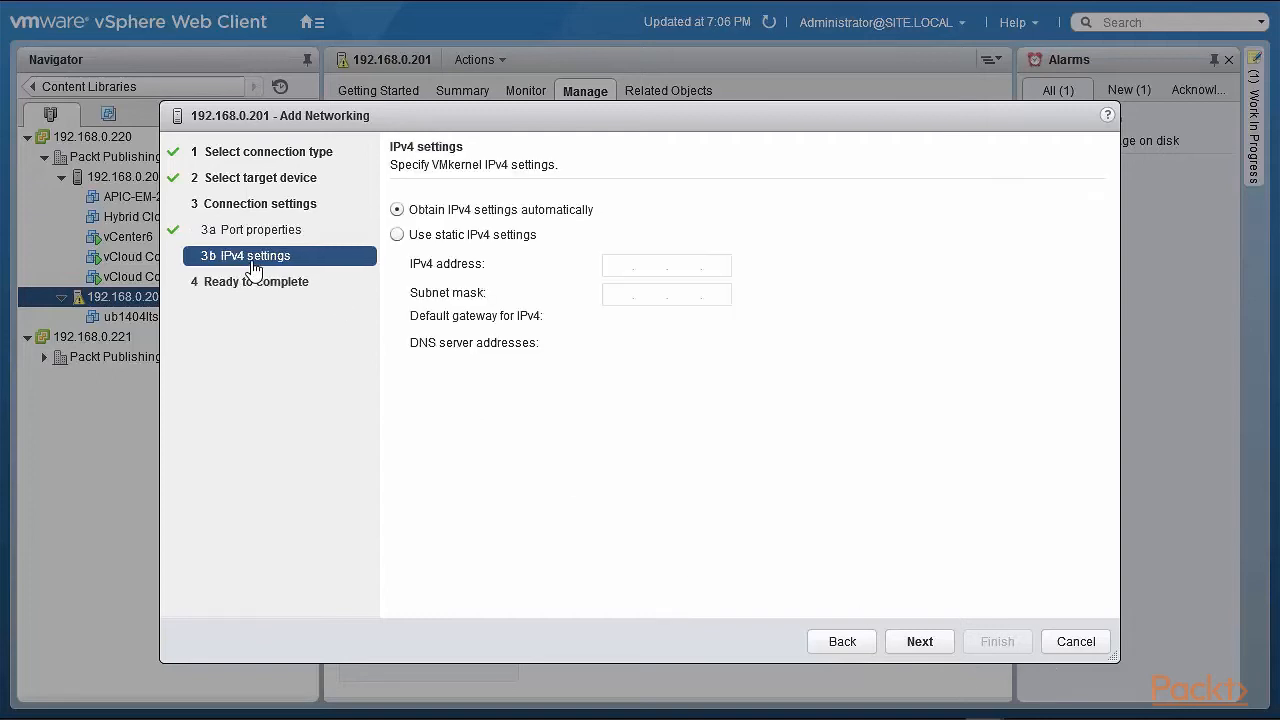
{"action": "mouse_move", "coordinate": [496, 216]}
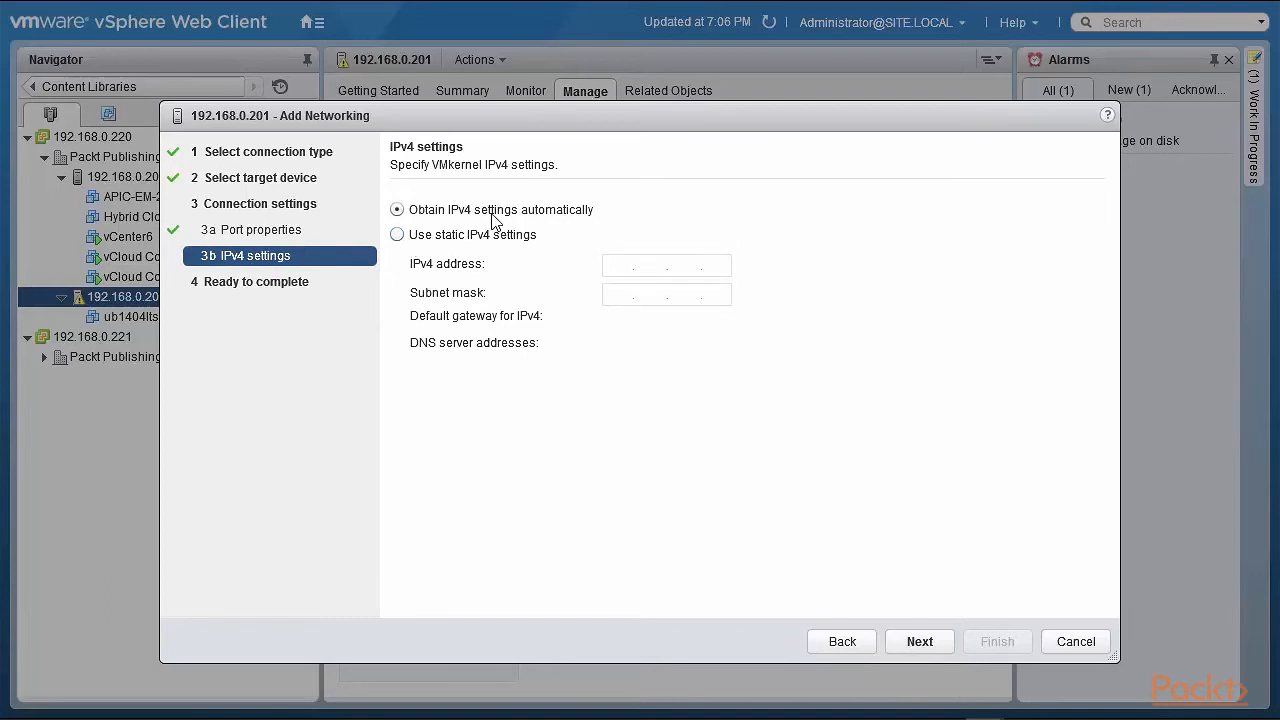
{"action": "left_click", "coordinate": [396, 234]}
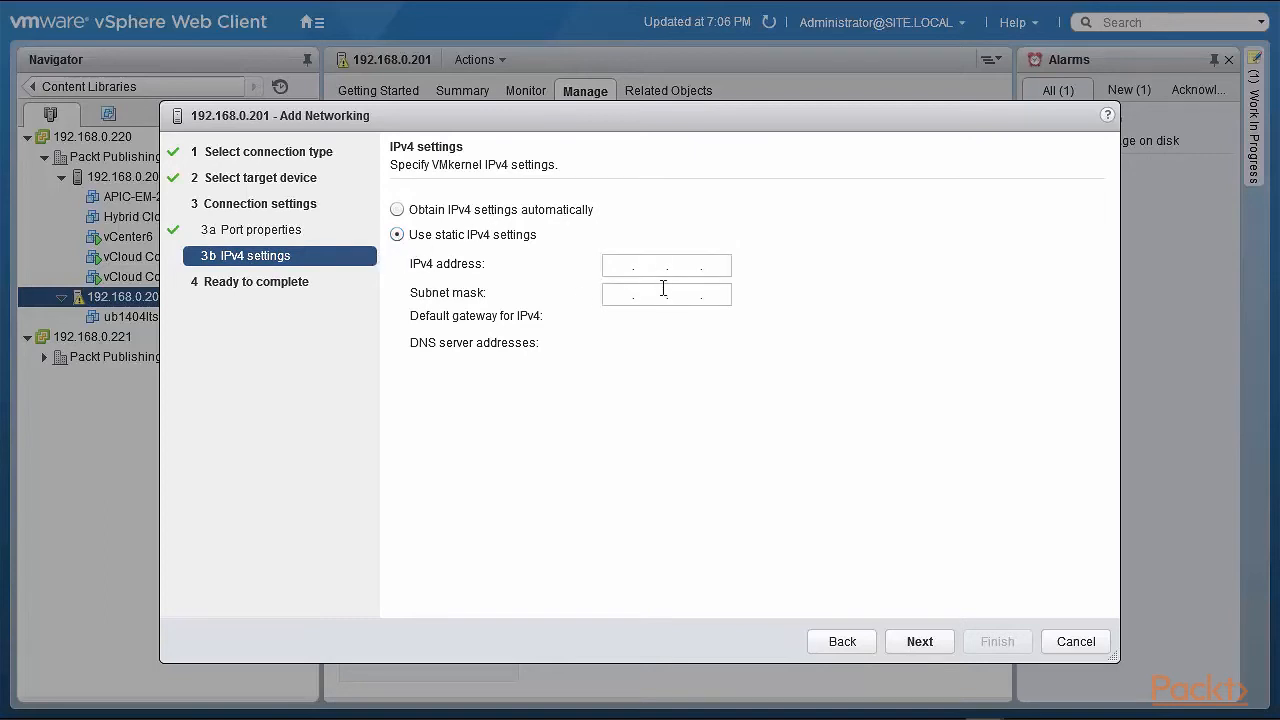
{"action": "mouse_move", "coordinate": [532, 352]}
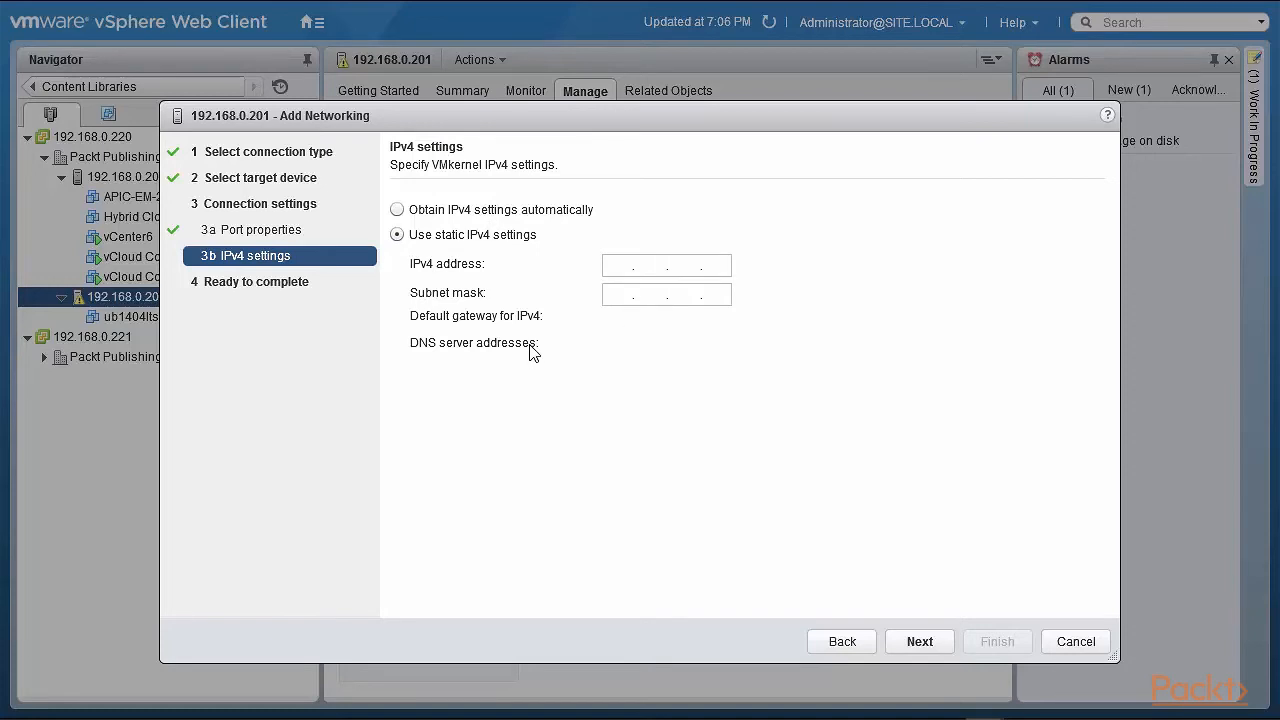
{"action": "mouse_move", "coordinate": [804, 532]}
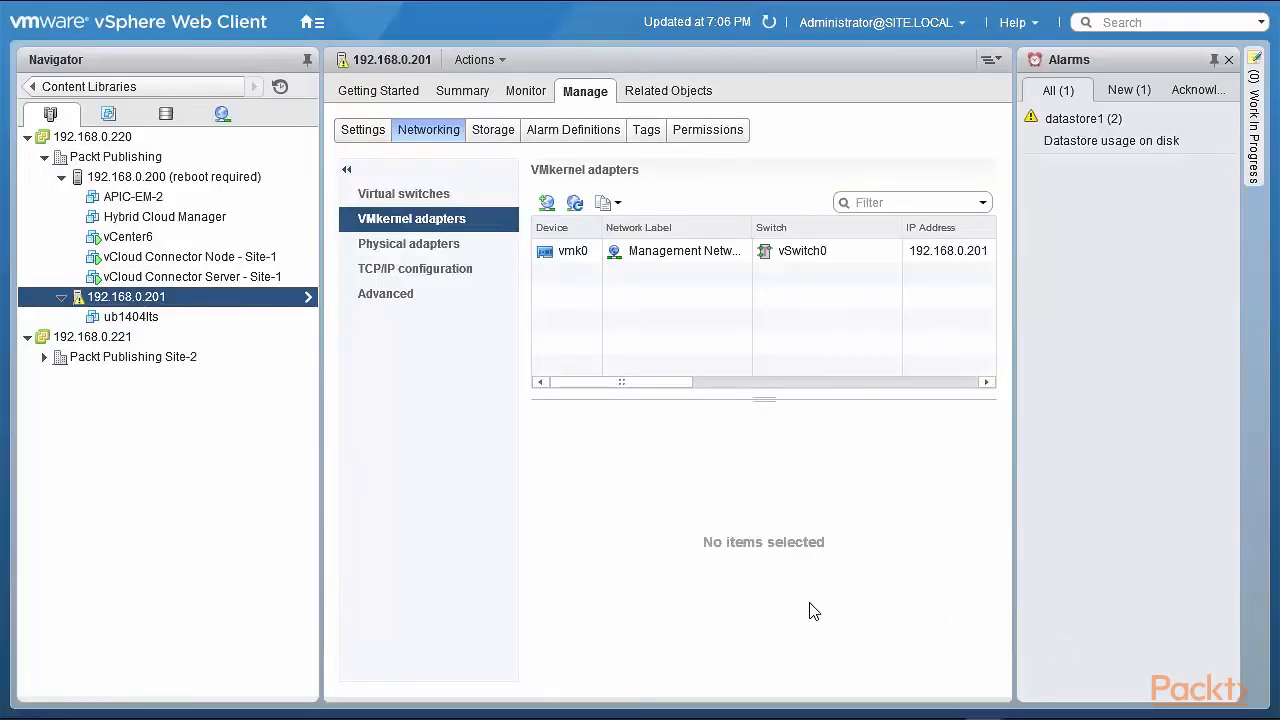
{"action": "left_click", "coordinate": [416, 268]}
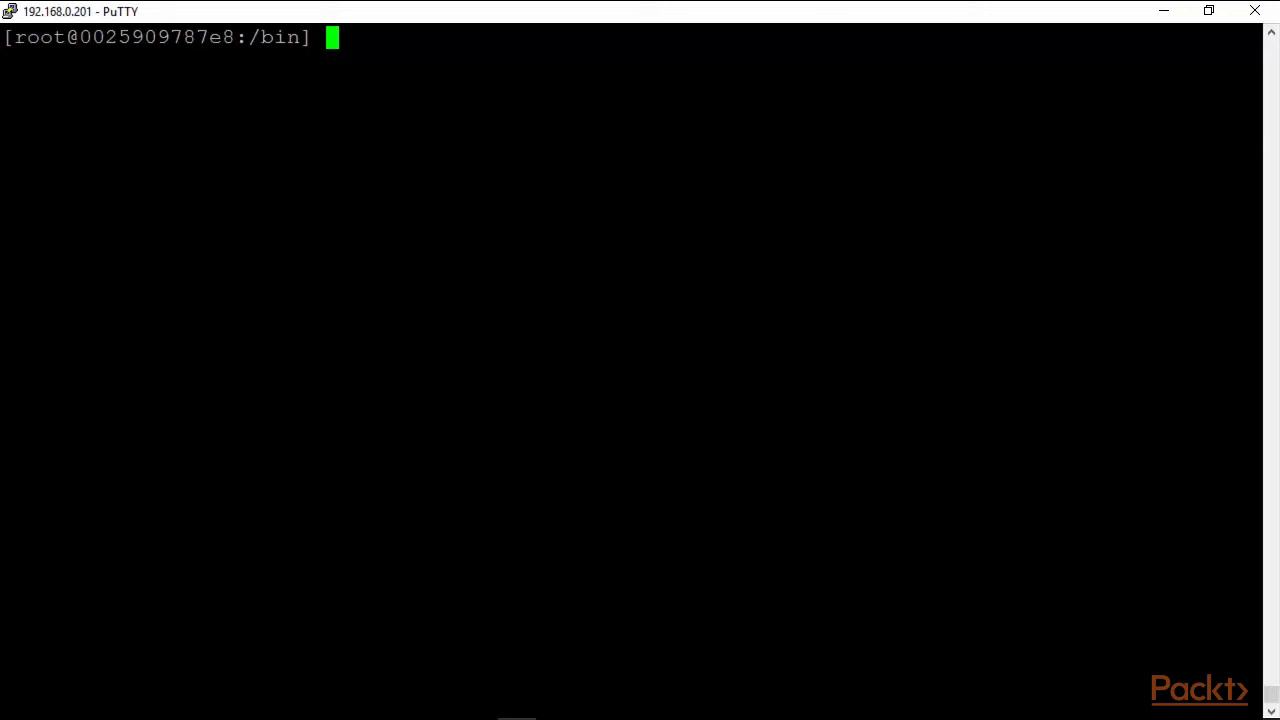
Explore esxcli network ip help output and locate the netstack namespace.
{"action": "type", "text": "es"}
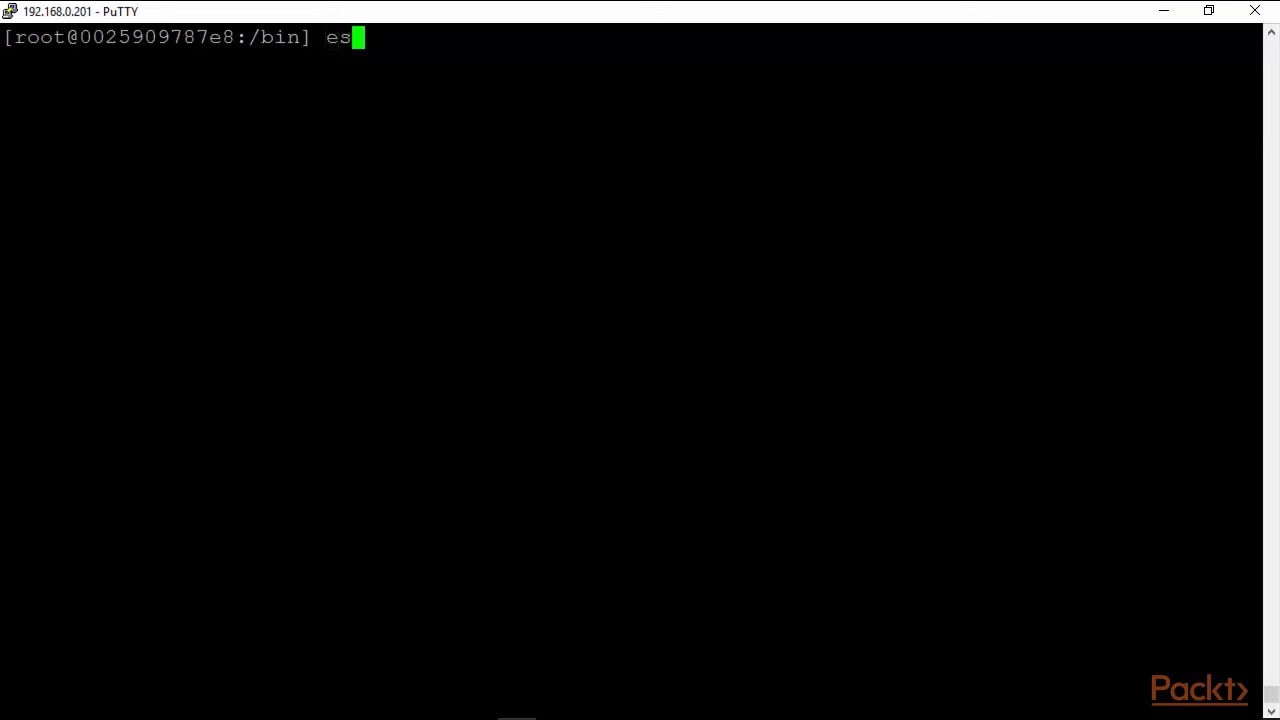
{"action": "type", "text": "xcli"}
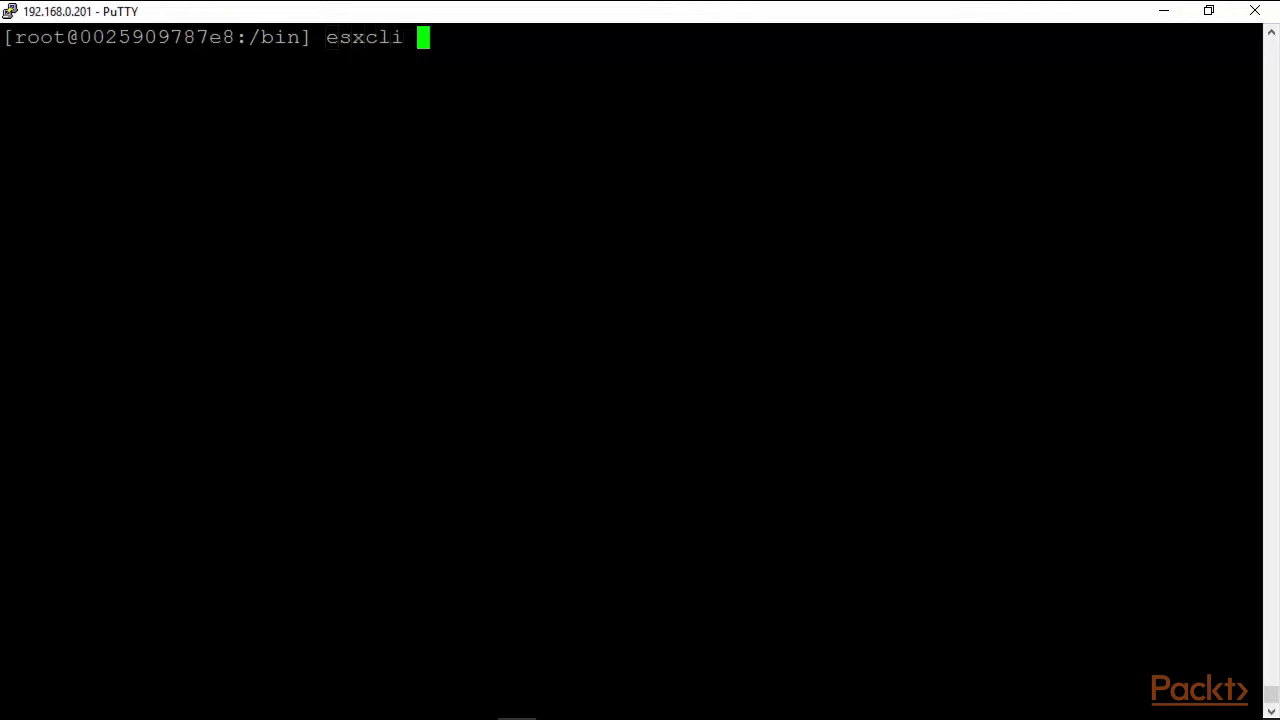
{"action": "type", "text": "network ip"}
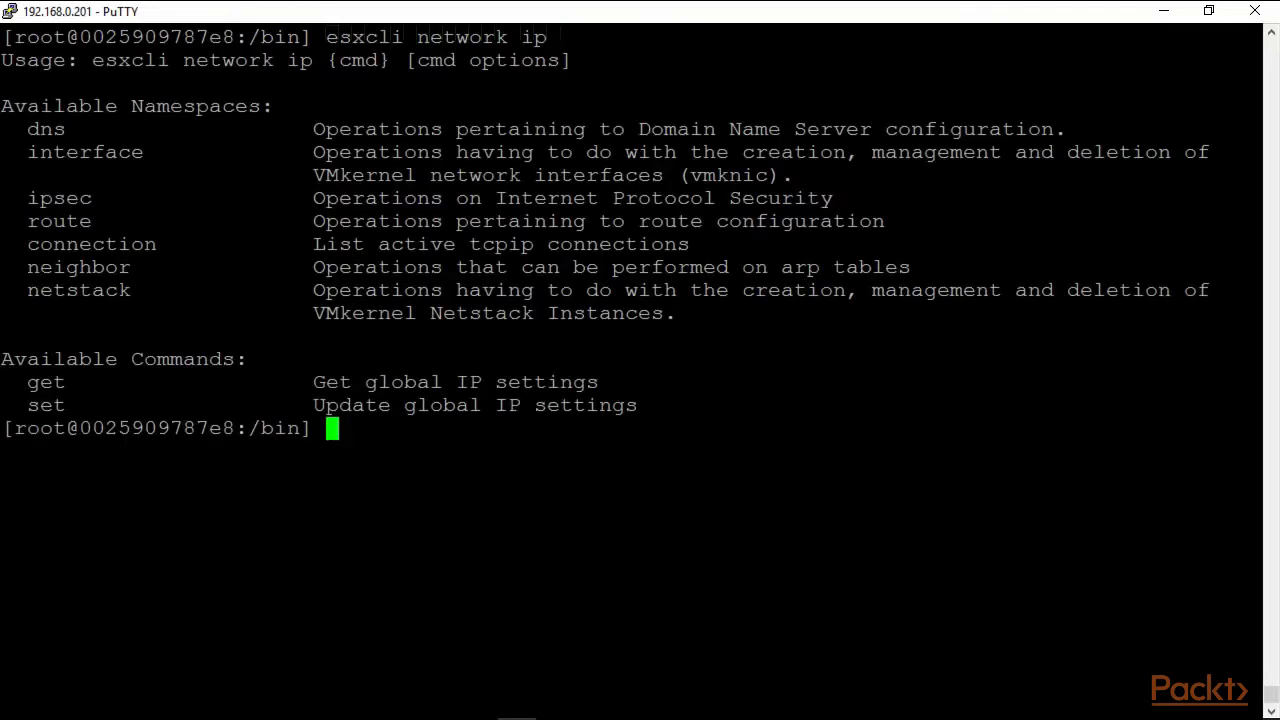
{"action": "double_click", "coordinate": [78, 290]}
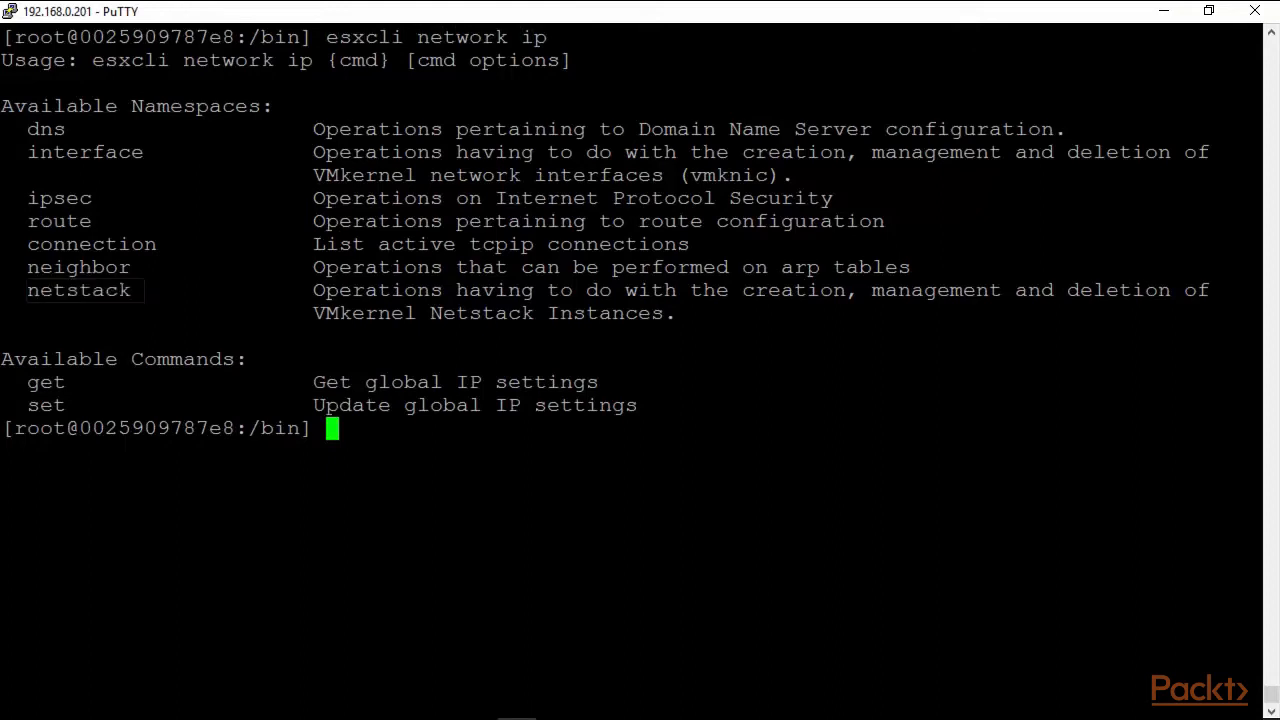
{"action": "type", "text": "esxcli network ip"}
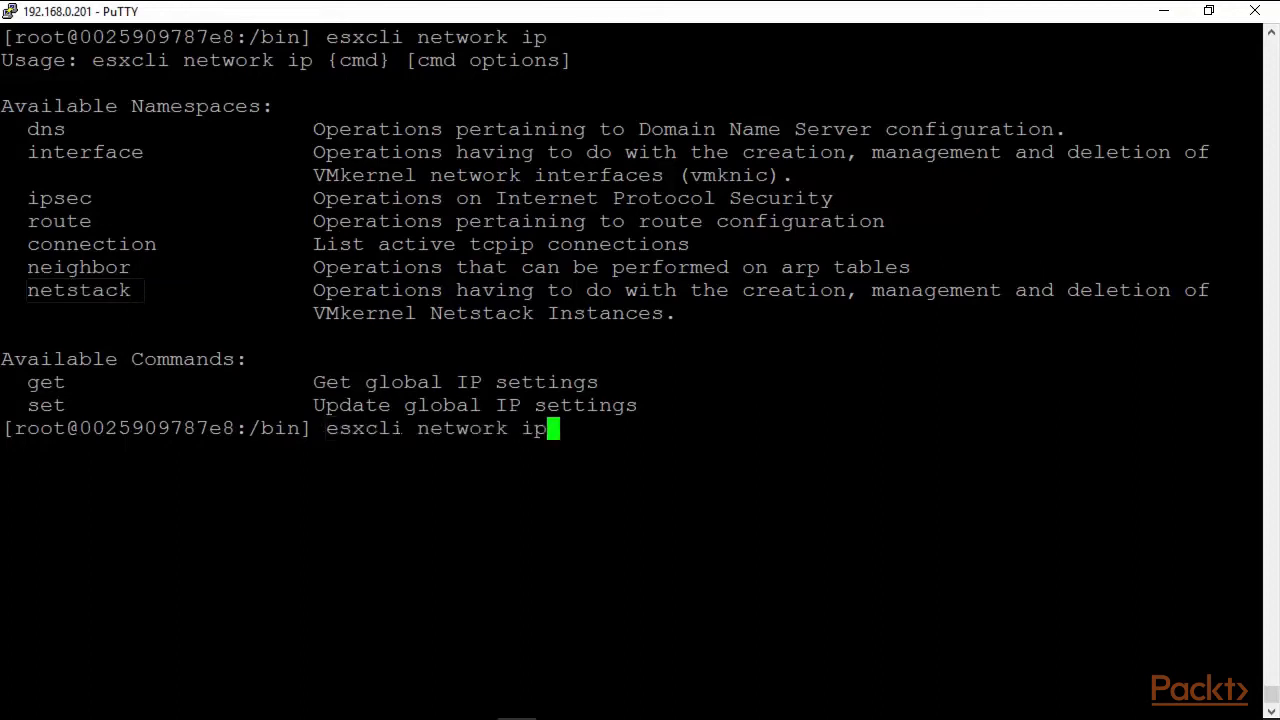
{"action": "type", "text": "netstack"}
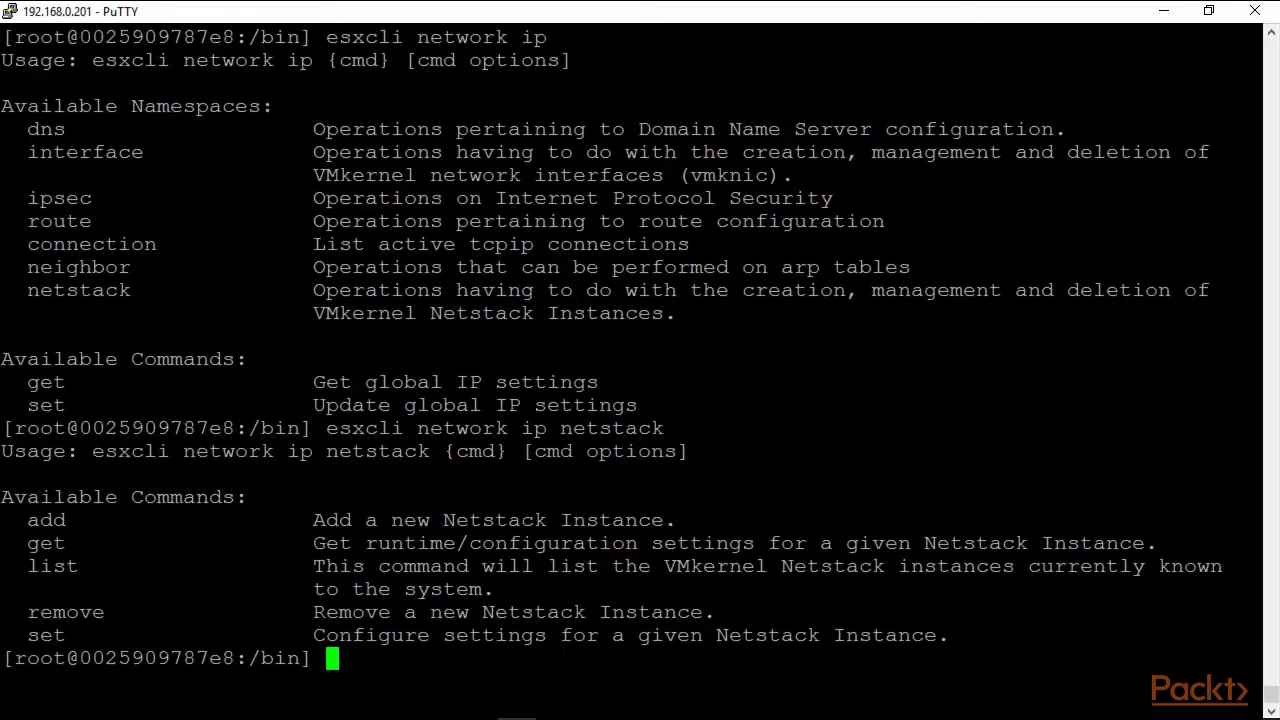
Run esxcli network ip netstack list, showing only defaultTcpipStack.
{"action": "type", "text": "esxcli network ip netstack list"}
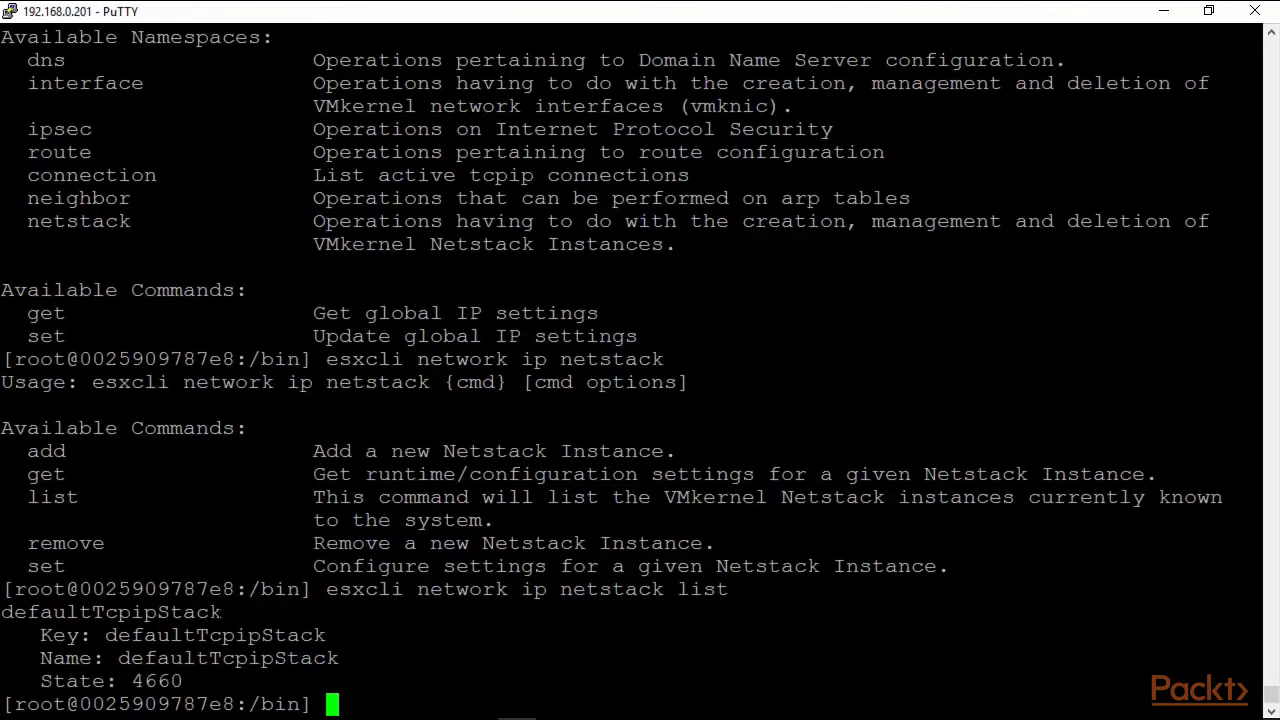
{"action": "double_click", "coordinate": [110, 612]}
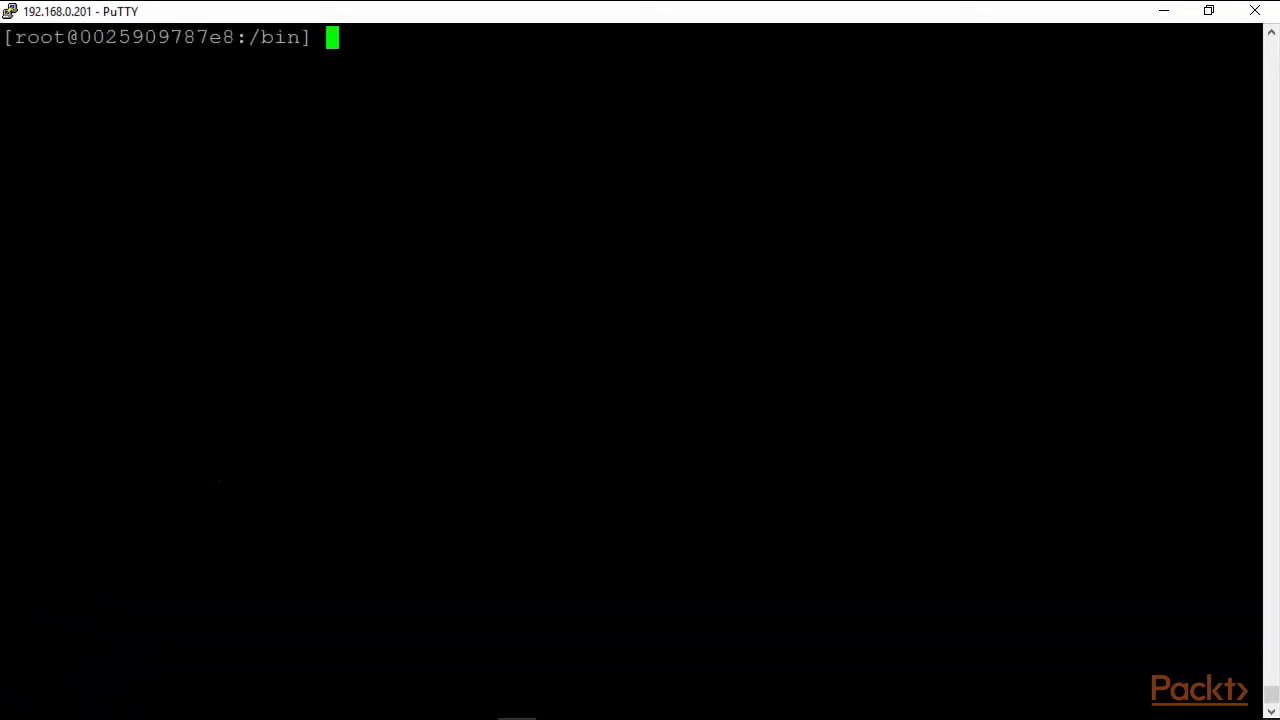
Run esxcli network ip netstack add -N "PacktStack" to create the PacktStack instance.
{"action": "type", "text": "clear"}
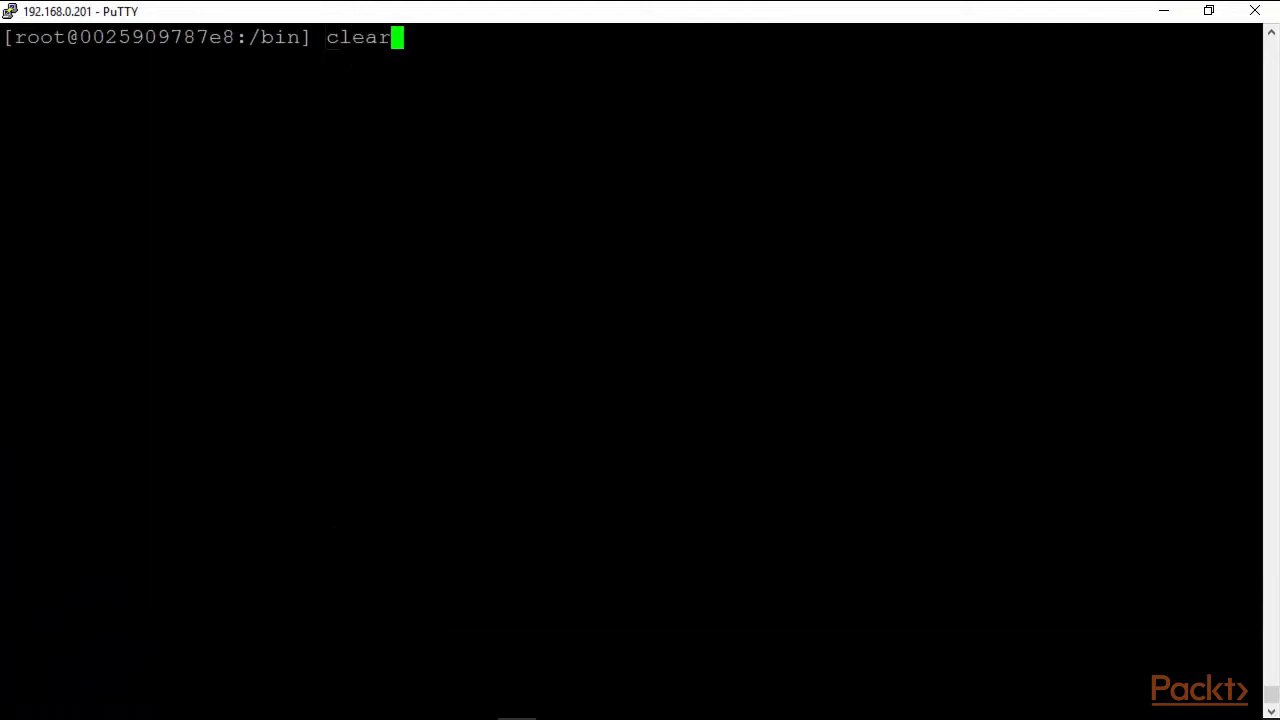
{"action": "type", "text": "esxcli network ip netstack lis"}
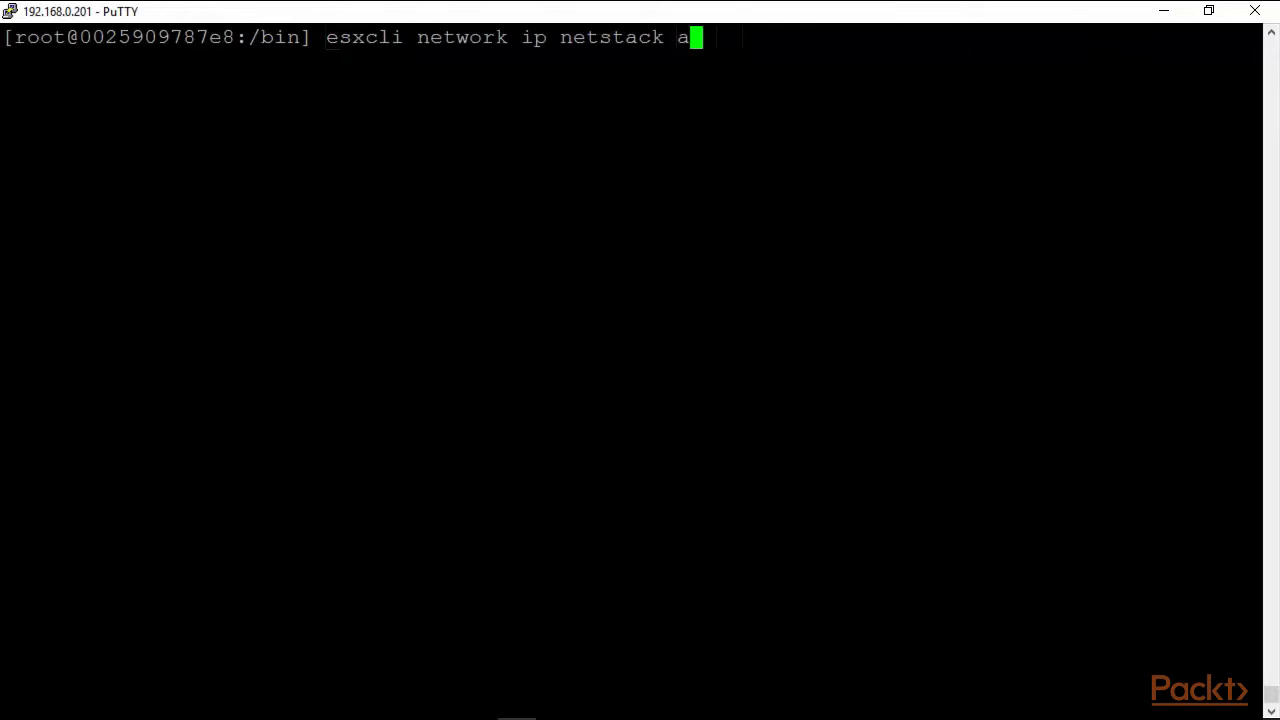
{"action": "type", "text": "dd"}
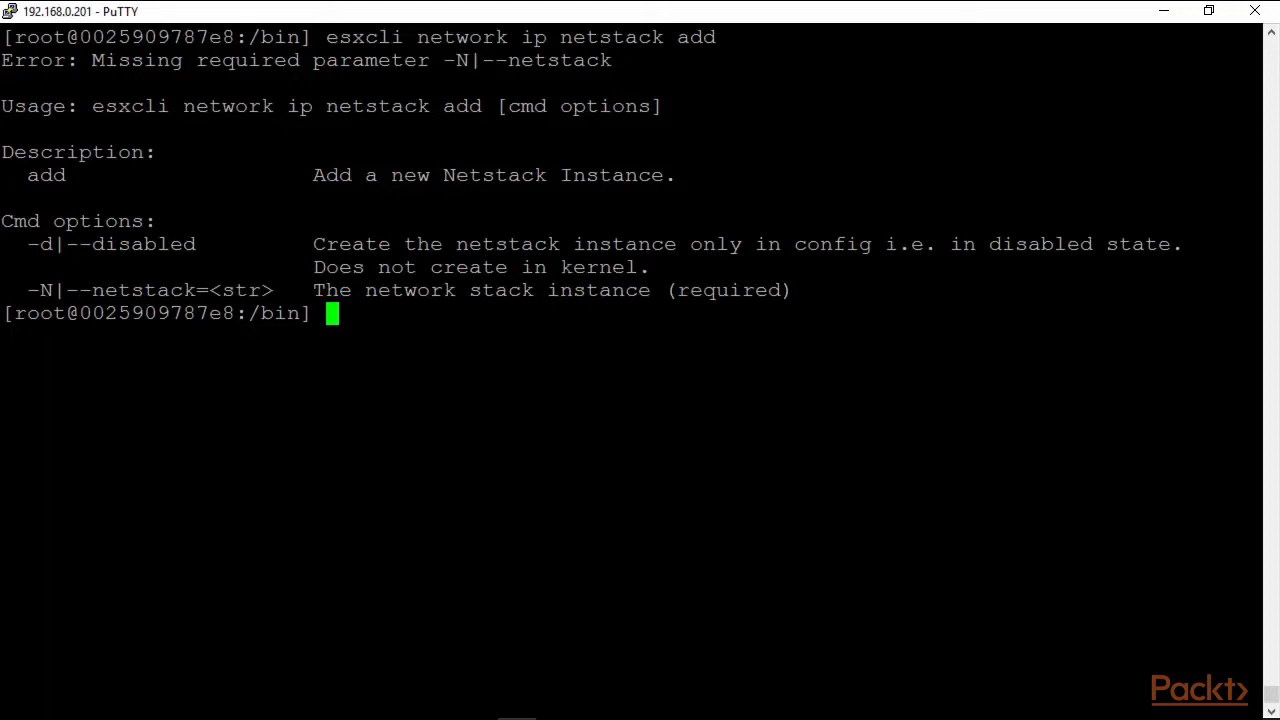
{"action": "type", "text": "esxcli network ip netstack add"}
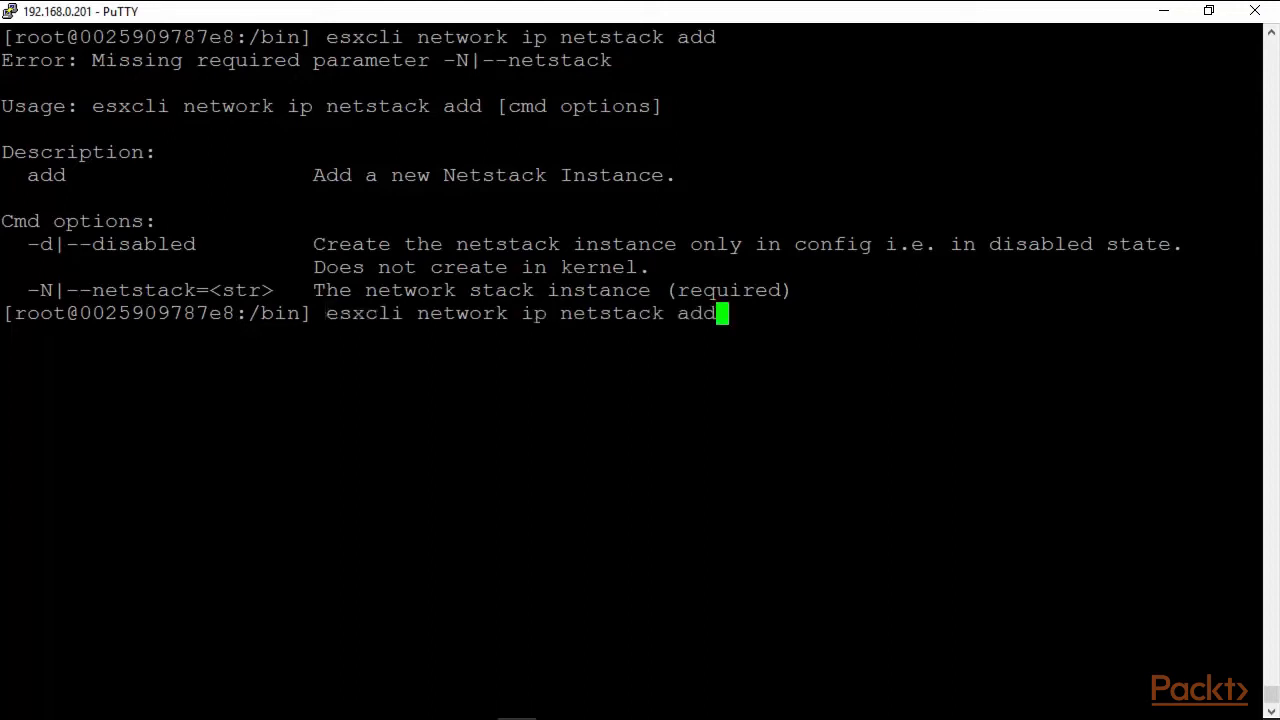
{"action": "type", "text": "-N"}
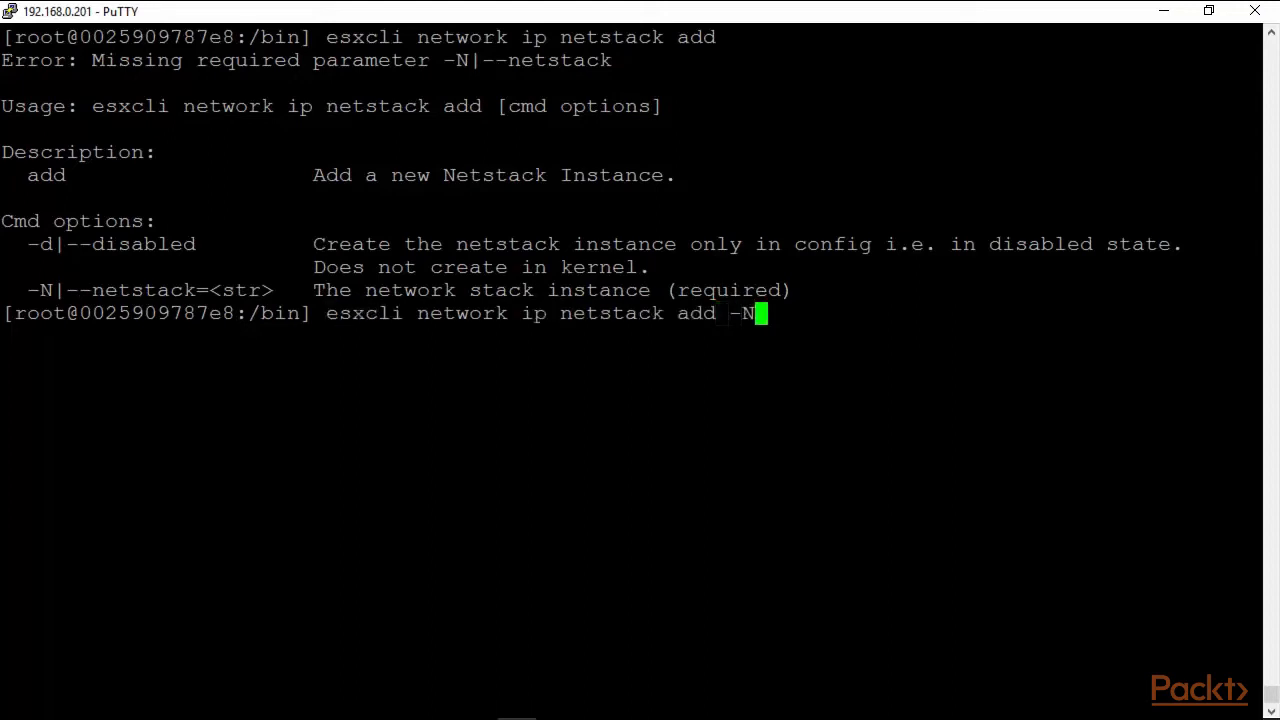
{"action": "type", "text": "\""}
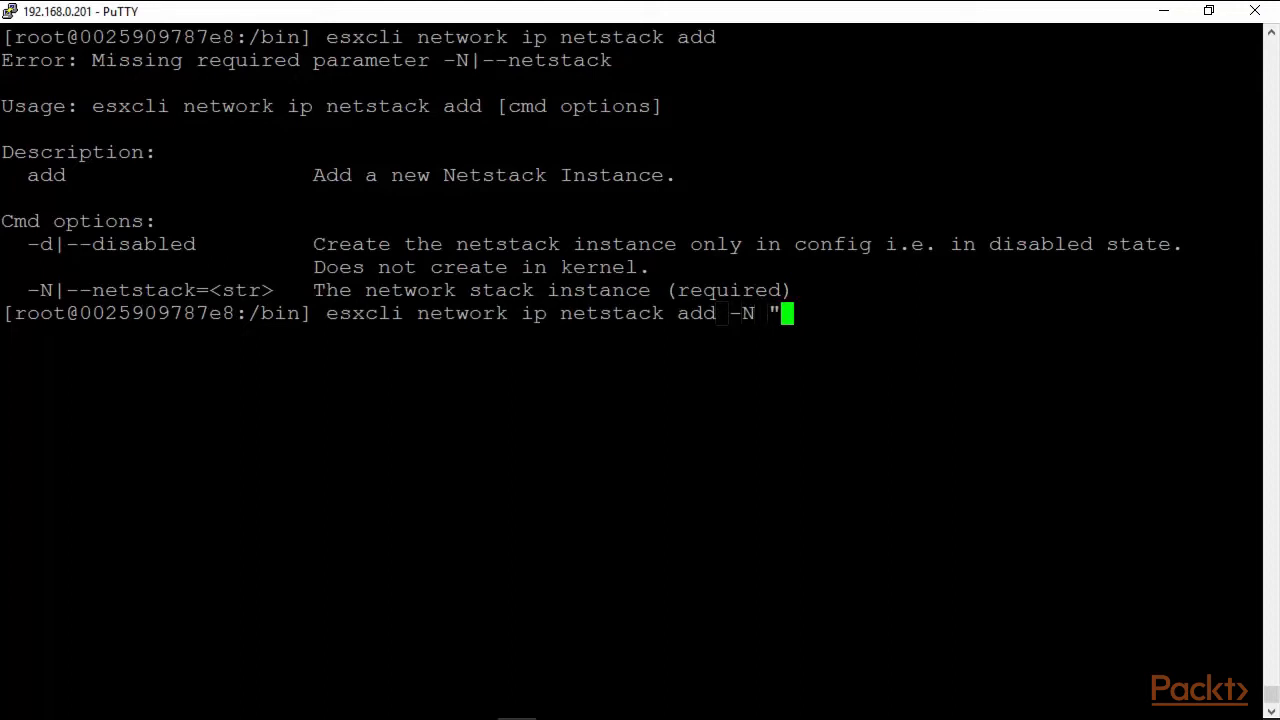
{"action": "type", "text": "Pac"}
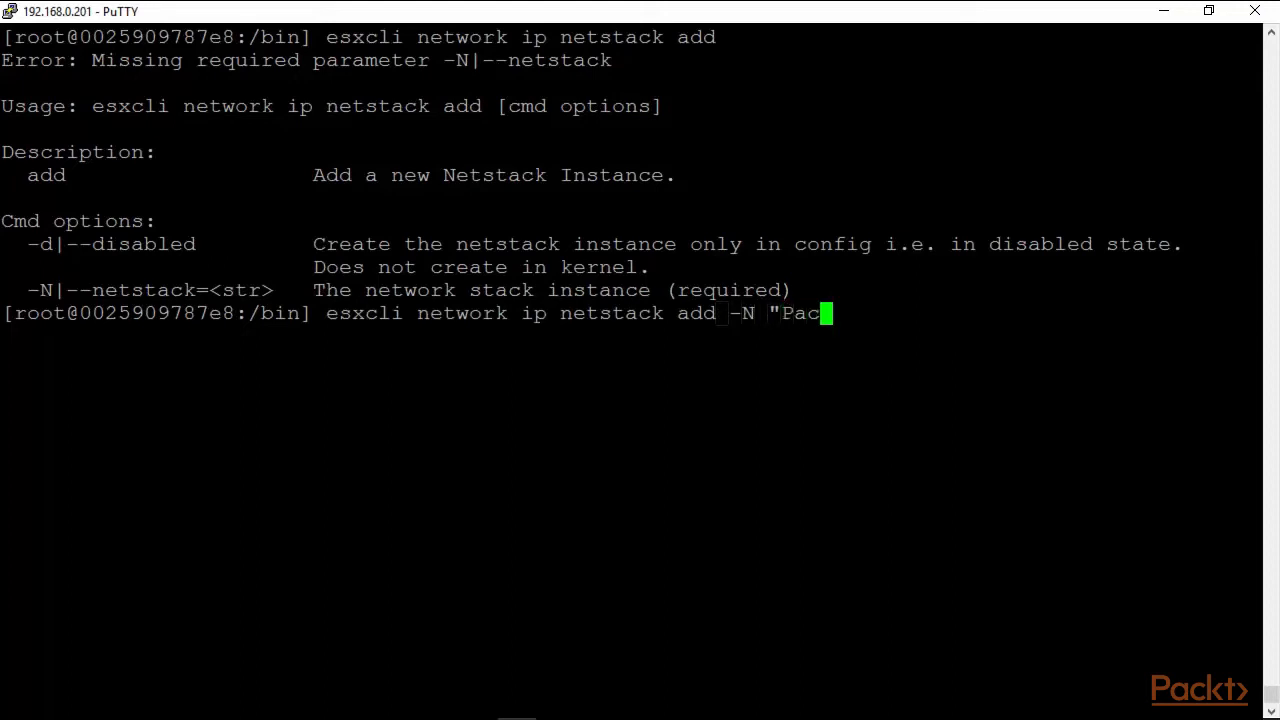
{"action": "type", "text": "ktSt"}
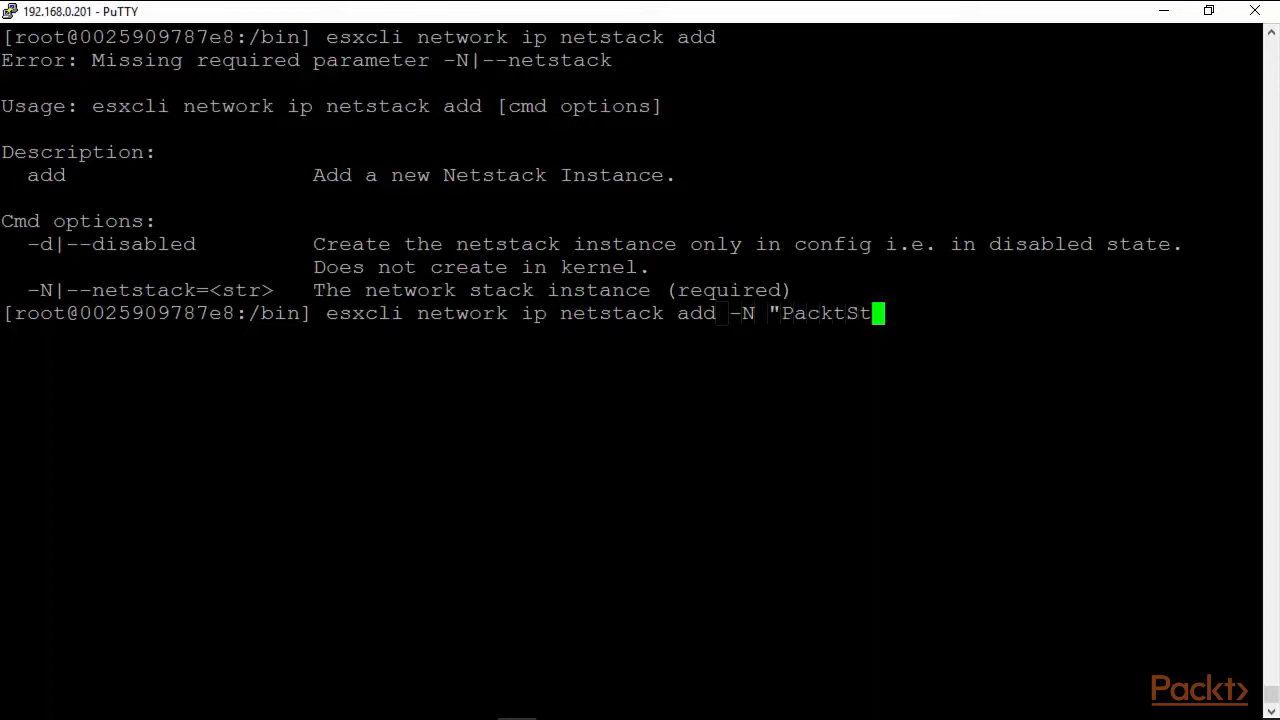
{"action": "type", "text": "ack\""}
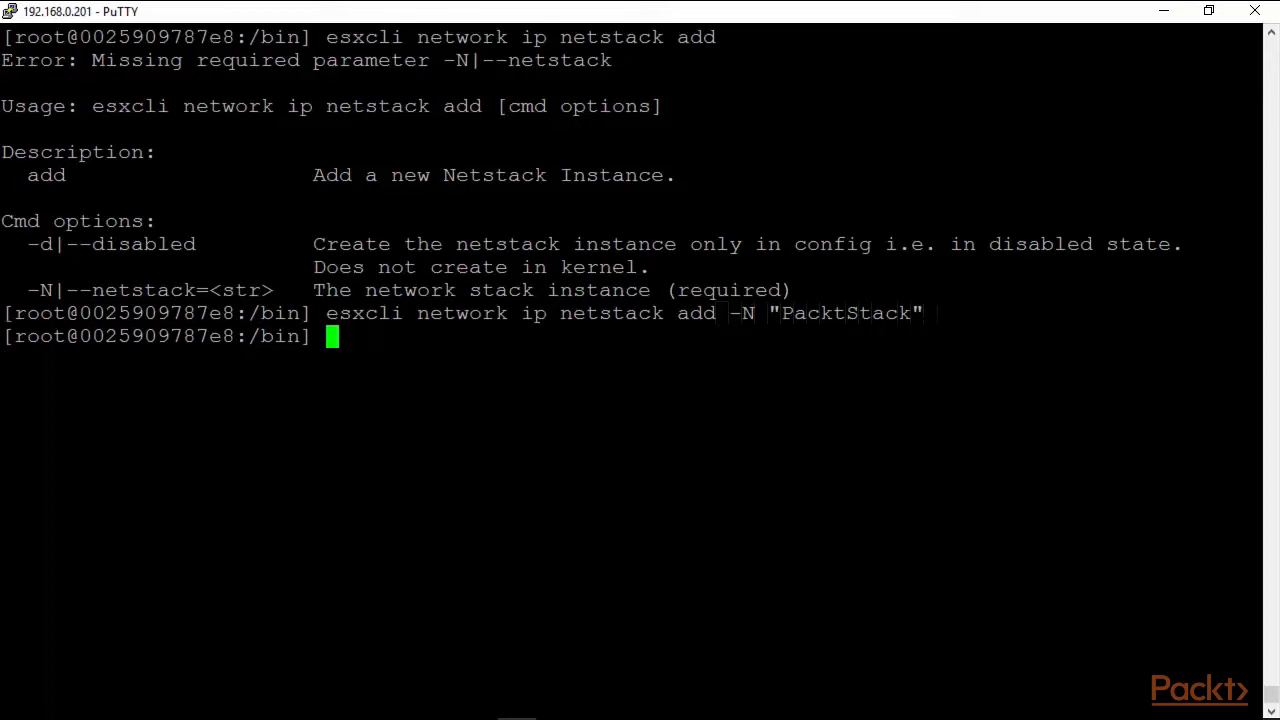
List netstacks showing PacktStack beside defaultTcpipStack, then display the netstack subcommands.
{"action": "type", "text": "esxcli network ip netstack add"}
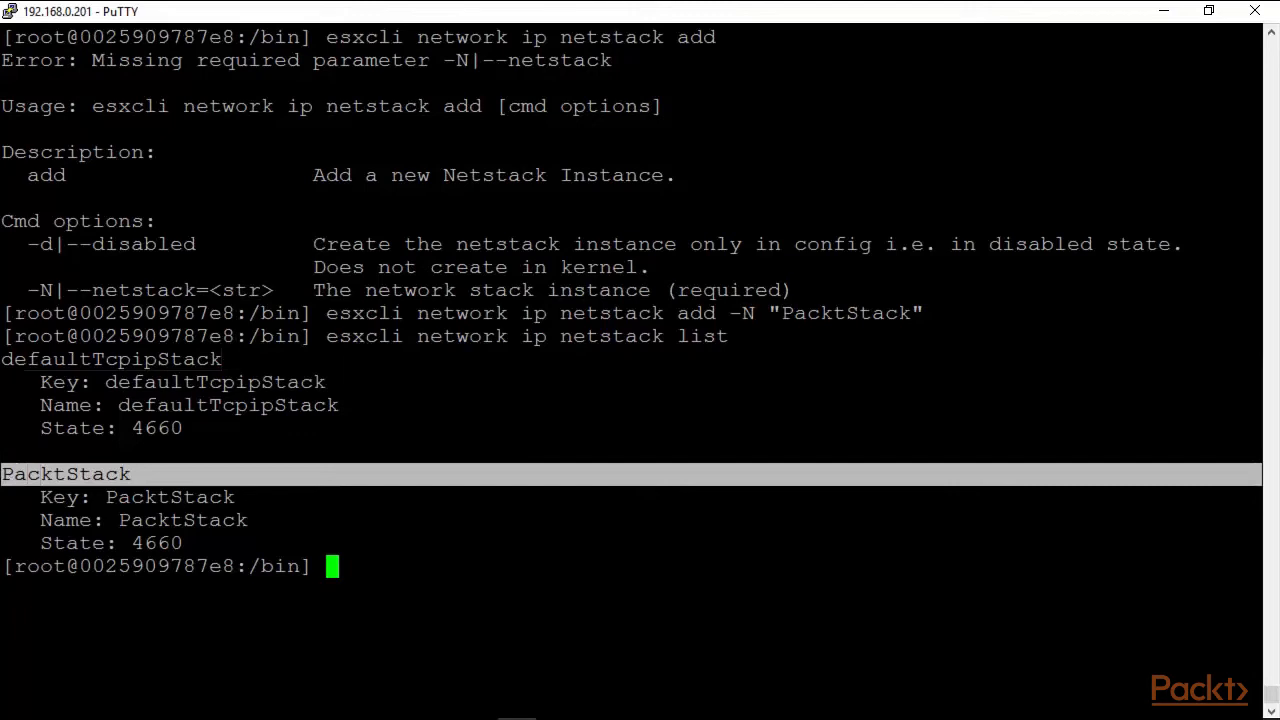
{"action": "mouse_move", "coordinate": [364, 470]}
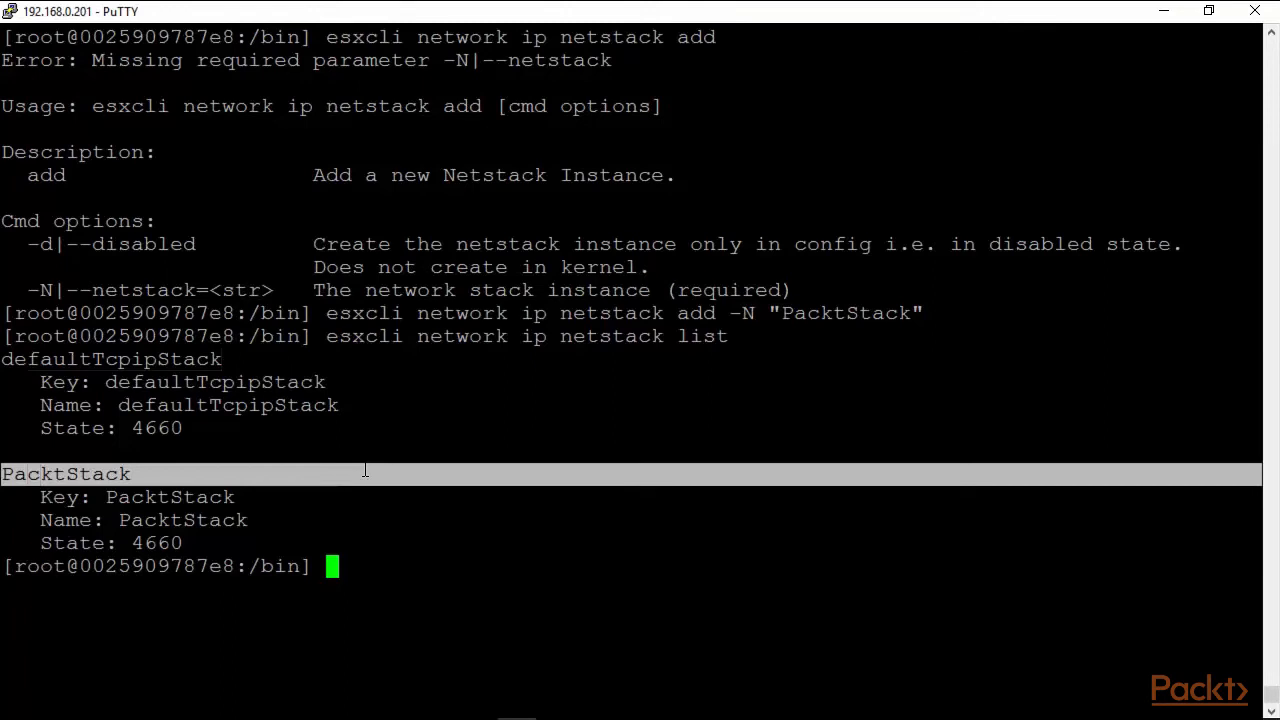
{"action": "type", "text": "esxcli network ip netstack"}
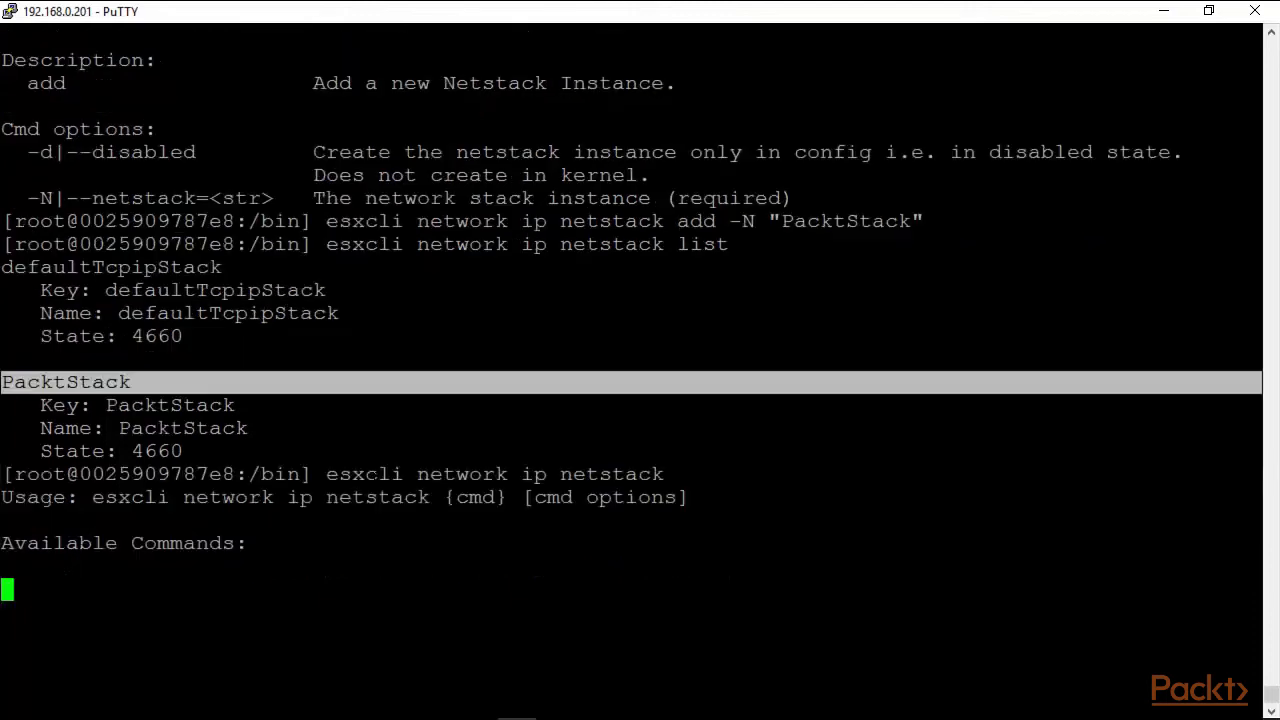
{"action": "key", "text": "Return"}
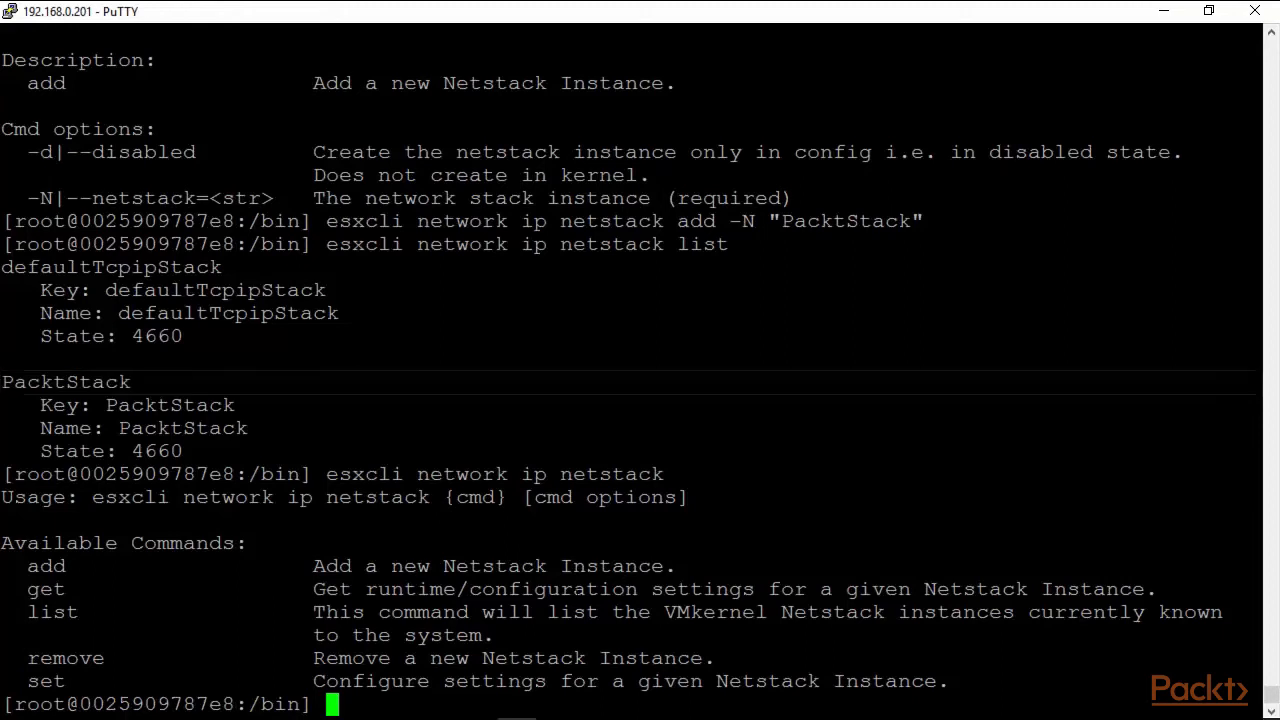
{"action": "type", "text": "clear"}
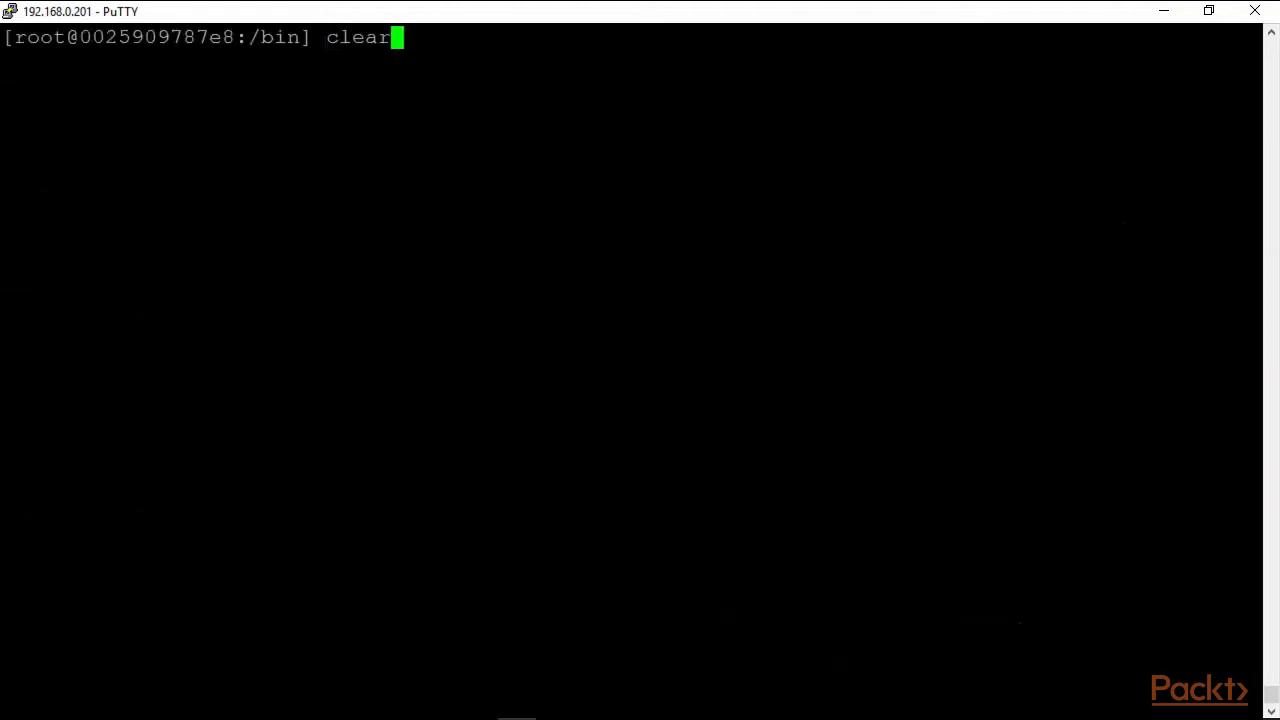
Begin typing esxcli network ip netstack set for the stack's settings.
{"action": "type", "text": "esxcli network ip netstack"}
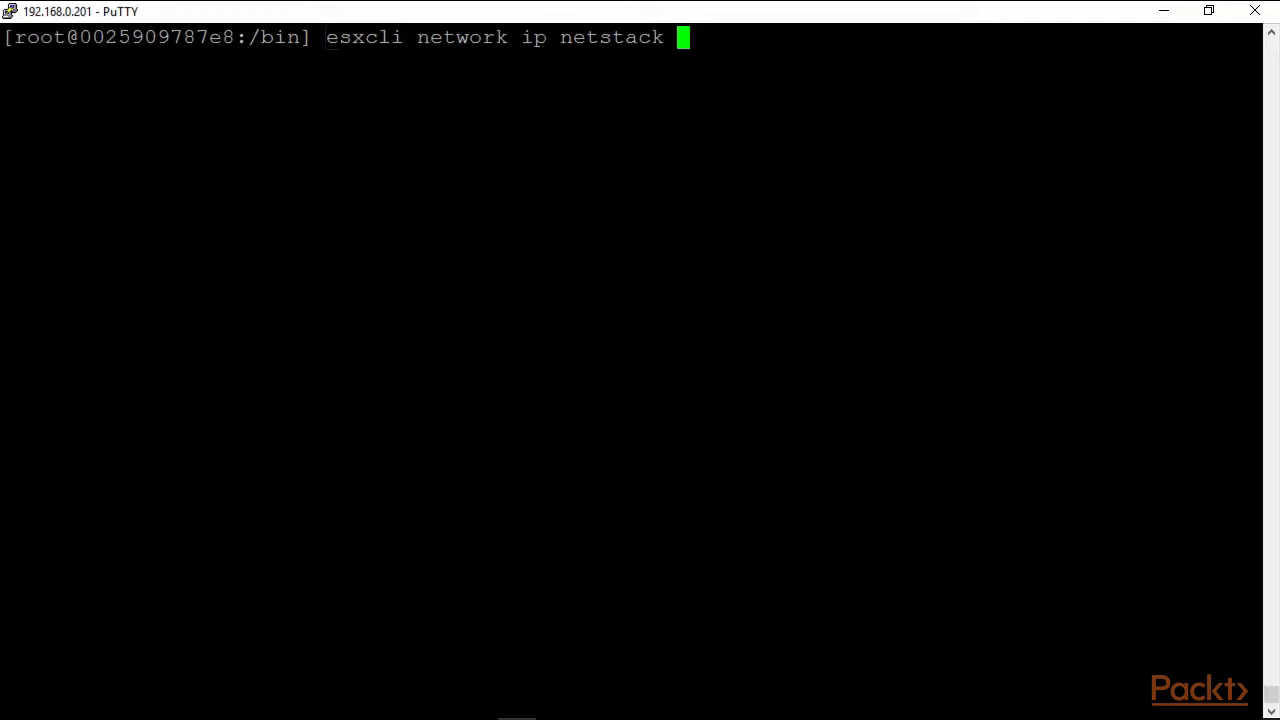
{"action": "type", "text": "set"}
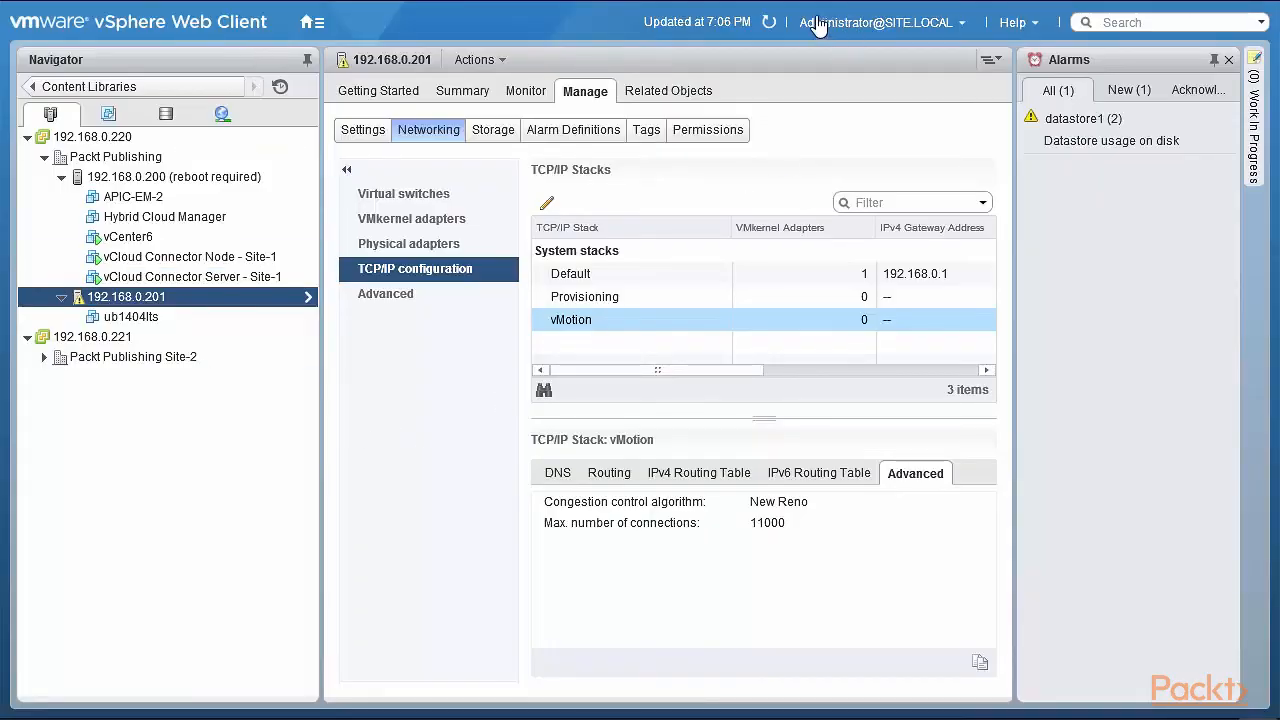
Set PacktStack's manual DNS servers to 8.8.8.8 and 8.8.4.4 and save.
{"action": "left_click", "coordinate": [764, 22]}
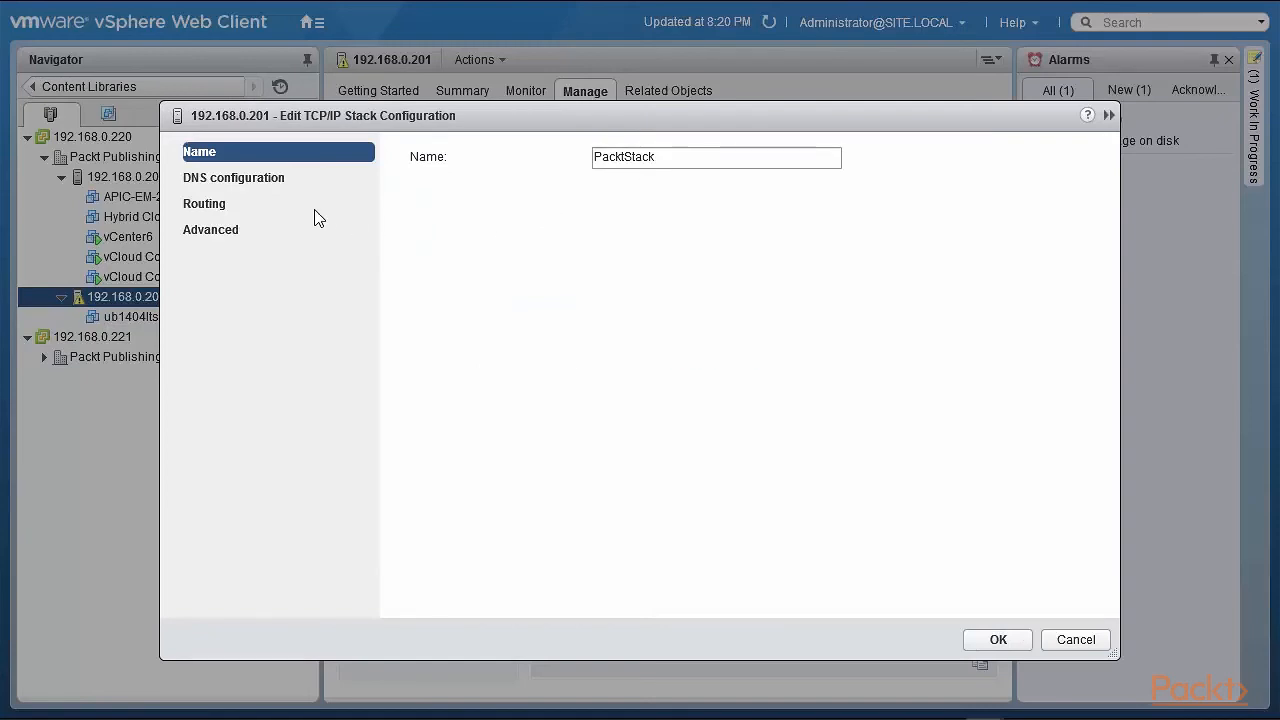
{"action": "left_click", "coordinate": [232, 176]}
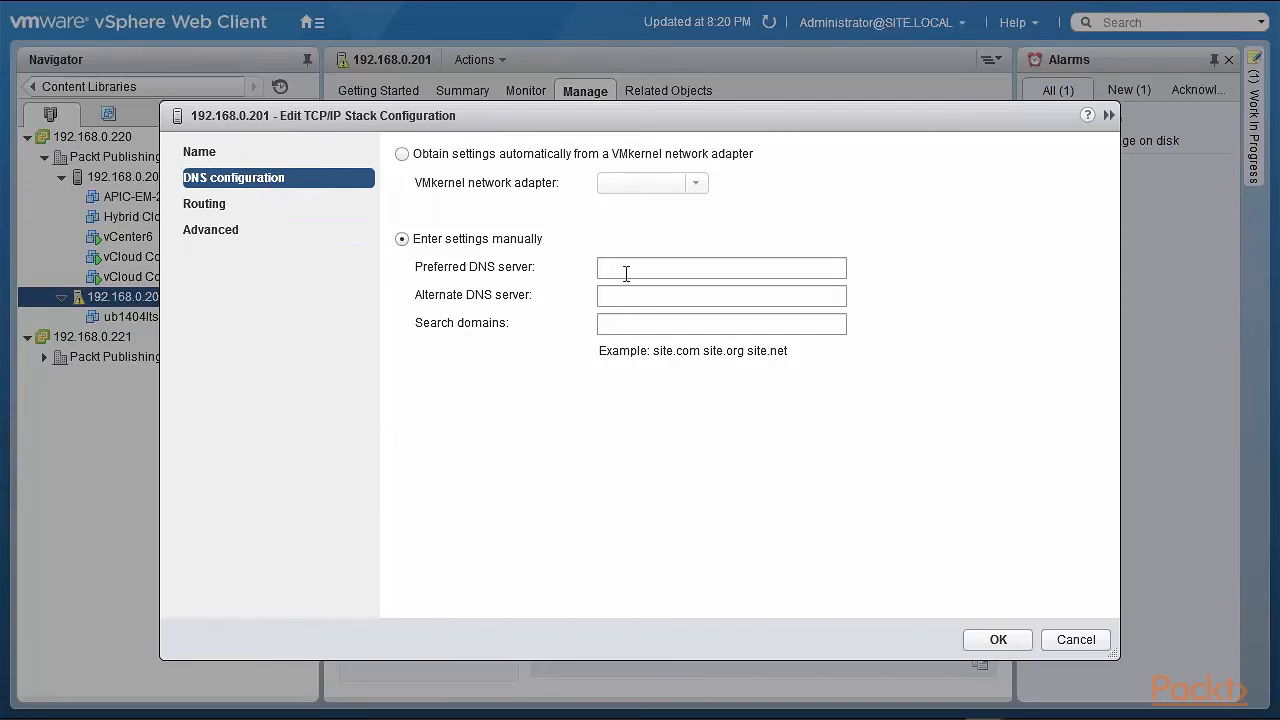
{"action": "type", "text": "8"}
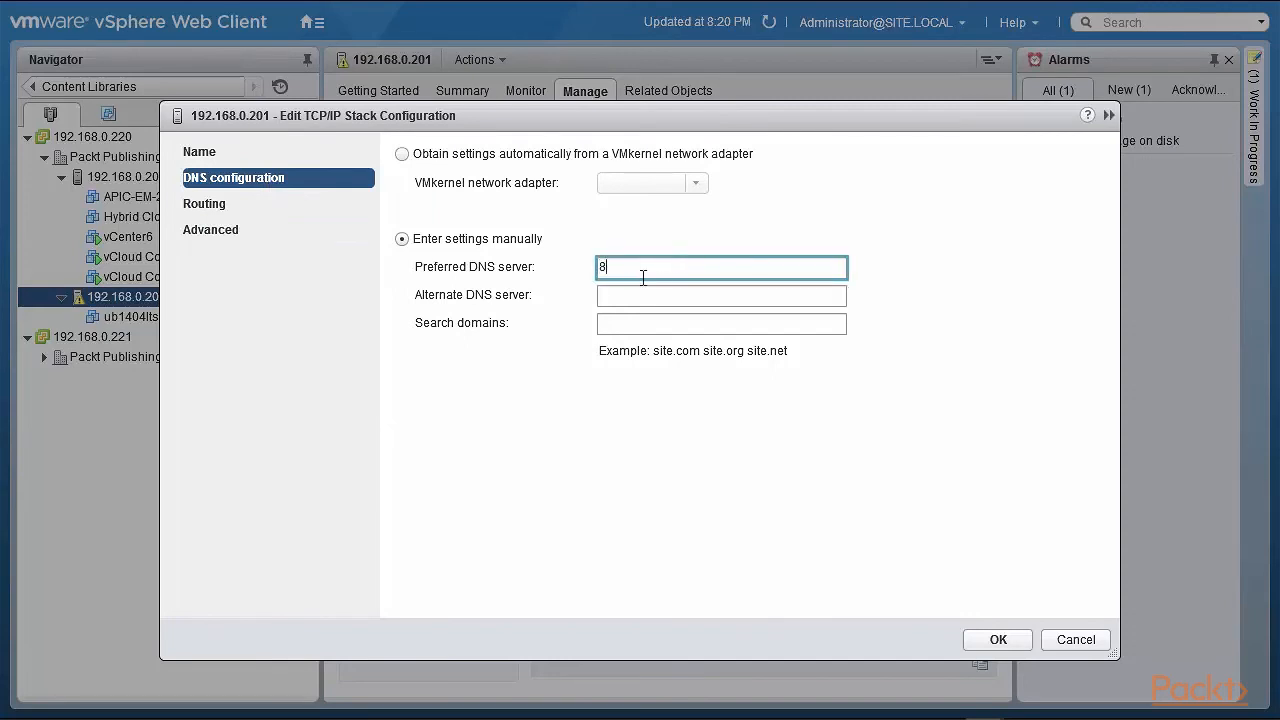
{"action": "type", "text": ".8.8."}
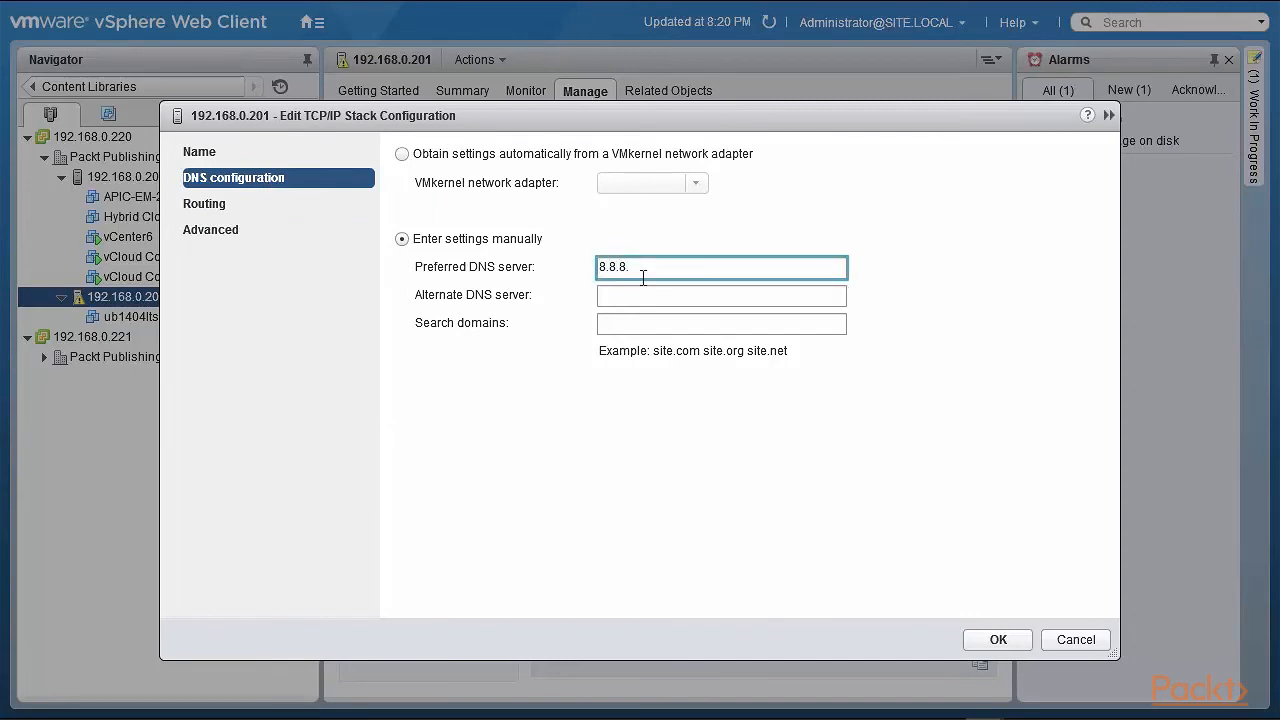
{"action": "left_click", "coordinate": [720, 294]}
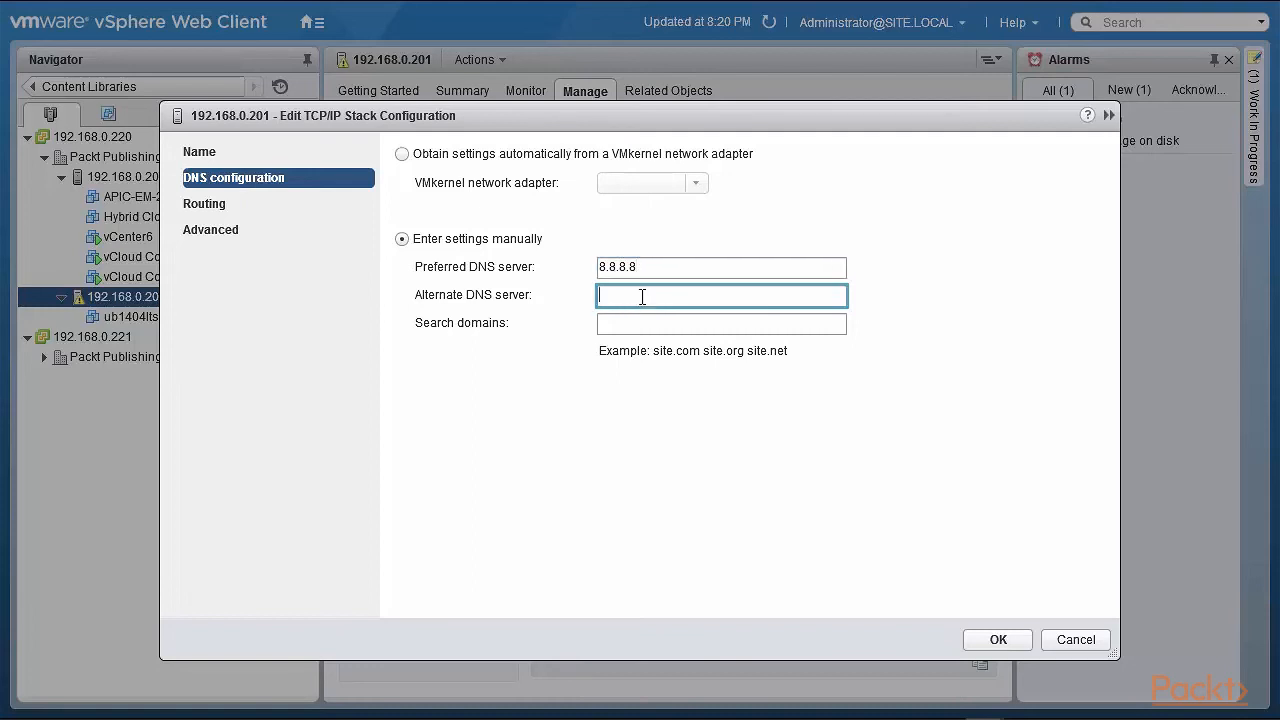
{"action": "type", "text": "8.8.4.4"}
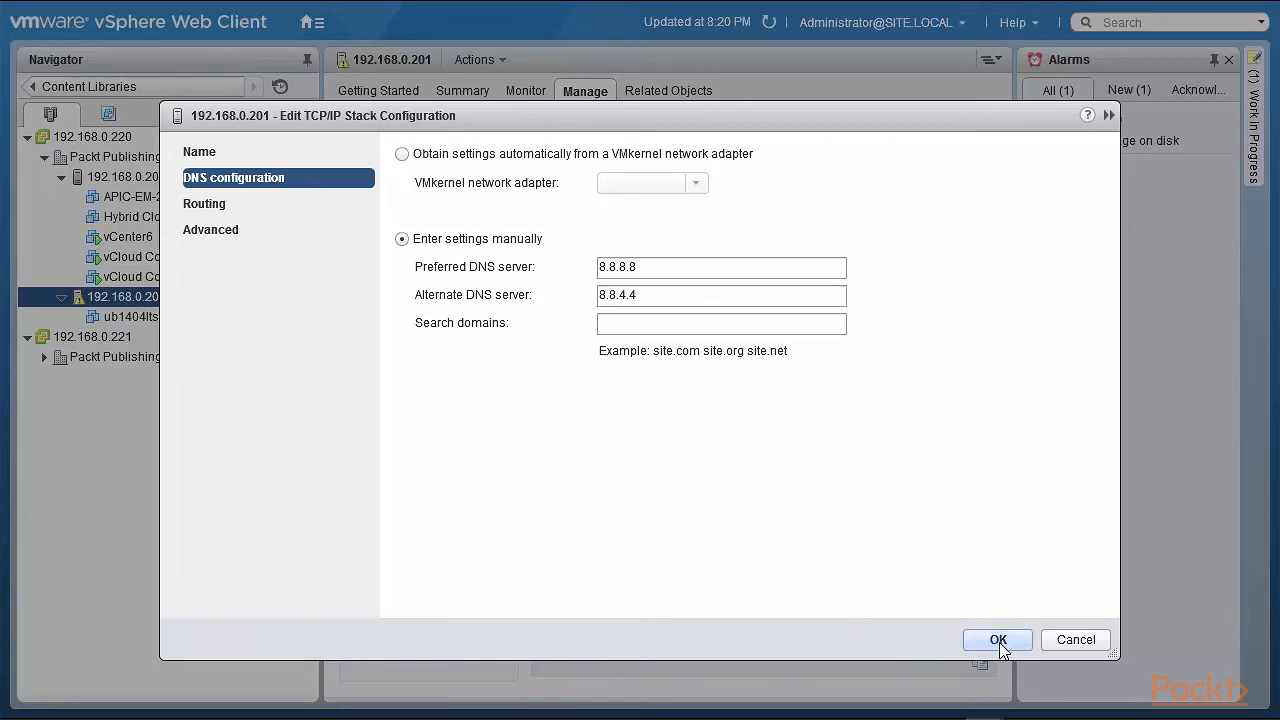
{"action": "left_click", "coordinate": [996, 640]}
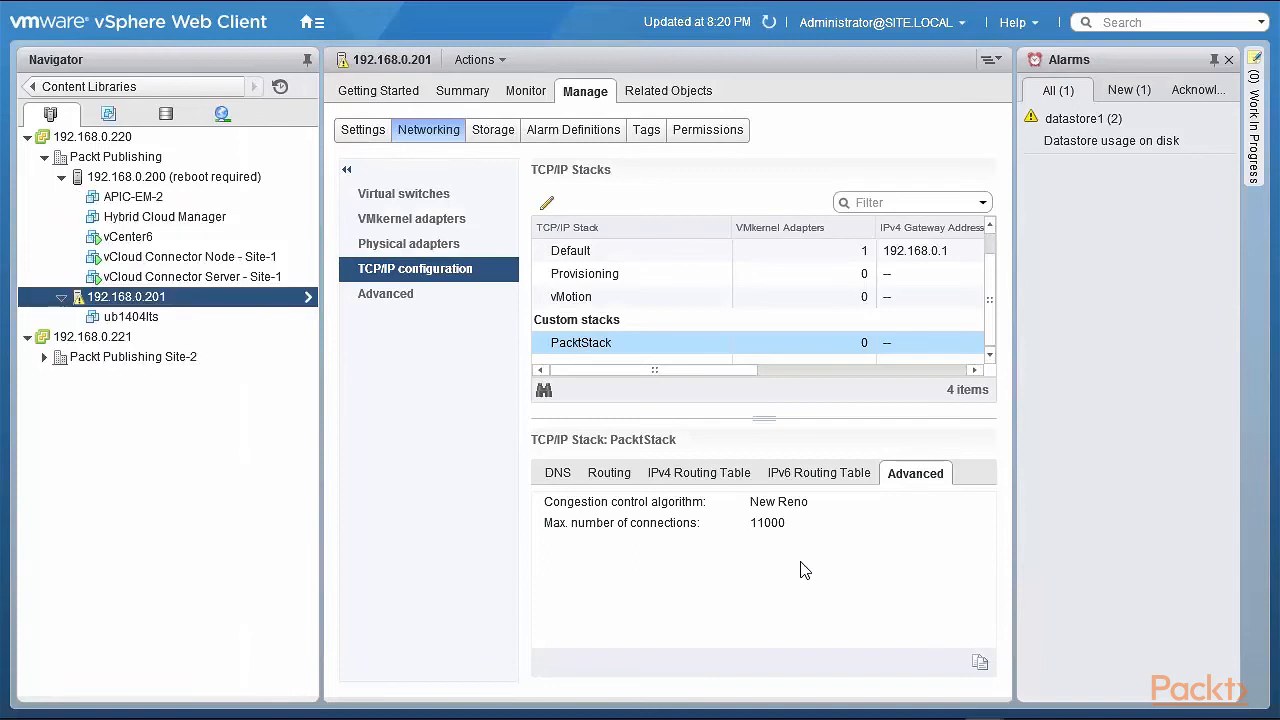
Review PacktStack's DNS and Routing details after saving.
{"action": "left_click", "coordinate": [556, 472]}
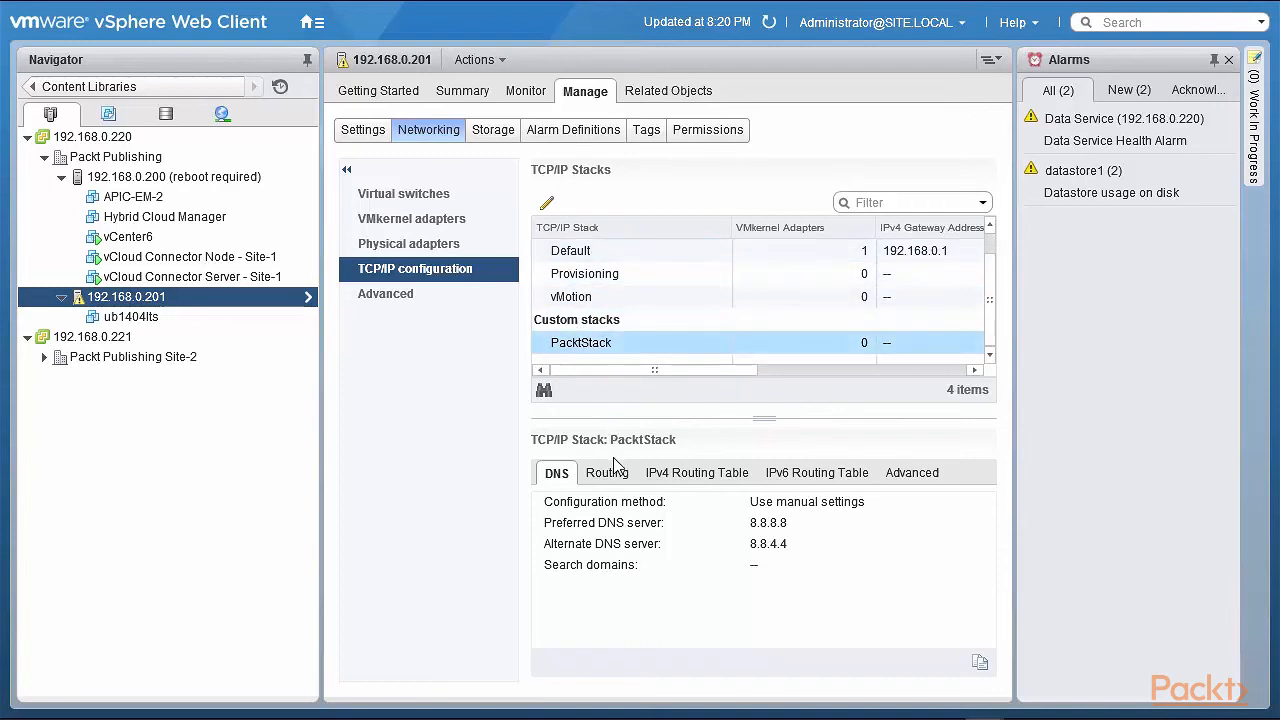
{"action": "left_click", "coordinate": [608, 472]}
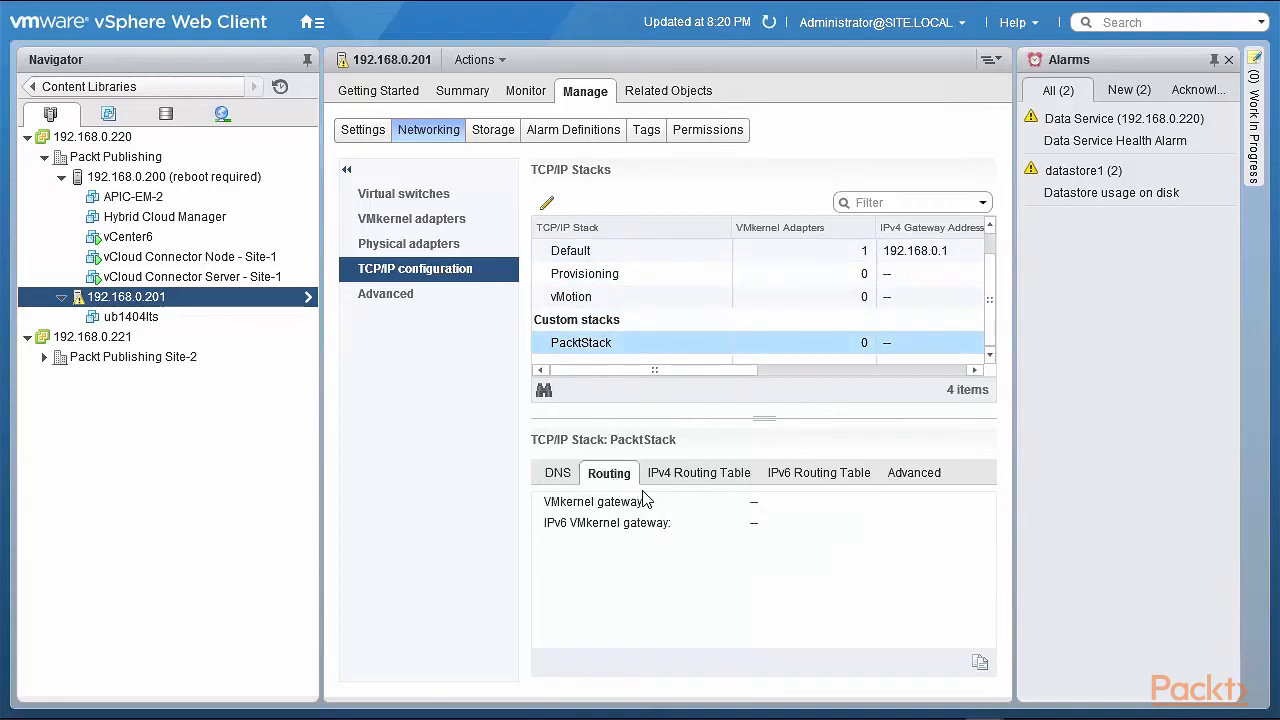
View PacktStack's routing and advanced settings, listing the available congestion control algorithms.
{"action": "left_click", "coordinate": [546, 204]}
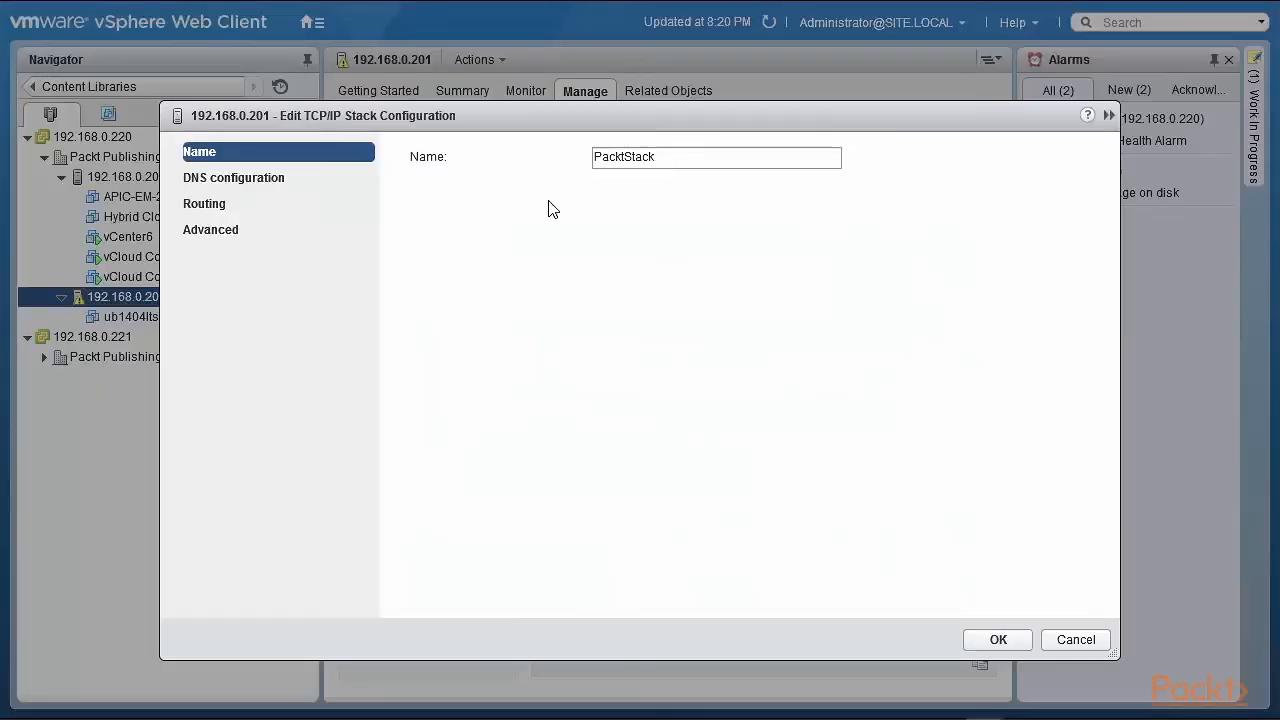
{"action": "left_click", "coordinate": [204, 204]}
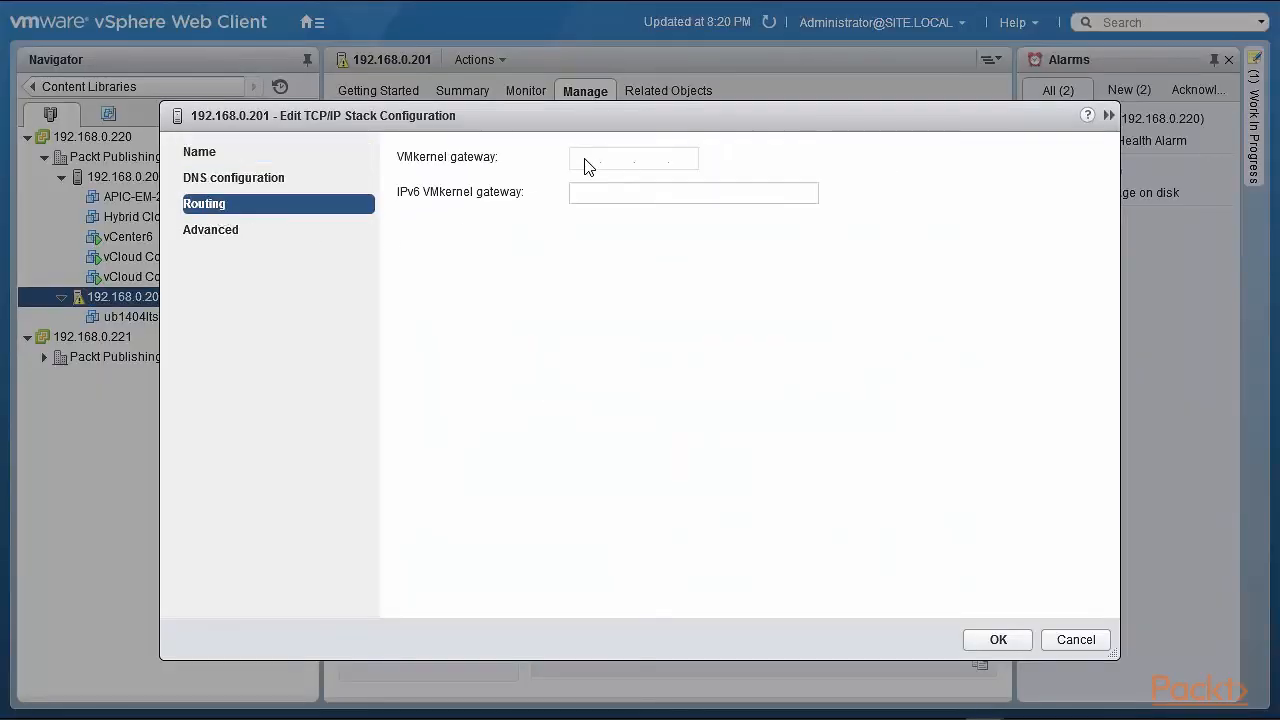
{"action": "left_click", "coordinate": [210, 228]}
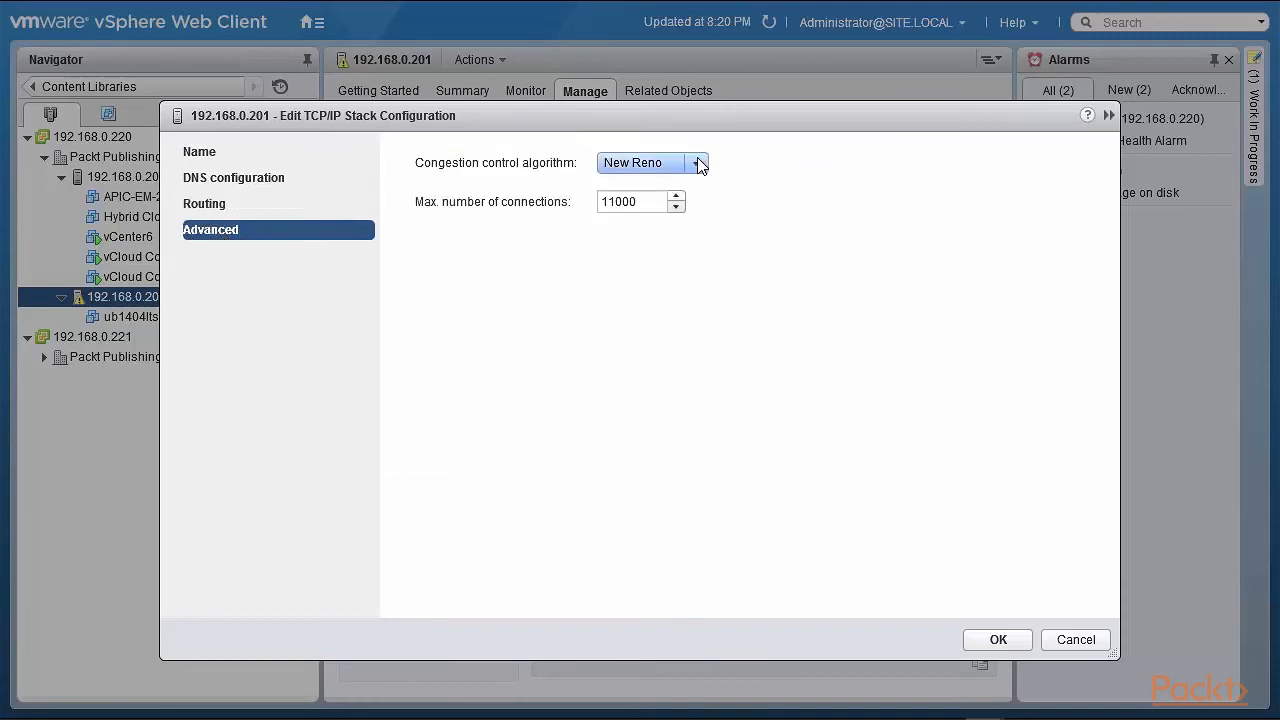
{"action": "left_click", "coordinate": [698, 162]}
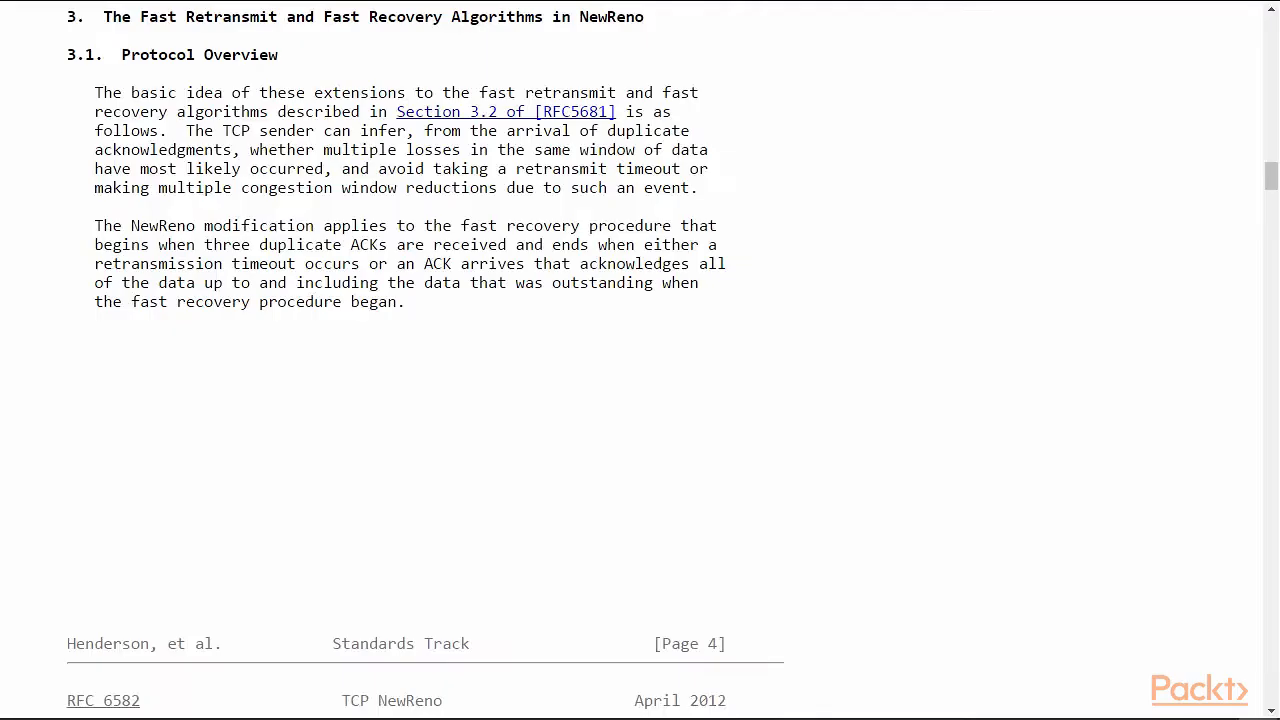
{"action": "mouse_move", "coordinate": [444, 408]}
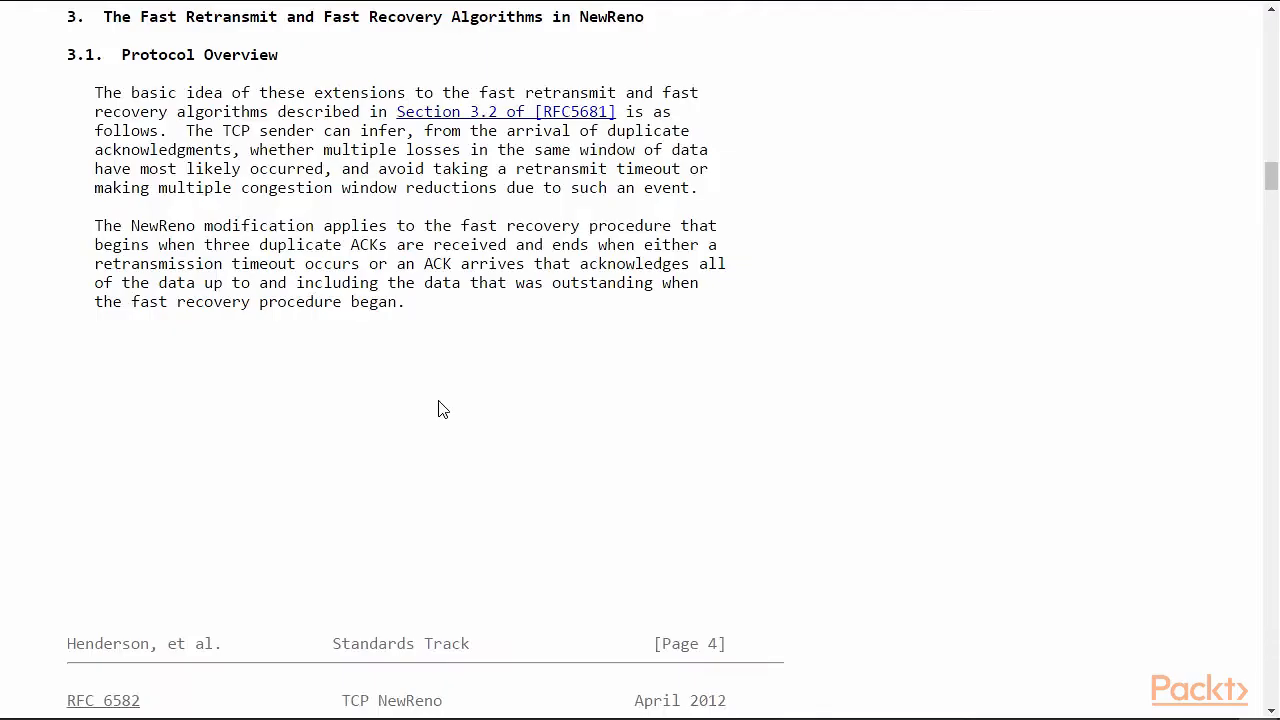
Highlight the phrase 'three duplicate ACKs' in RFC 6582's NewReno overview.
{"action": "left_click_drag", "start_coordinate": [130, 224], "coordinate": [322, 224]}
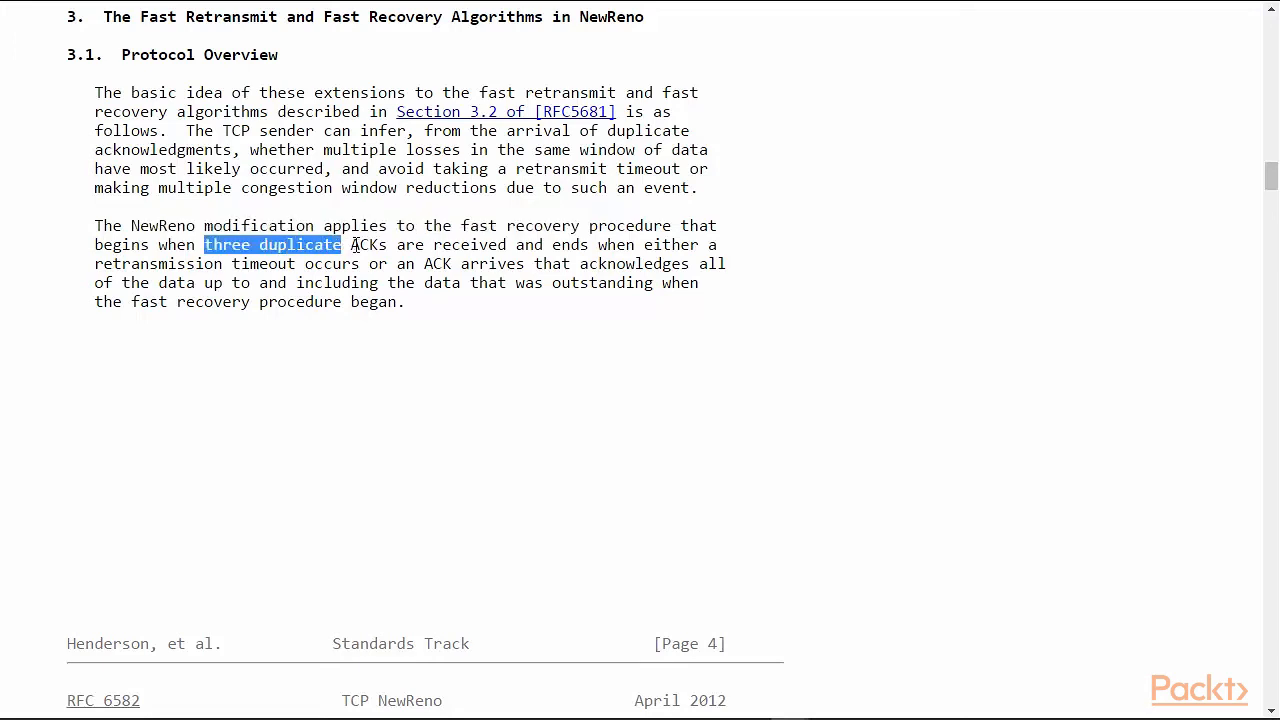
{"action": "left_click_drag", "start_coordinate": [342, 244], "coordinate": [380, 244]}
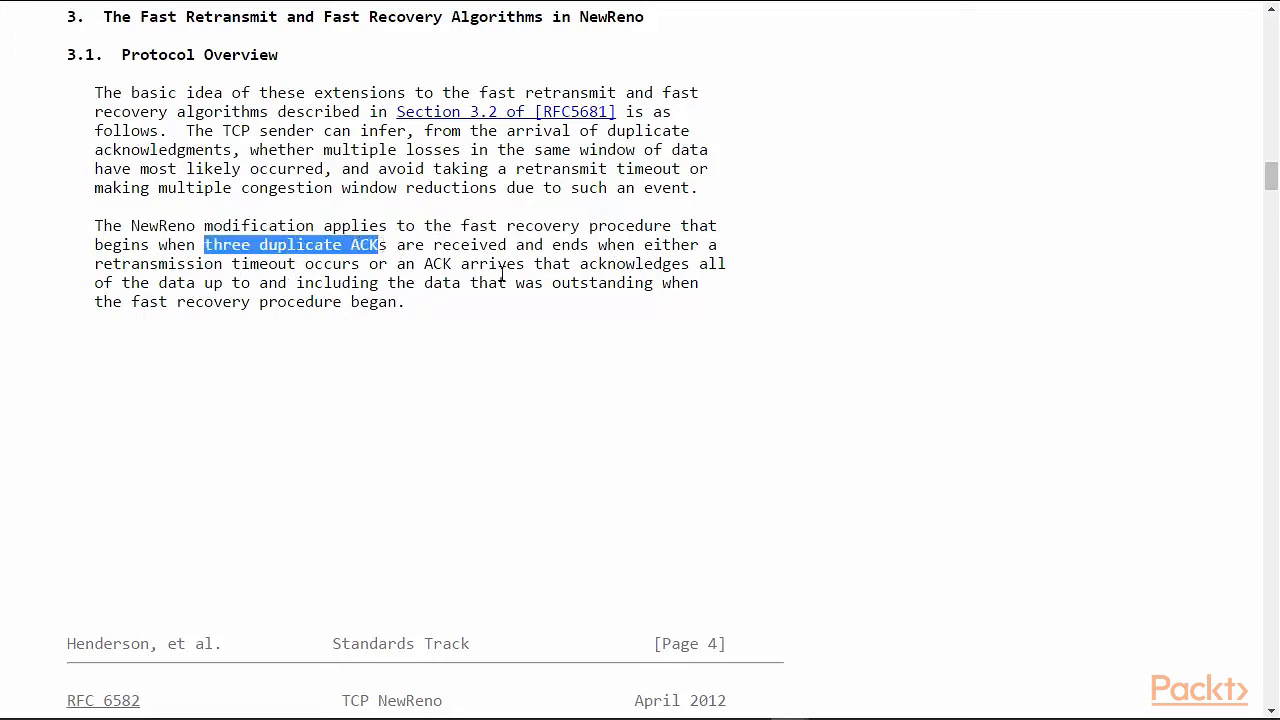
{"action": "mouse_move", "coordinate": [548, 168]}
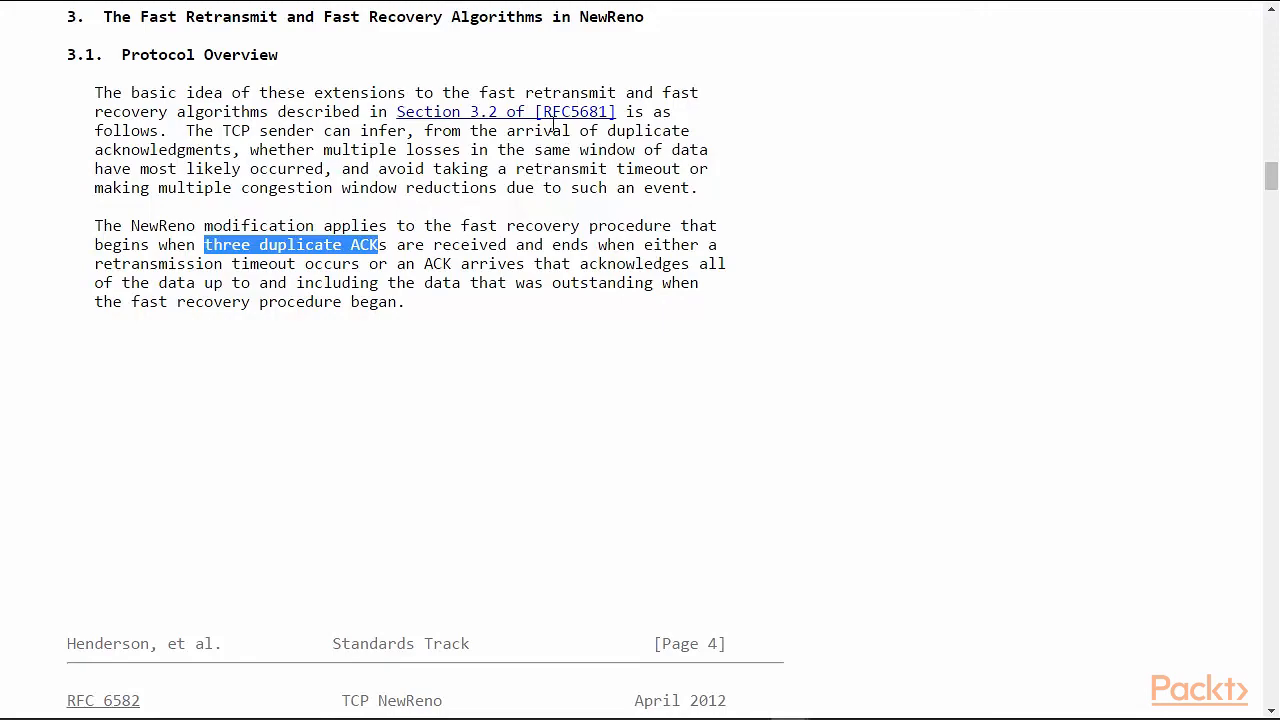
{"action": "mouse_move", "coordinate": [1192, 186]}
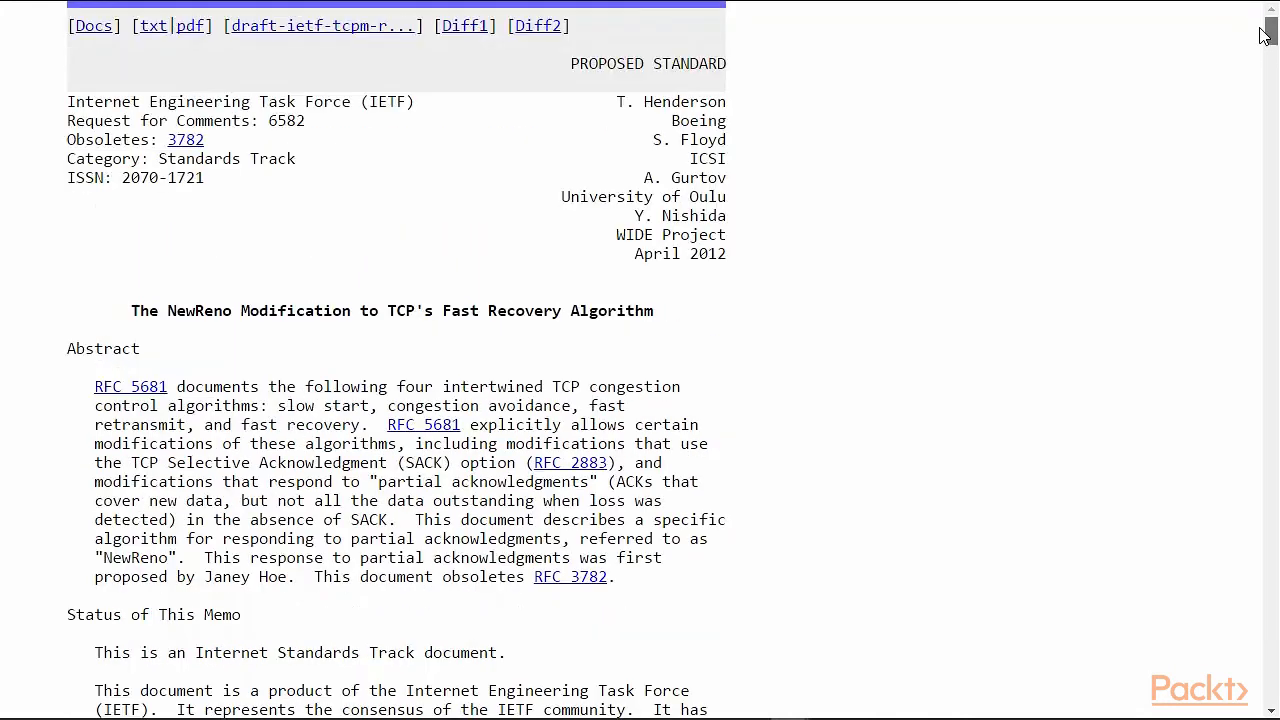
{"action": "mouse_move", "coordinate": [1256, 32]}
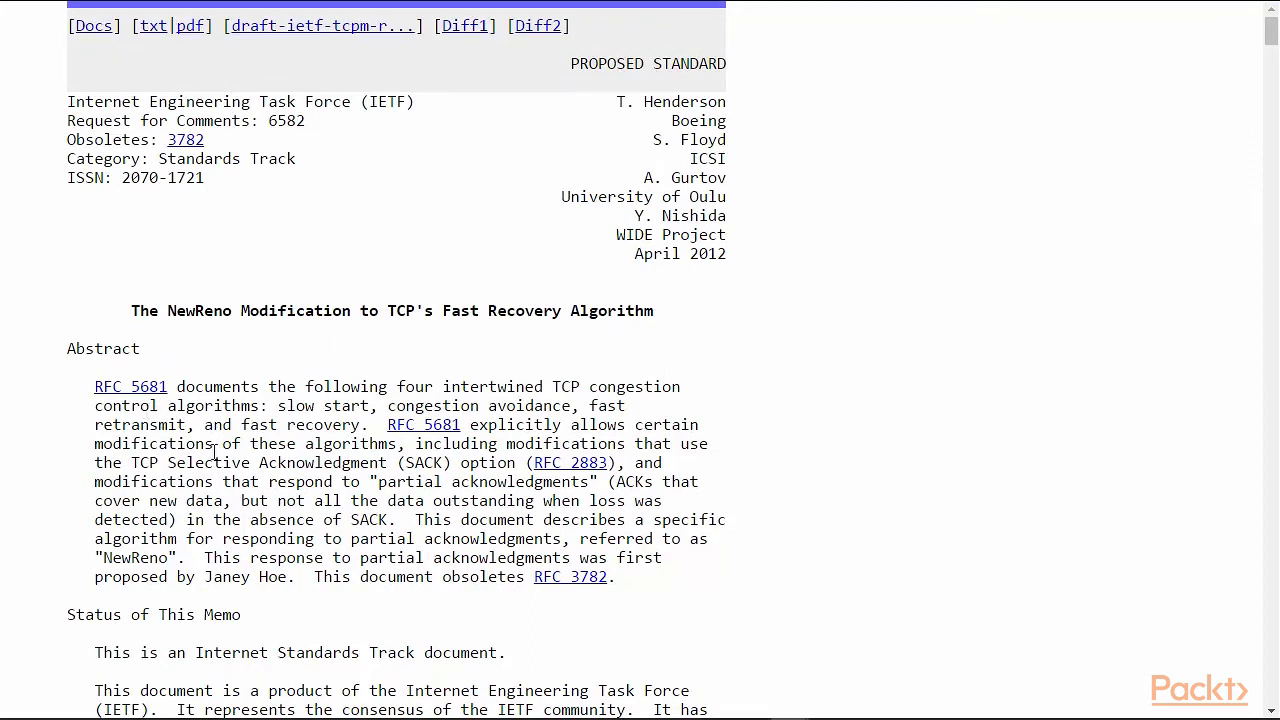
{"action": "mouse_move", "coordinate": [492, 482]}
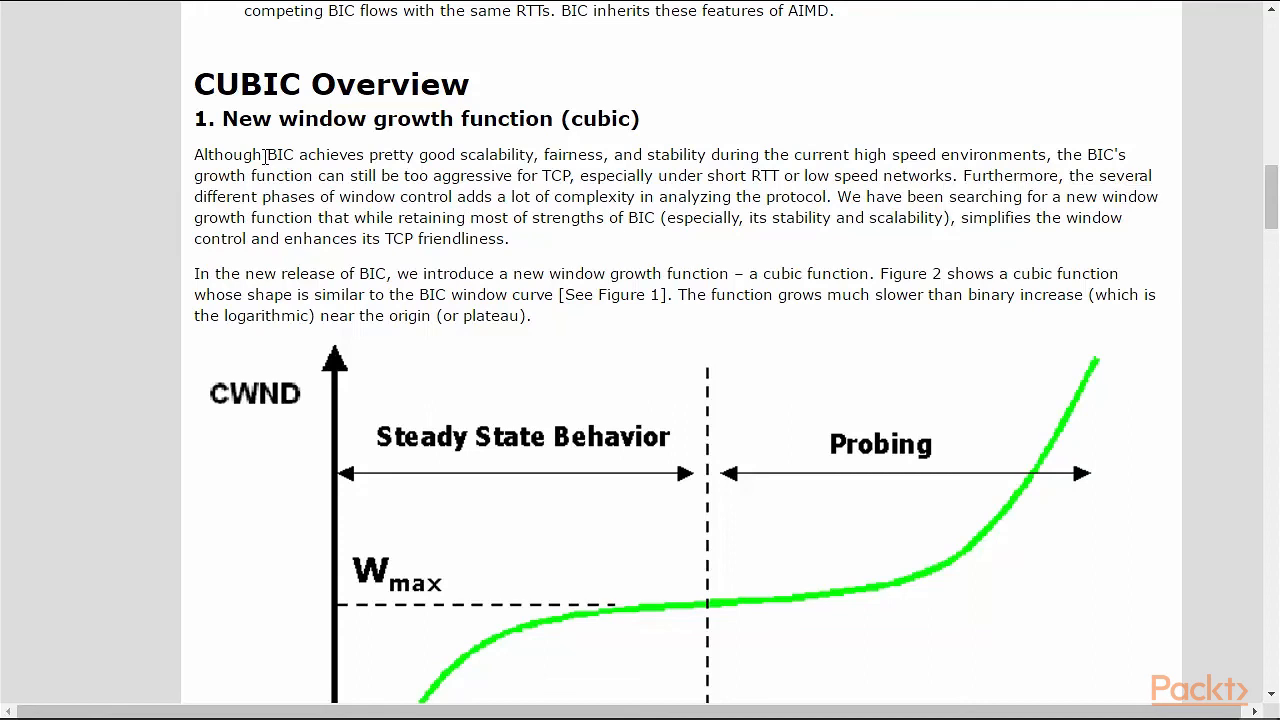
Highlight 'BIC' in the CUBIC overview and read down to the New TCP mode section.
{"action": "double_click", "coordinate": [278, 154]}
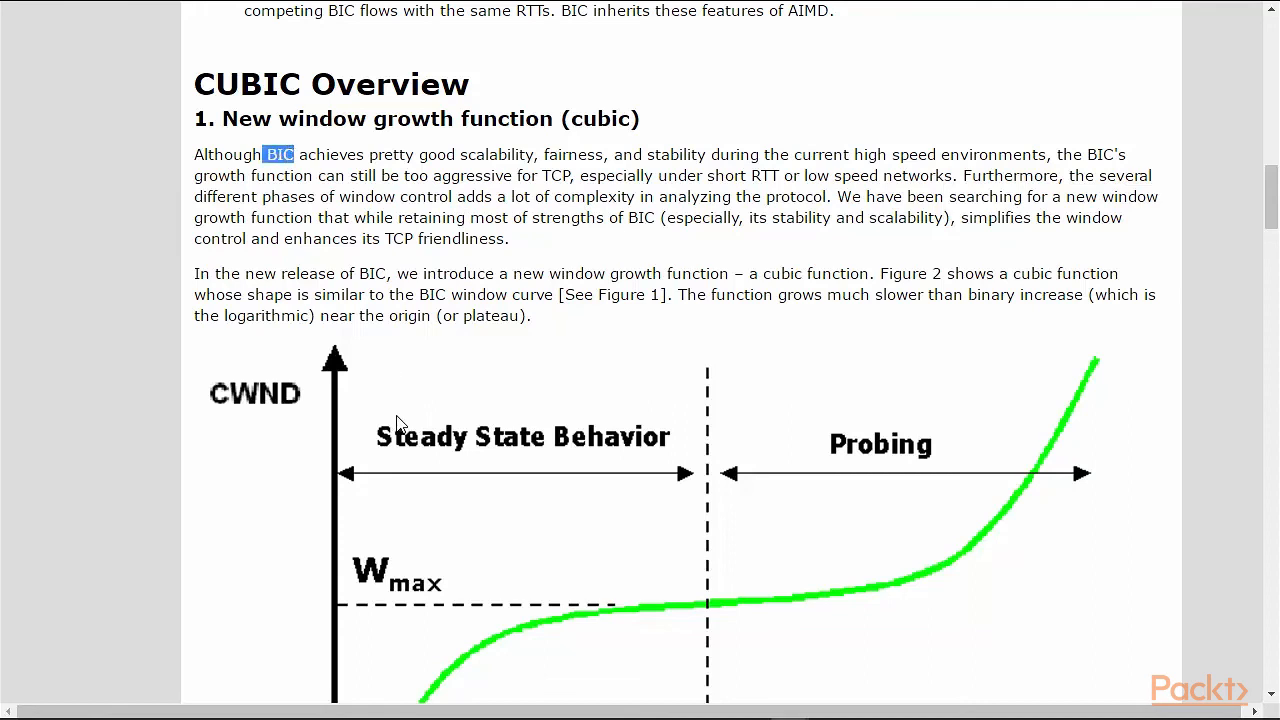
{"action": "mouse_move", "coordinate": [1018, 340]}
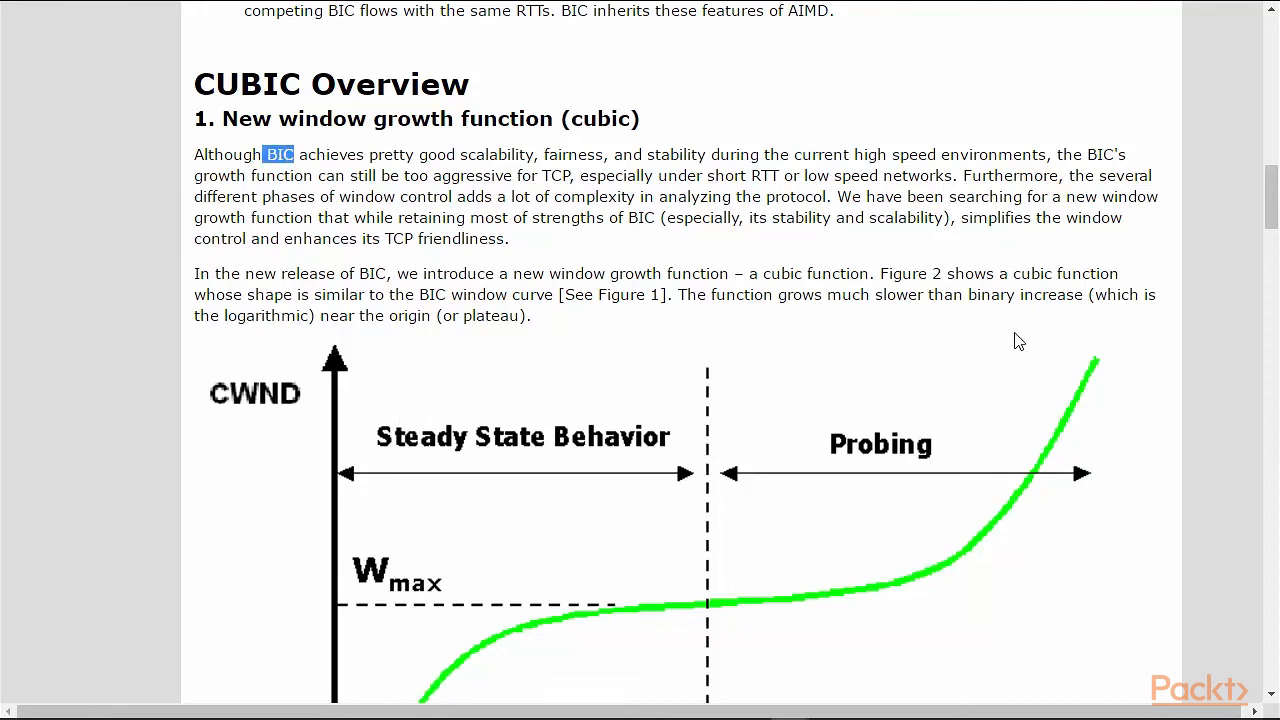
{"action": "mouse_move", "coordinate": [1014, 316]}
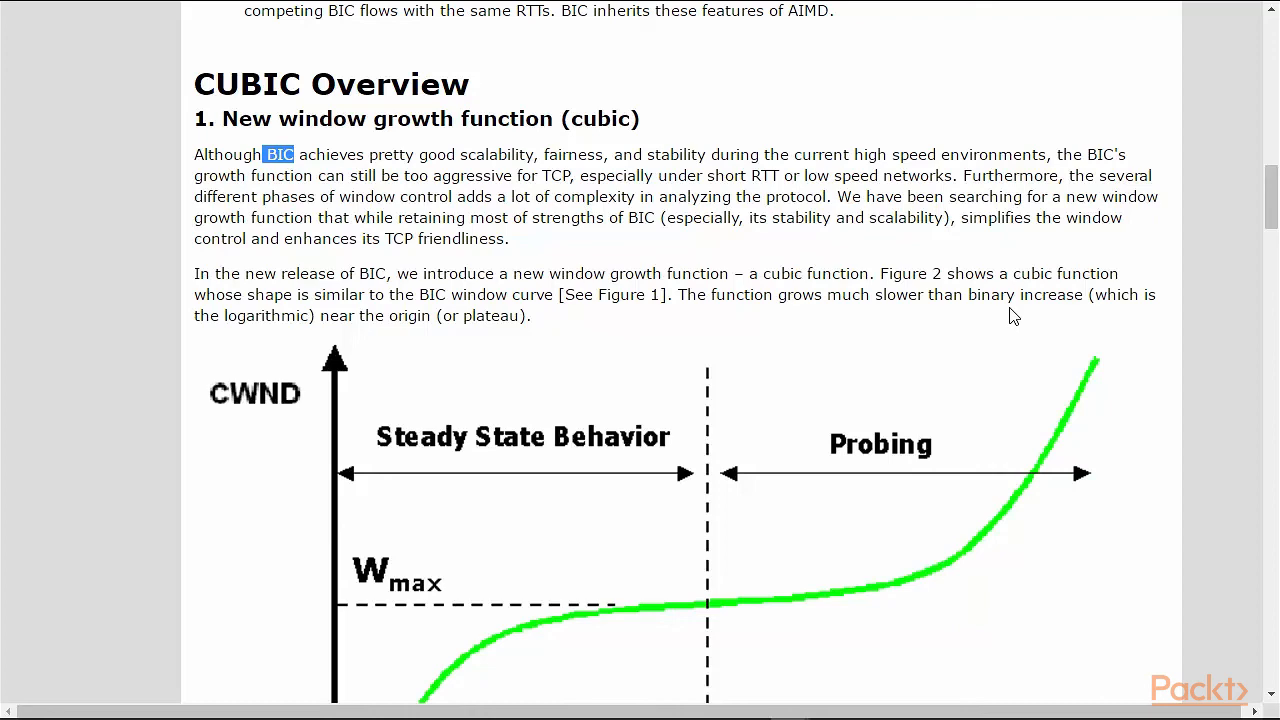
{"action": "scroll", "scroll_direction": "down", "scroll_amount": 3}
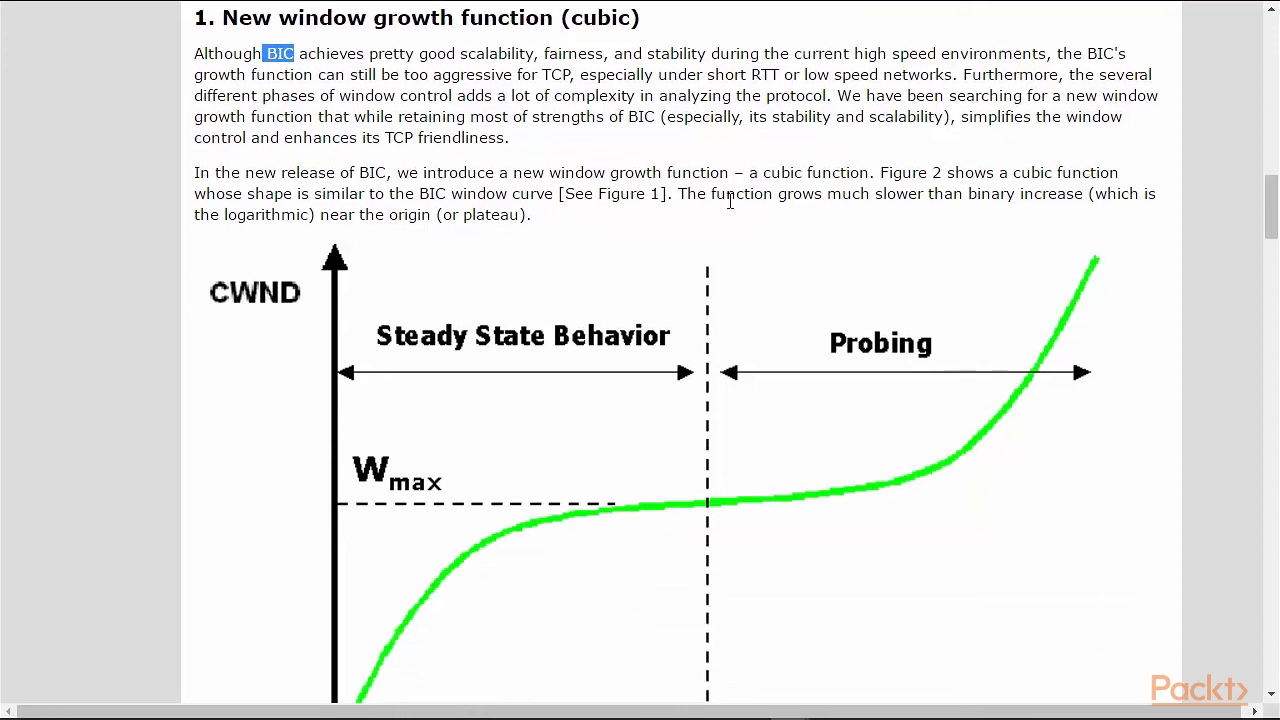
{"action": "scroll", "scroll_direction": "down", "scroll_amount": 3}
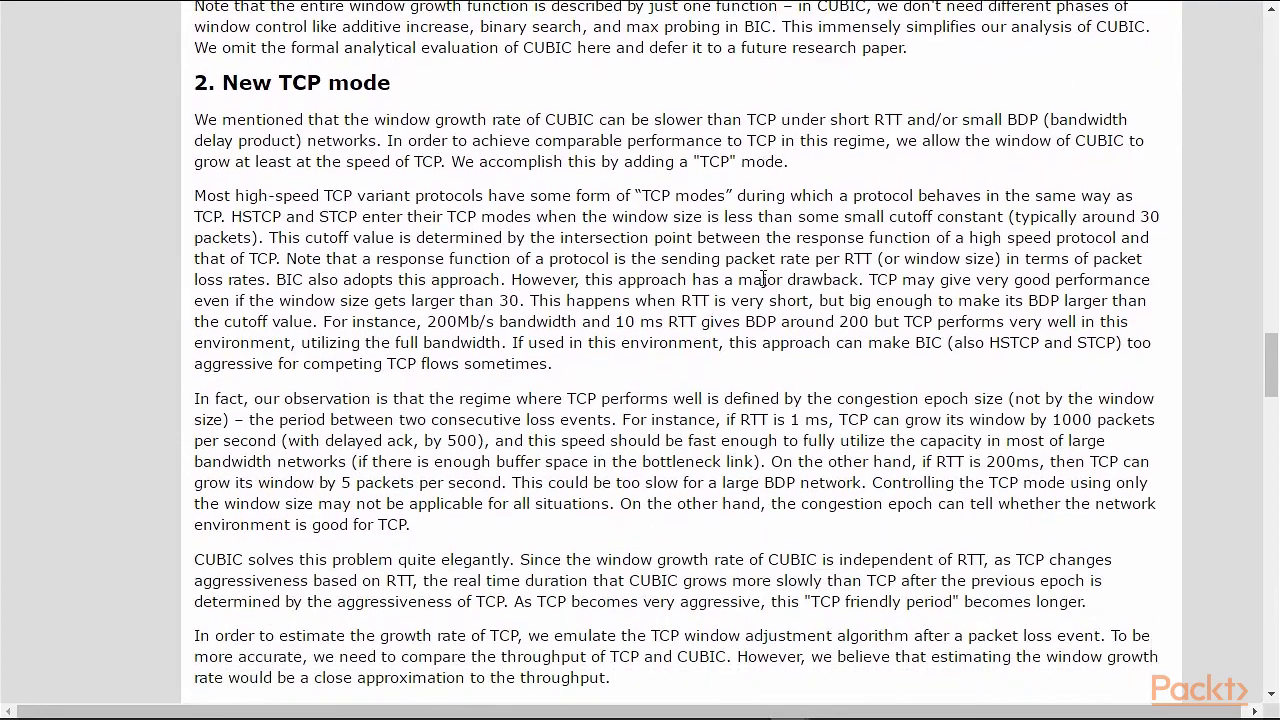
{"action": "scroll", "scroll_direction": "down", "scroll_amount": 3}
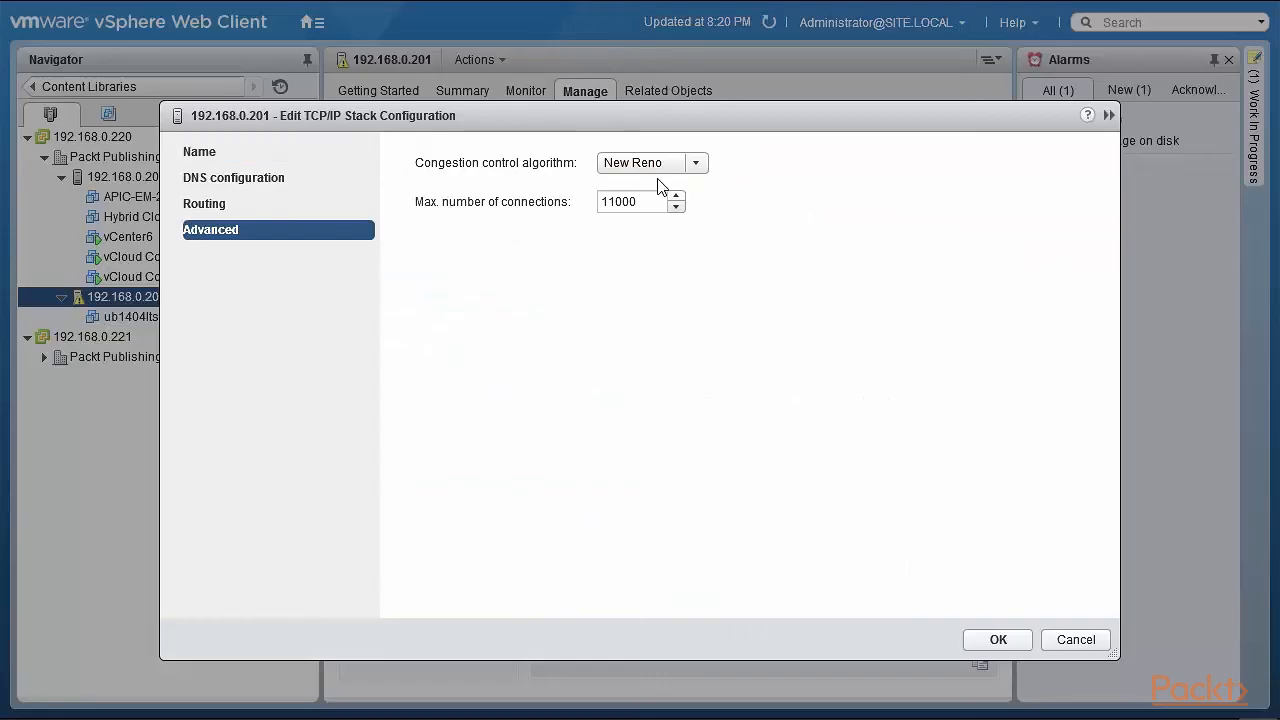
Choose CUBIC as PacktStack's congestion control algorithm and save the stack configuration.
{"action": "left_click", "coordinate": [696, 162]}
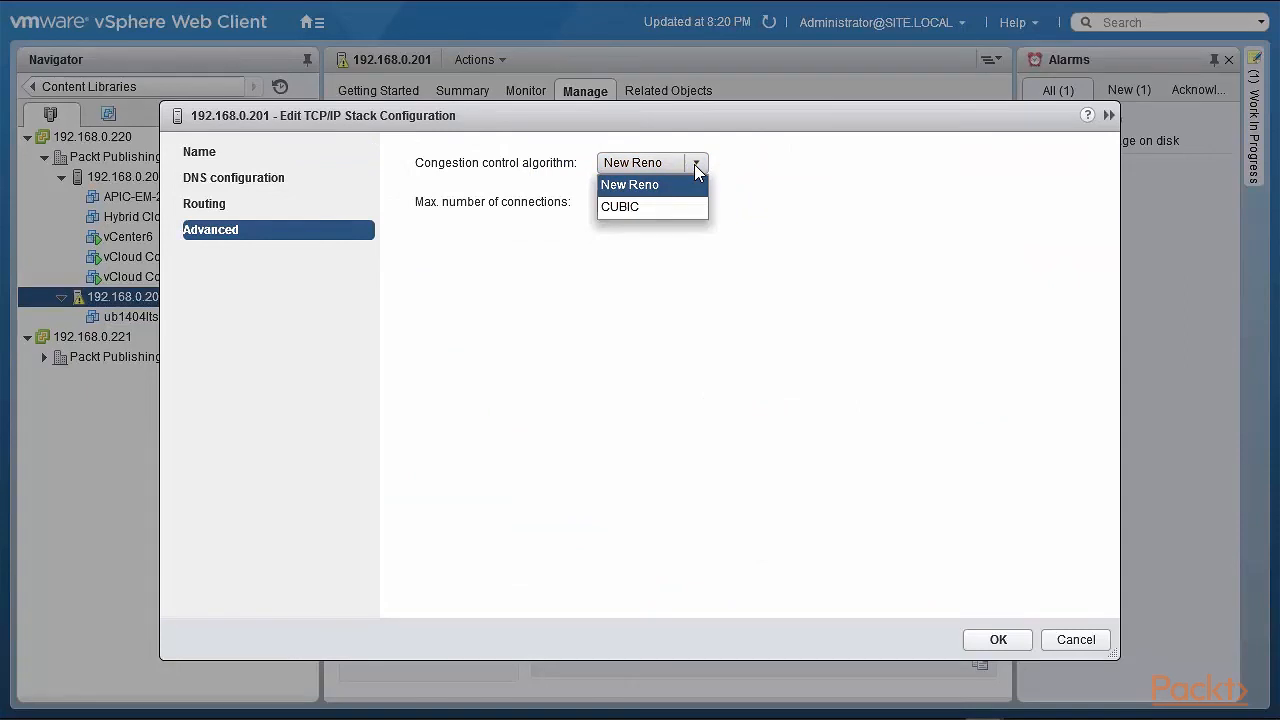
{"action": "mouse_move", "coordinate": [700, 168]}
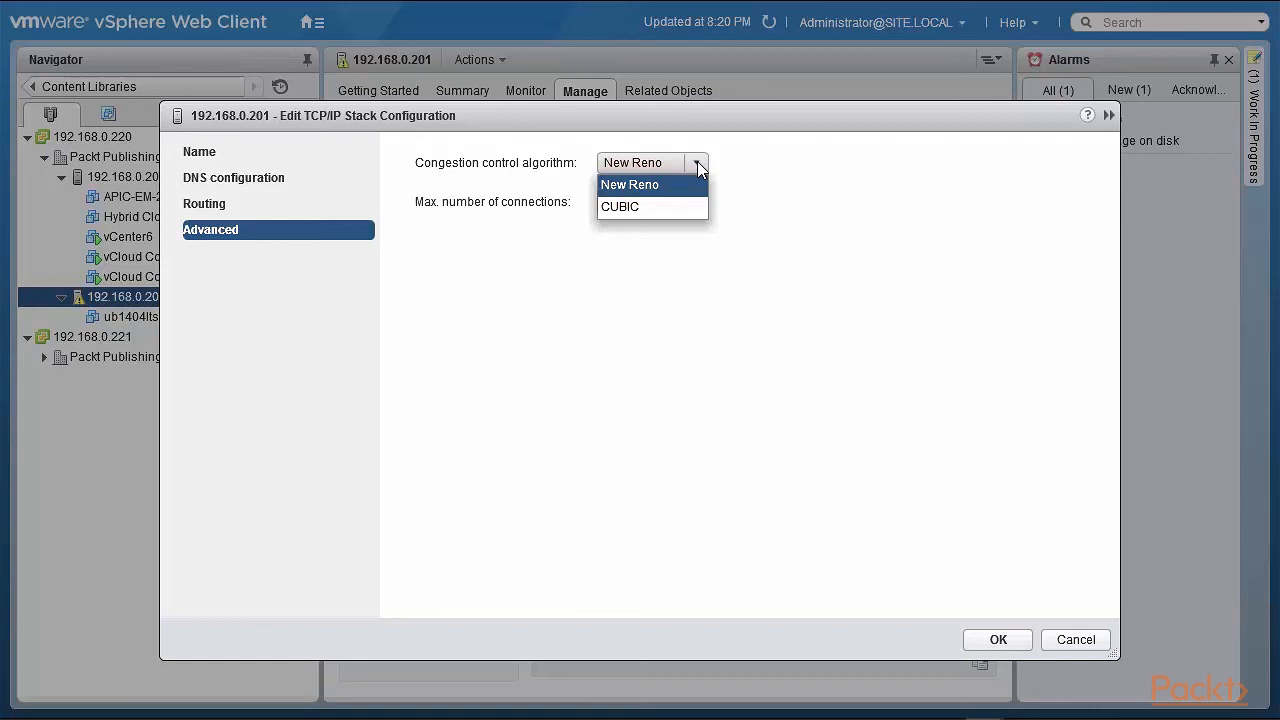
{"action": "mouse_move", "coordinate": [704, 170]}
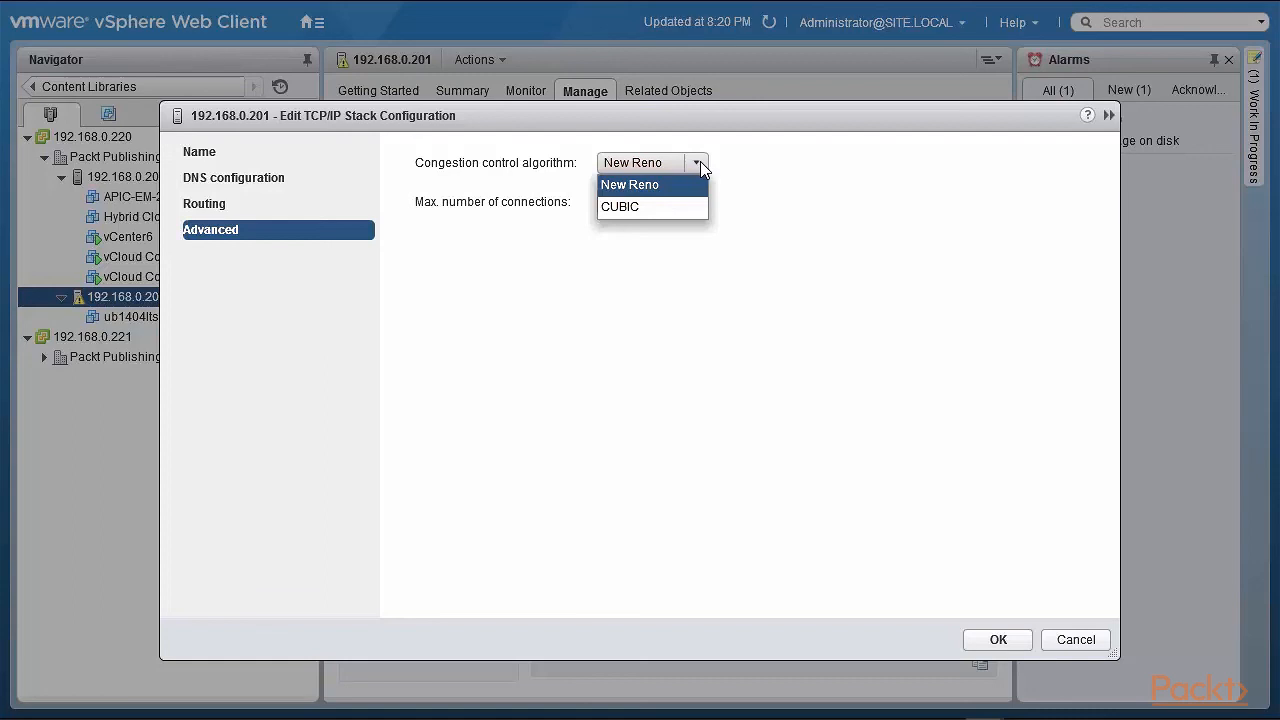
{"action": "mouse_move", "coordinate": [890, 686]}
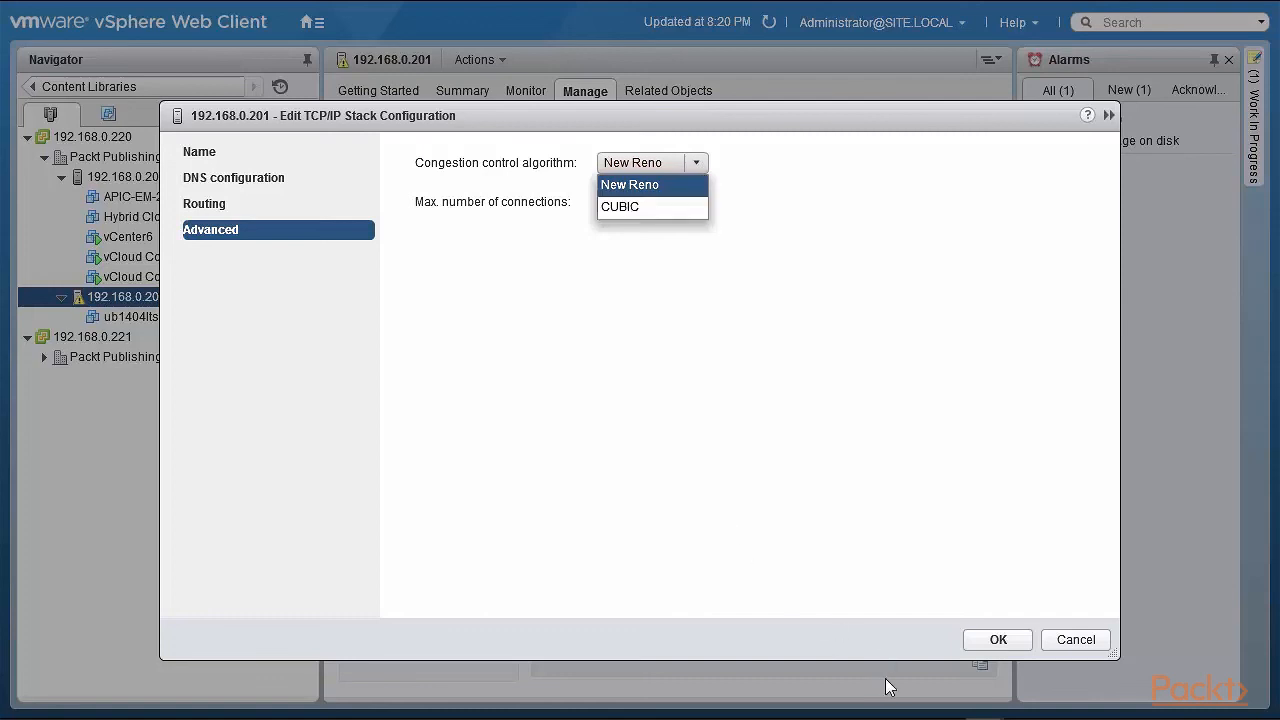
{"action": "left_click", "coordinate": [620, 206]}
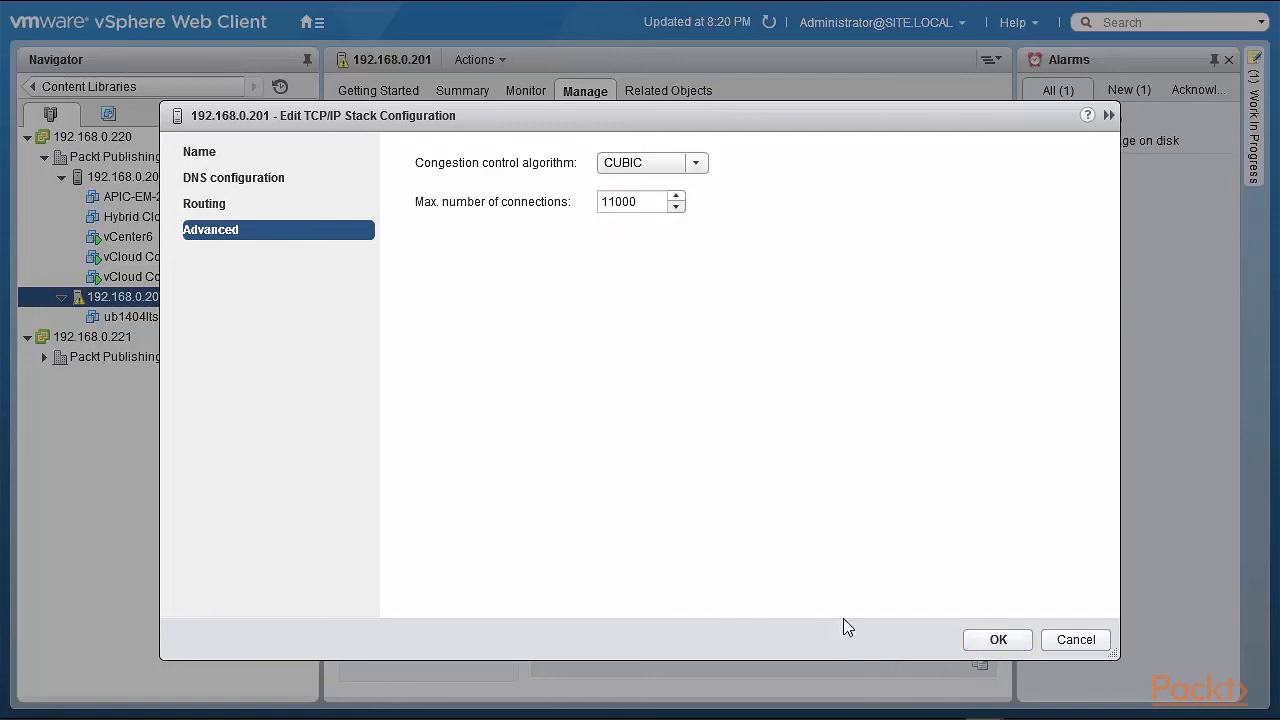
{"action": "left_click", "coordinate": [998, 640]}
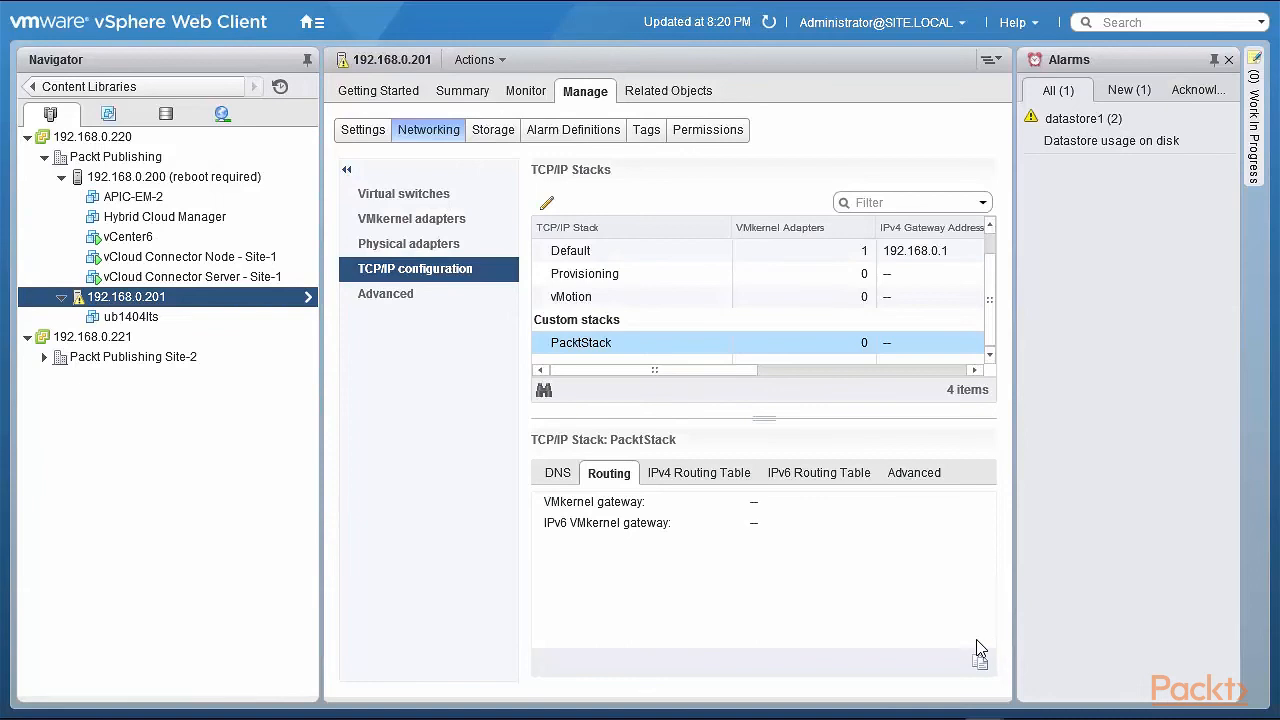
{"action": "mouse_move", "coordinate": [748, 608]}
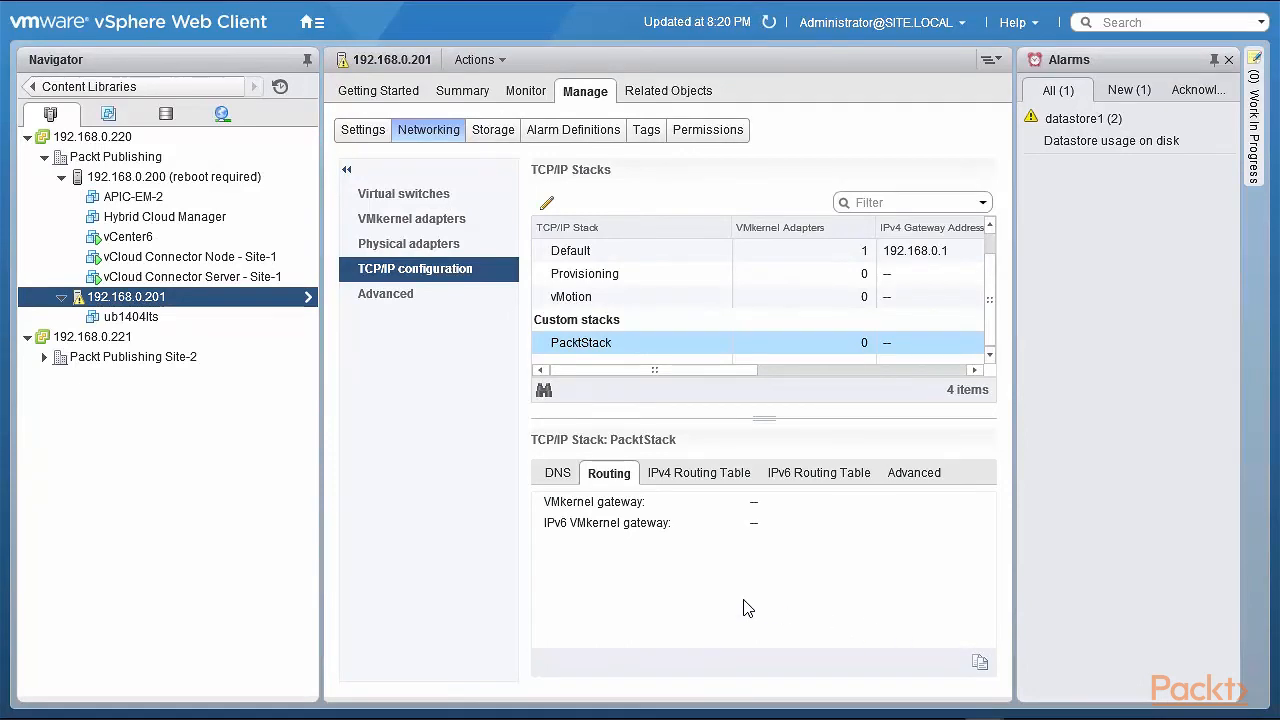
{"action": "left_click", "coordinate": [412, 218]}
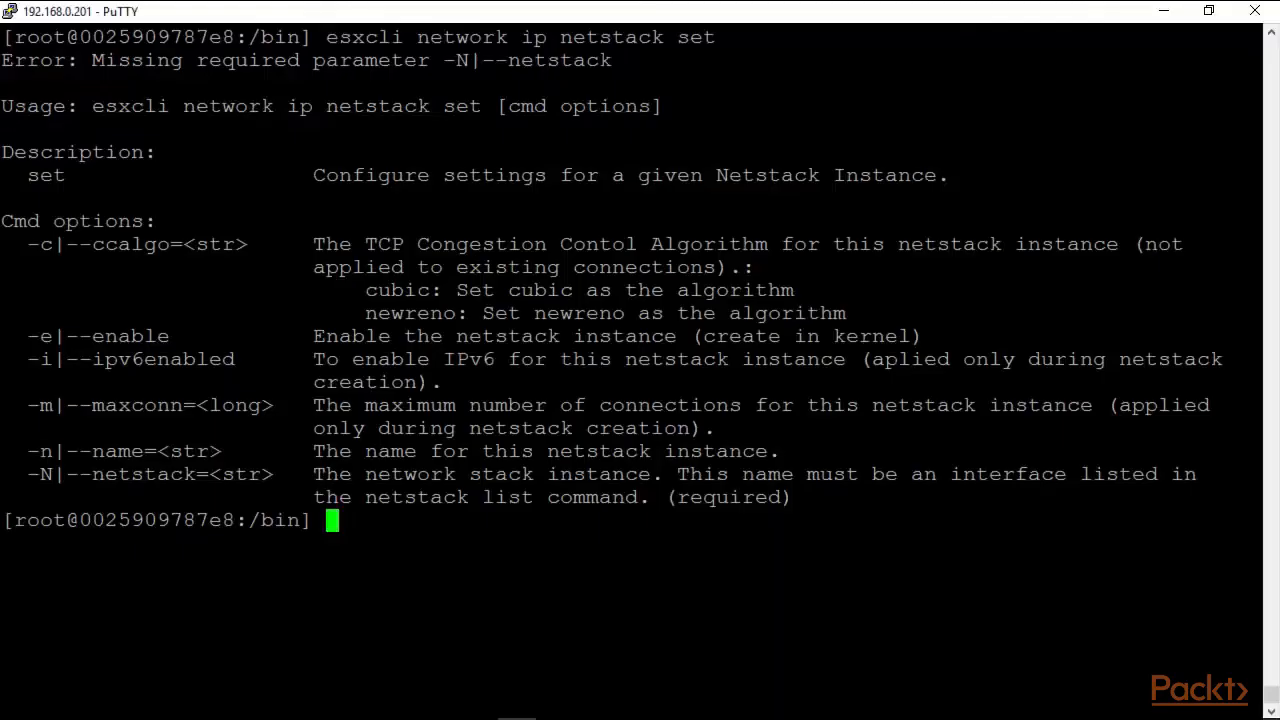
Enter esxcli network ip netstack remove -N "PacktStack" at the ESXi prompt without running it.
{"action": "type", "text": "esxcli network ip netstack"}
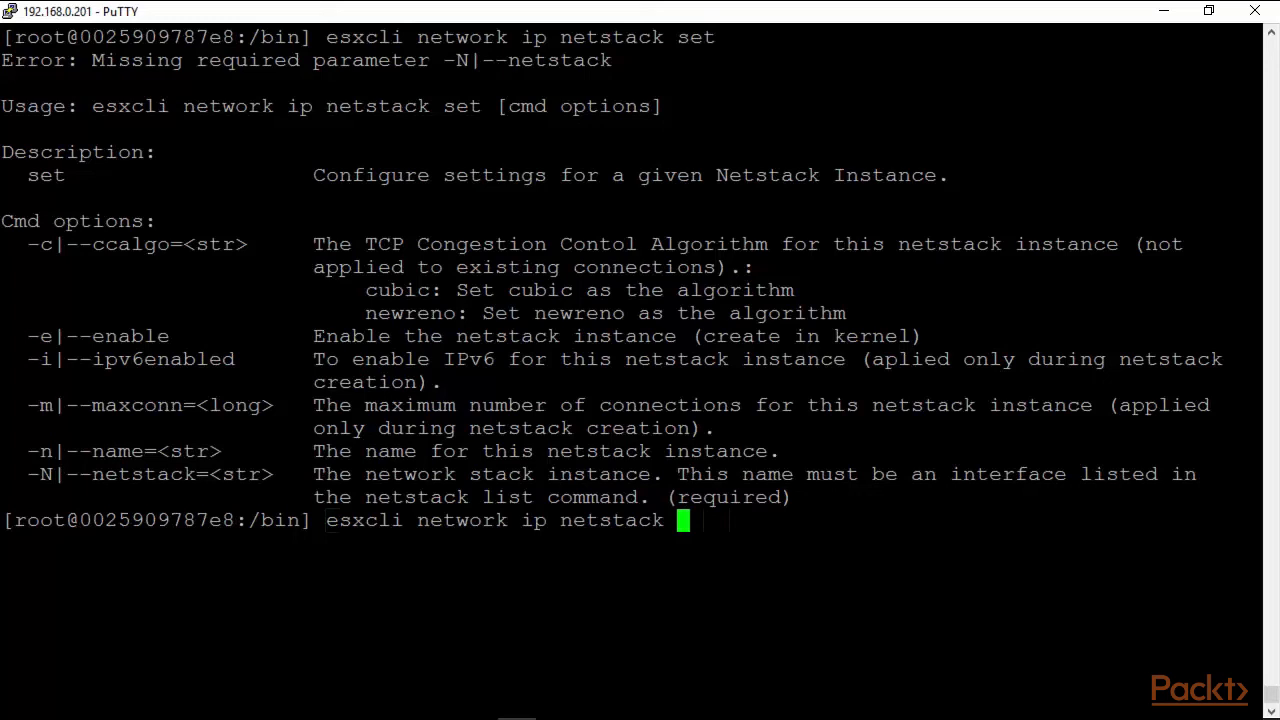
{"action": "type", "text": "remove"}
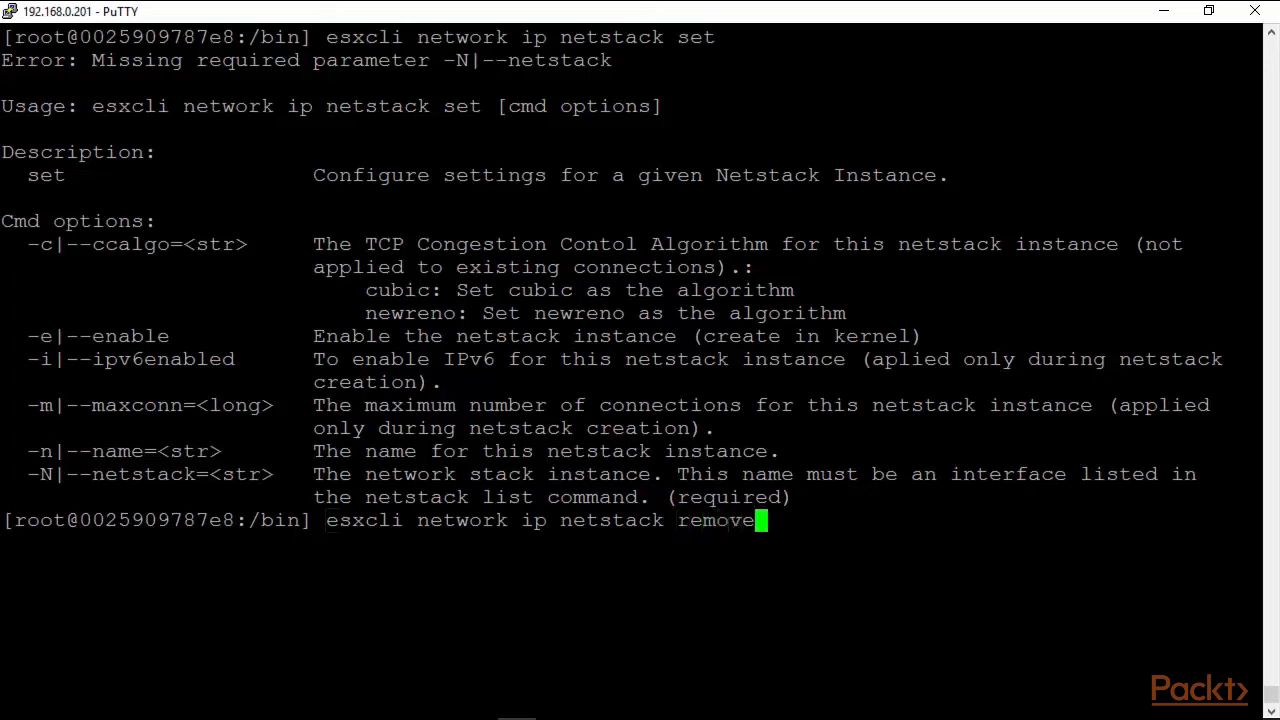
{"action": "type", "text": "-N"}
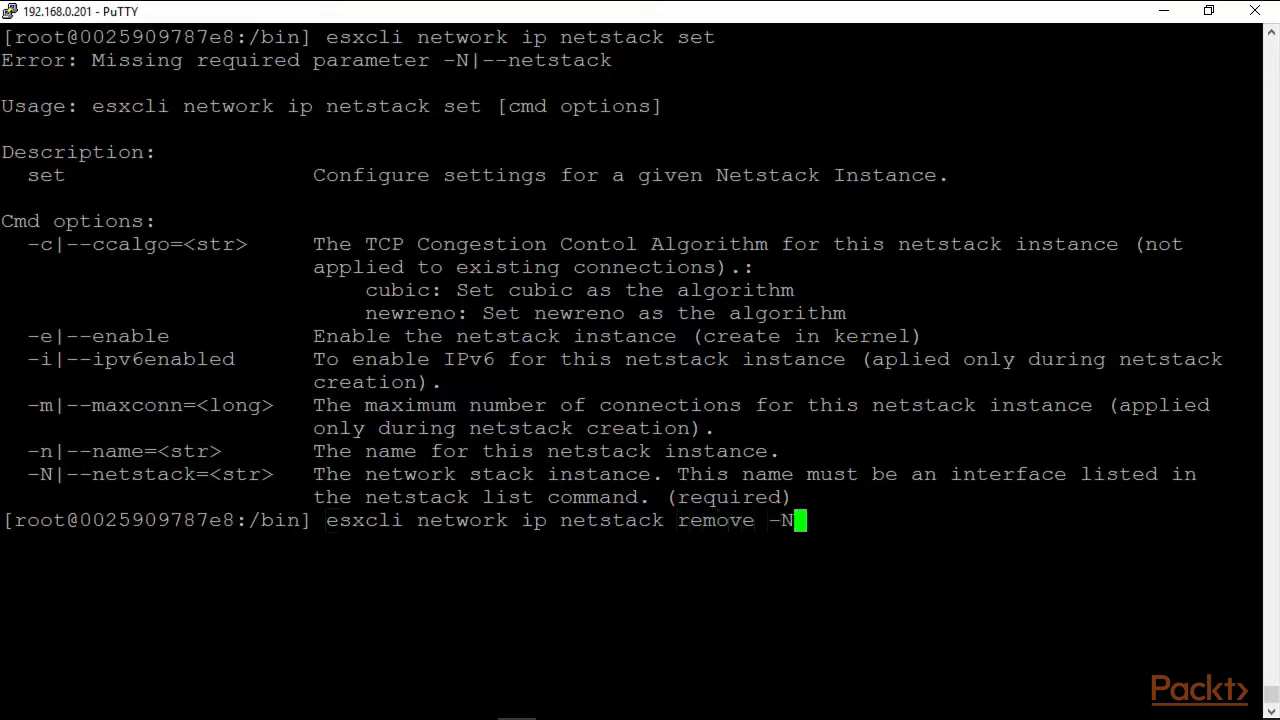
{"action": "type", "text": "\"Pac"}
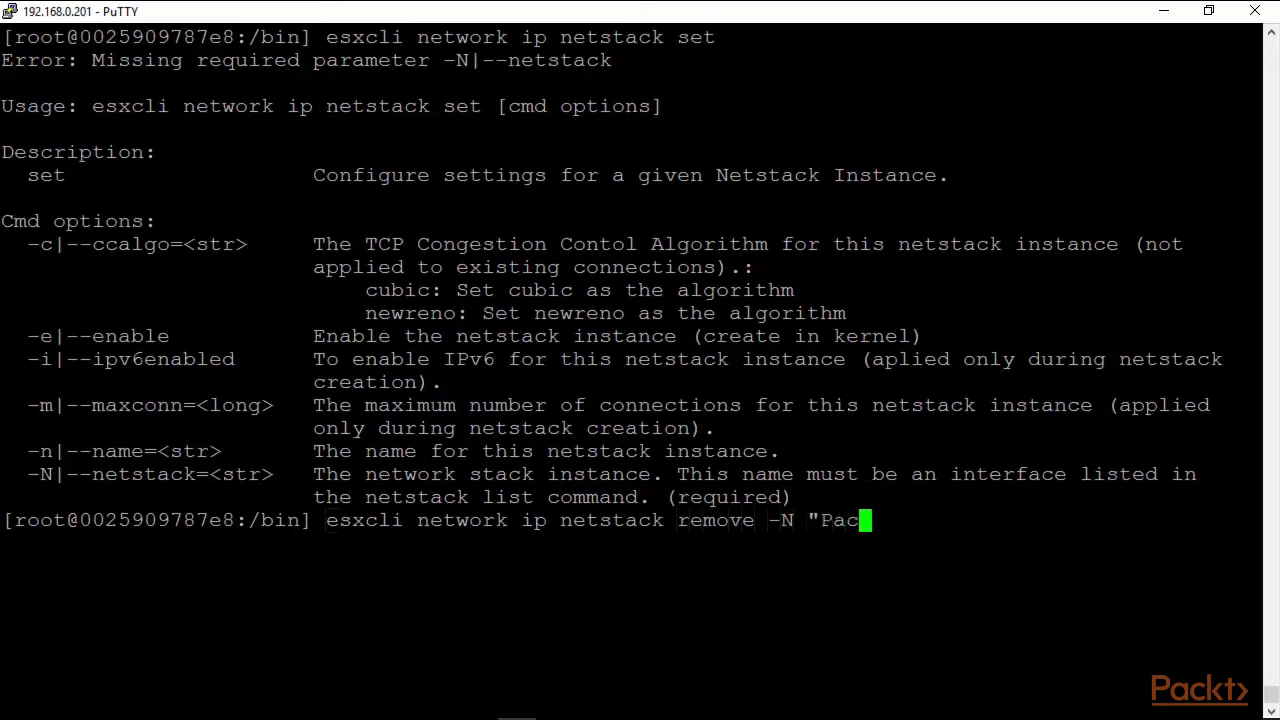
{"action": "type", "text": "kt"}
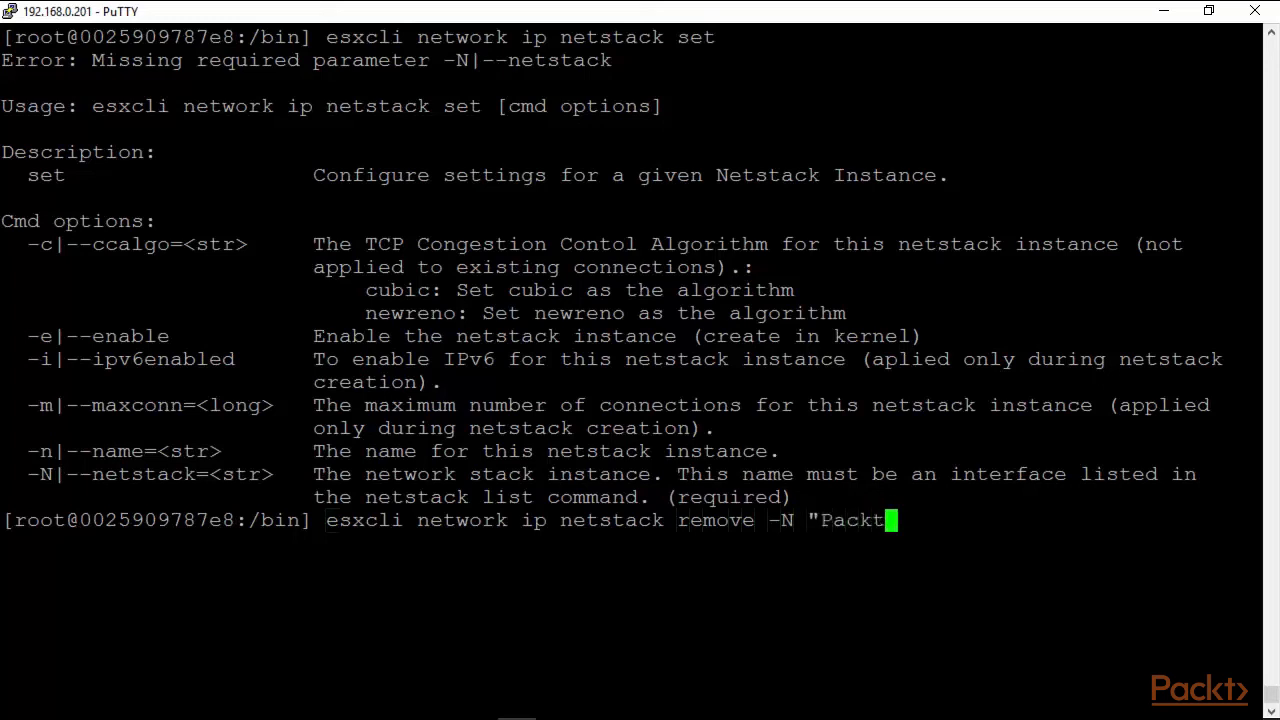
{"action": "type", "text": "Stack\""}
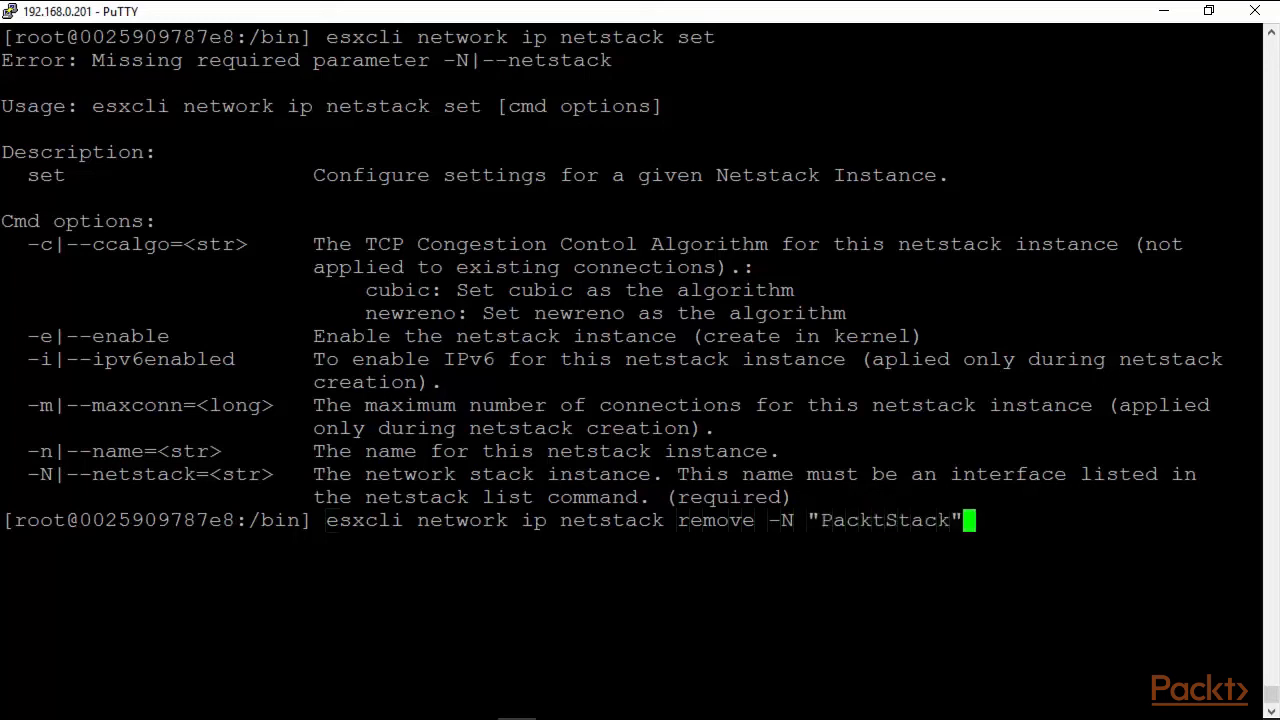